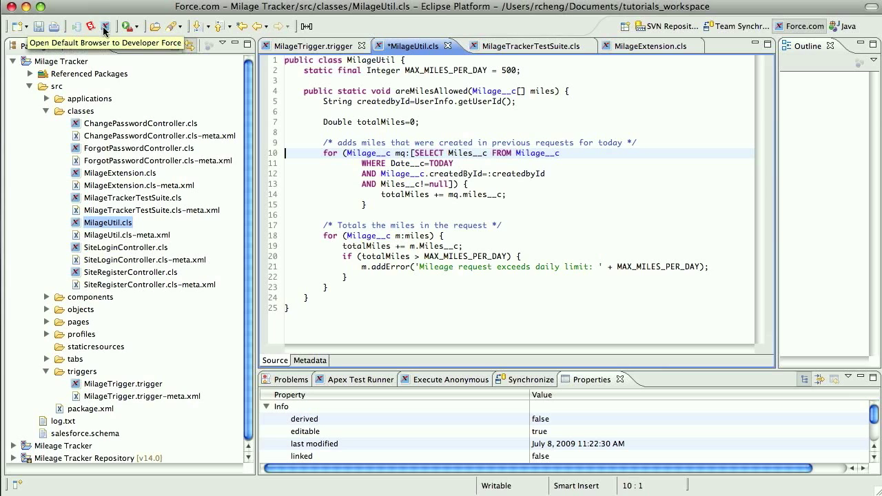
pyautogui.moveTo(230, 14)
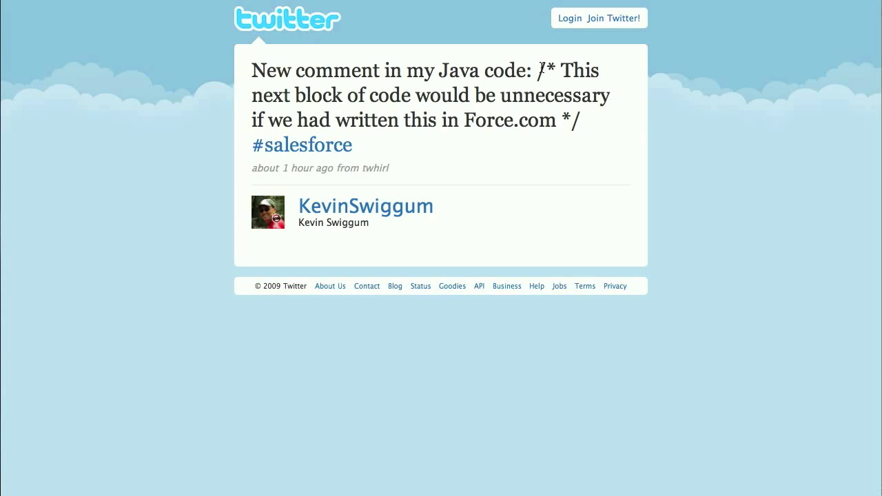
# Step: Highlight the /* ... */ code comment in the tweet, then go to the Force.com Platform page
pyautogui.moveTo(539, 71); pyautogui.dragTo(584, 120)
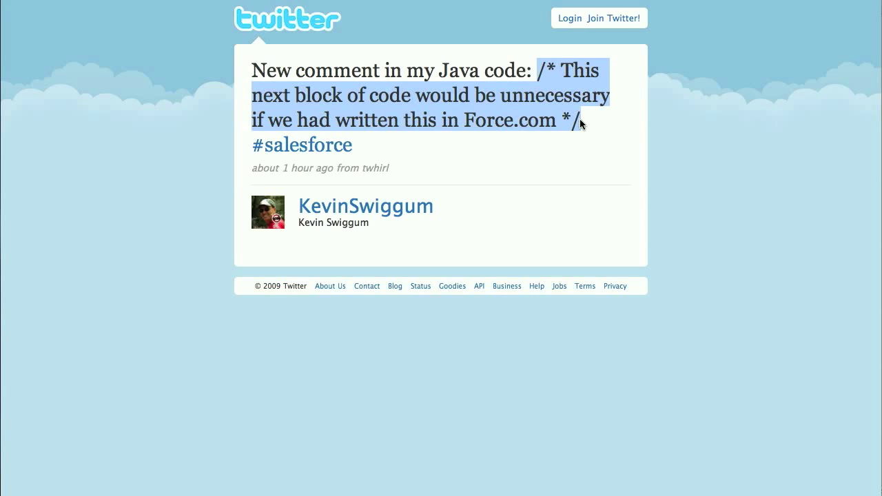
pyautogui.click(299, 144)
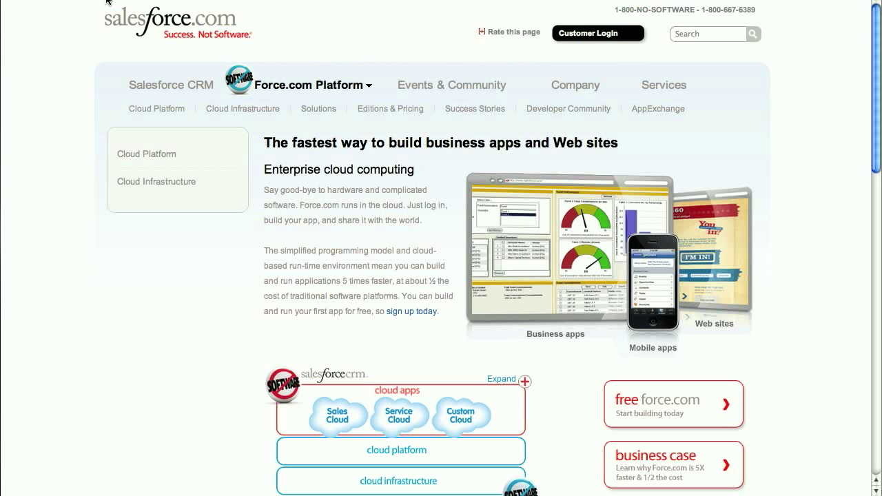
# Step: Expand the cloud apps, platform and infrastructure stack diagram into its enlarged view
pyautogui.click(527, 380)
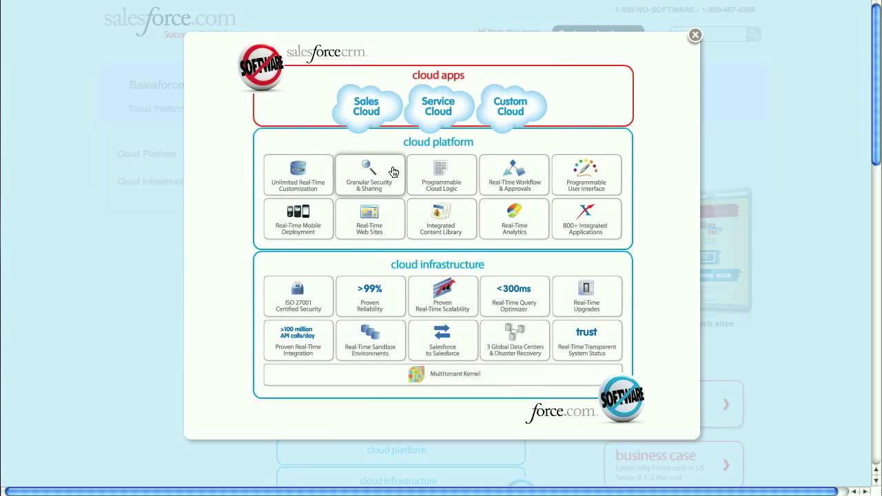
pyautogui.moveTo(535, 172)
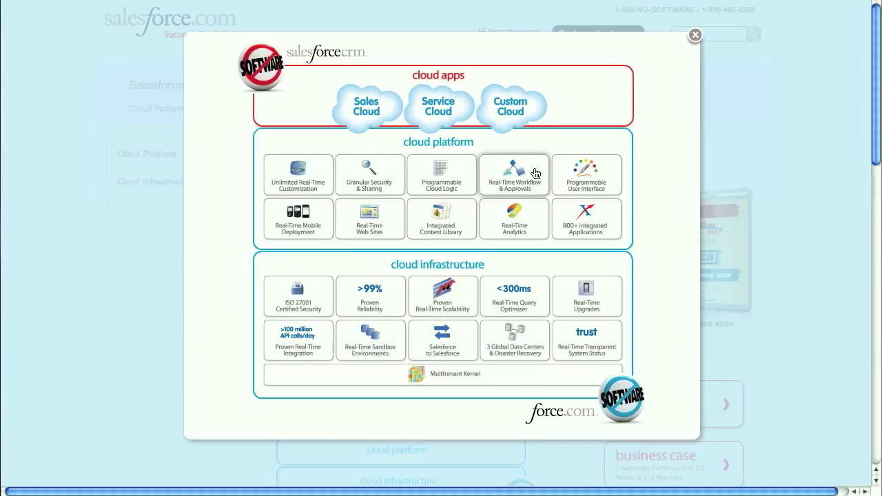
pyautogui.moveTo(514, 234)
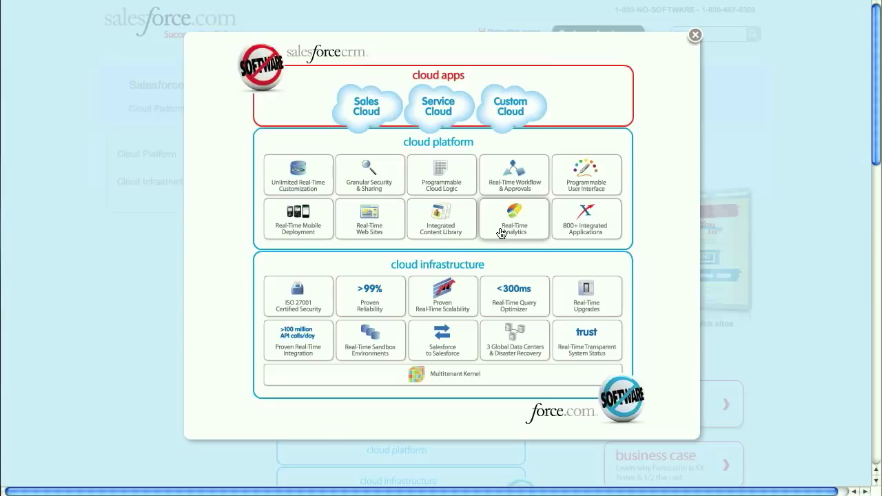
pyautogui.moveTo(569, 295)
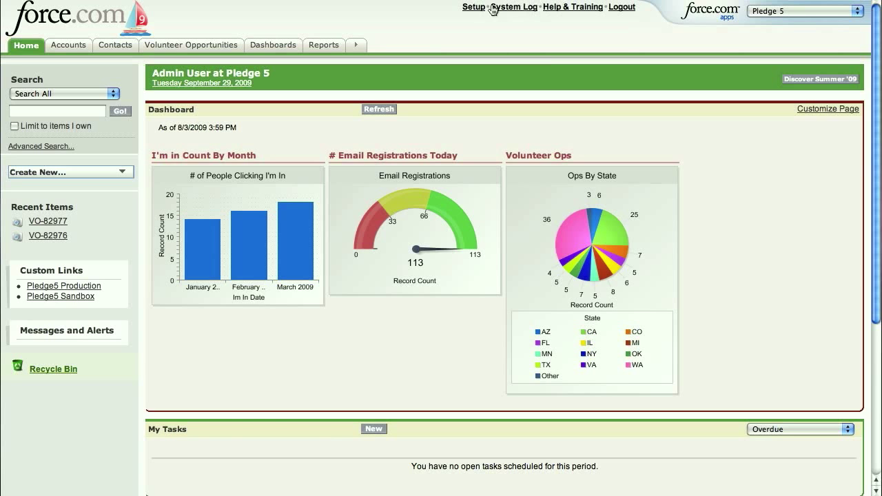
# Step: Start the Volunteer Partner custom object with its coordinator description and record name
pyautogui.click(473, 7)
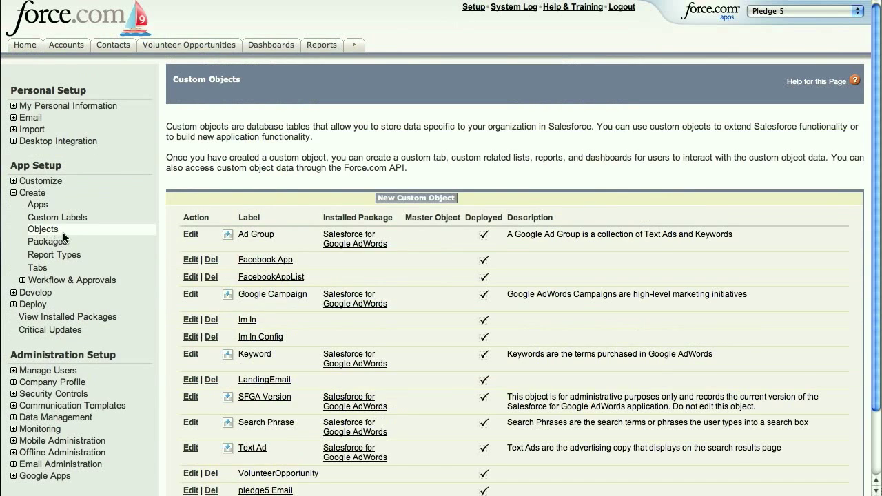
pyautogui.moveTo(407, 204)
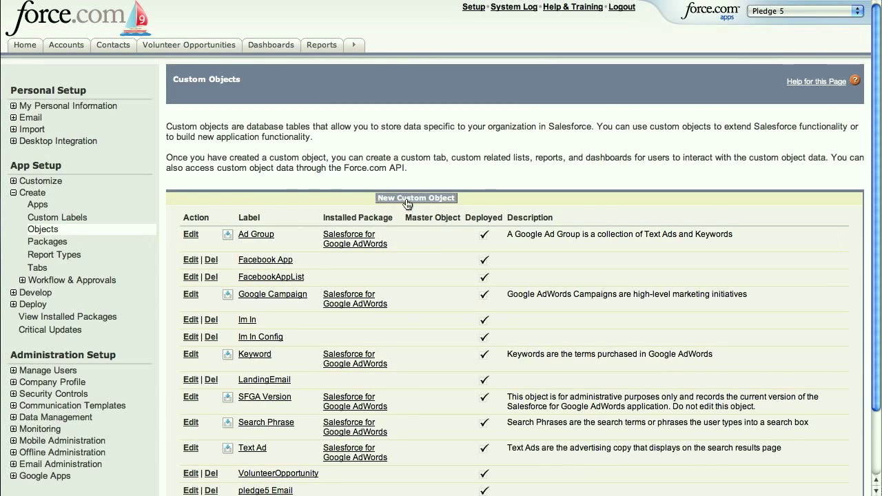
pyautogui.click(415, 198)
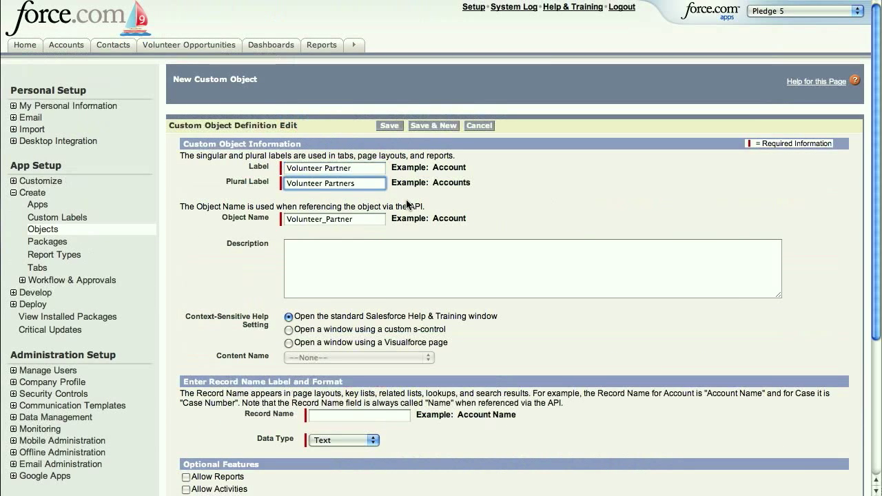
pyautogui.write('Community Partner who will help coordinate volunteer activities')
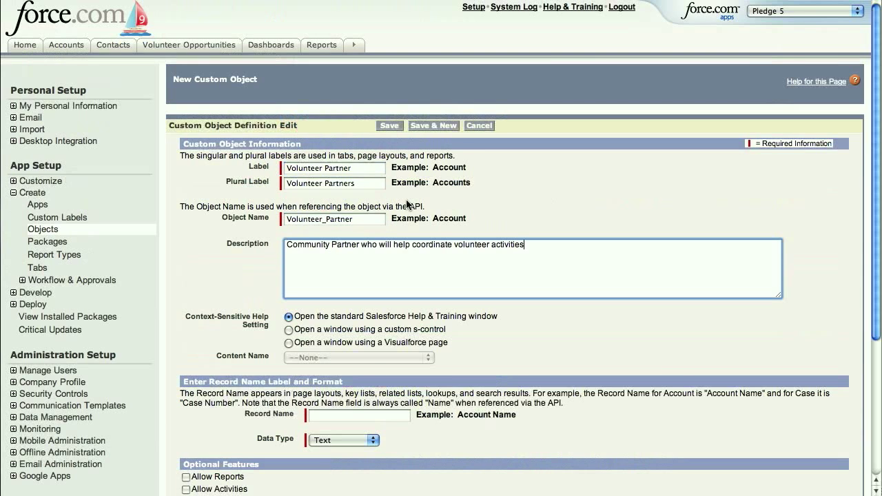
pyautogui.click(359, 416)
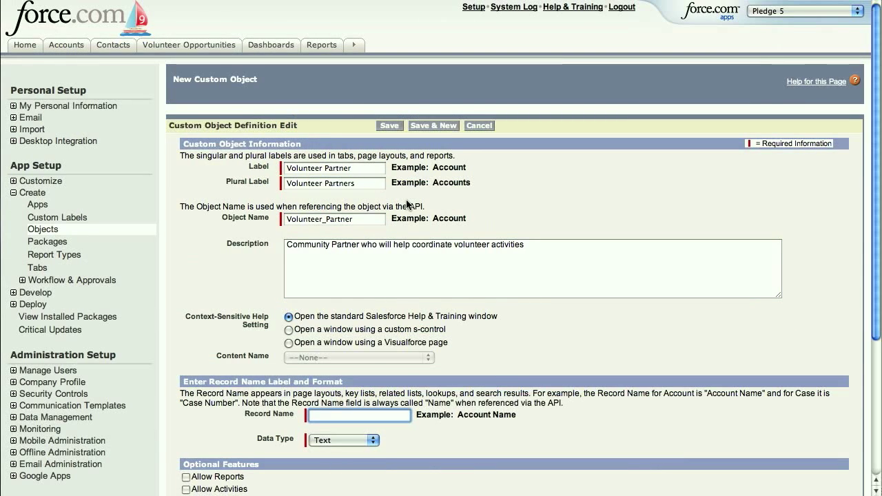
pyautogui.scroll(-3)
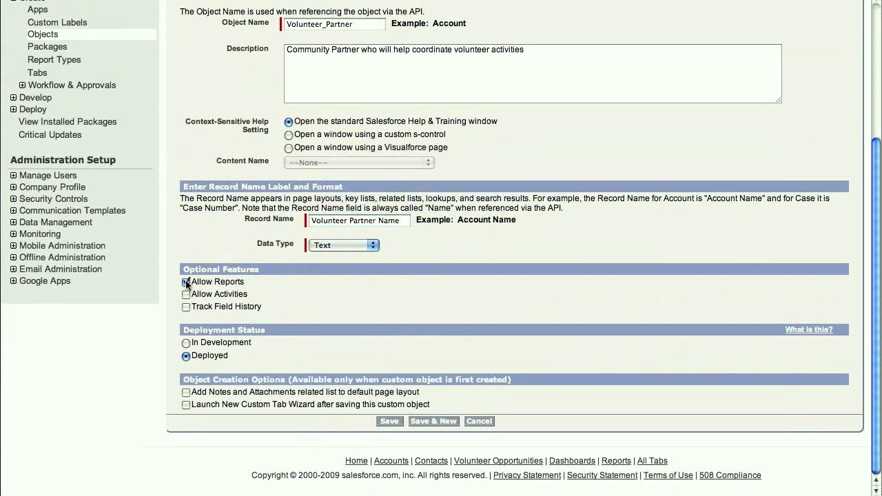
# Step: Enable reports, activities and field history, save, and give its tab the People style
pyautogui.click(186, 282)
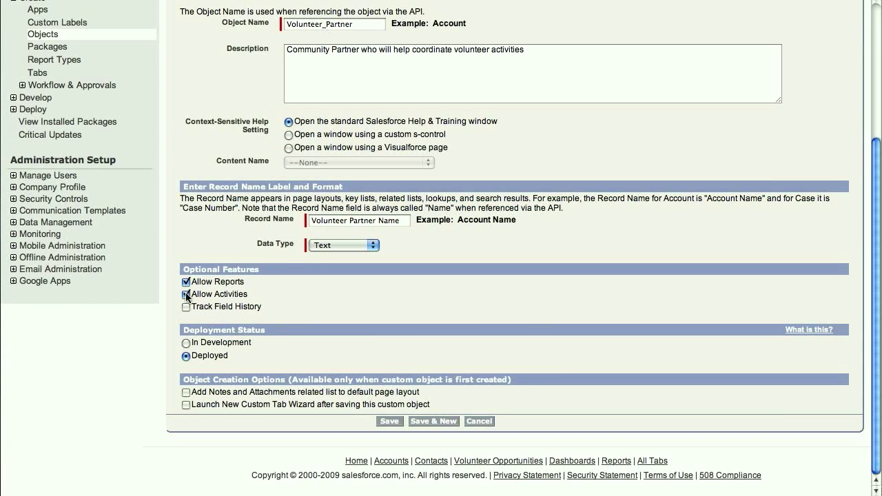
pyautogui.click(186, 294)
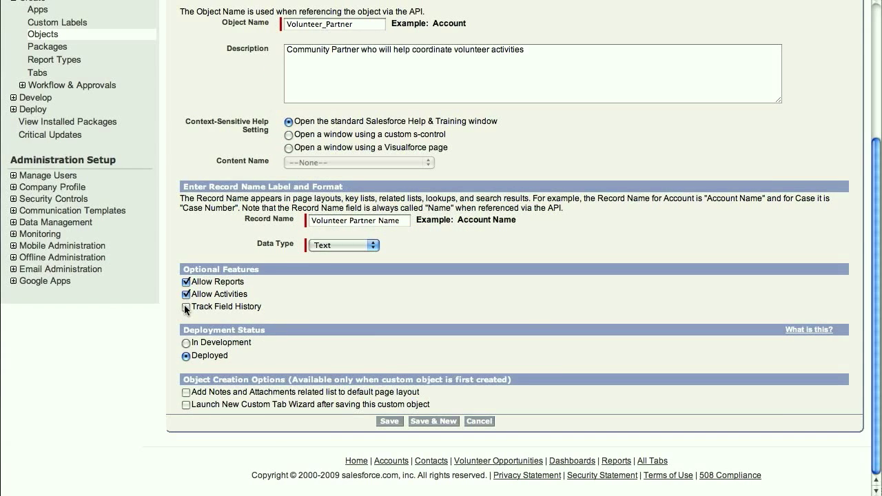
pyautogui.click(187, 306)
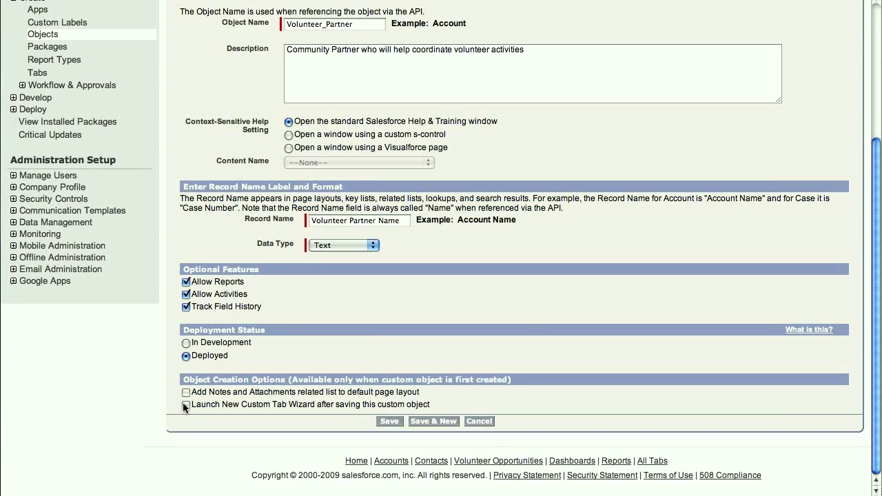
pyautogui.click(389, 421)
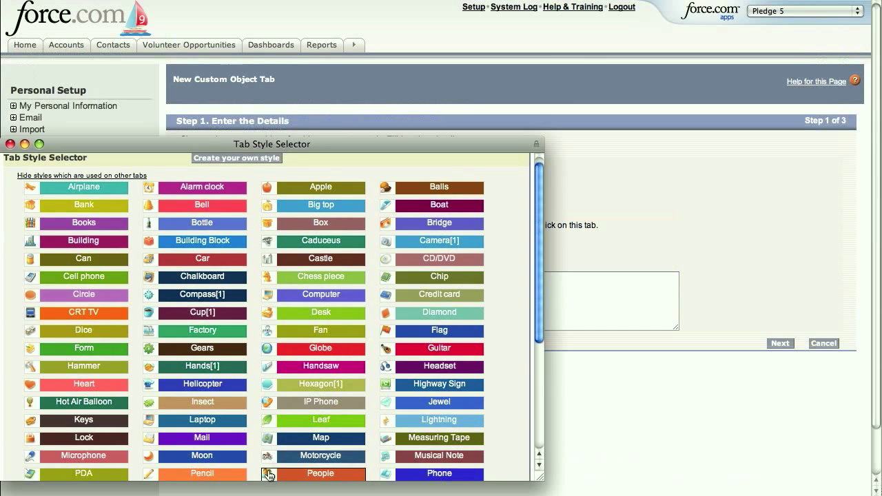
pyautogui.click(320, 473)
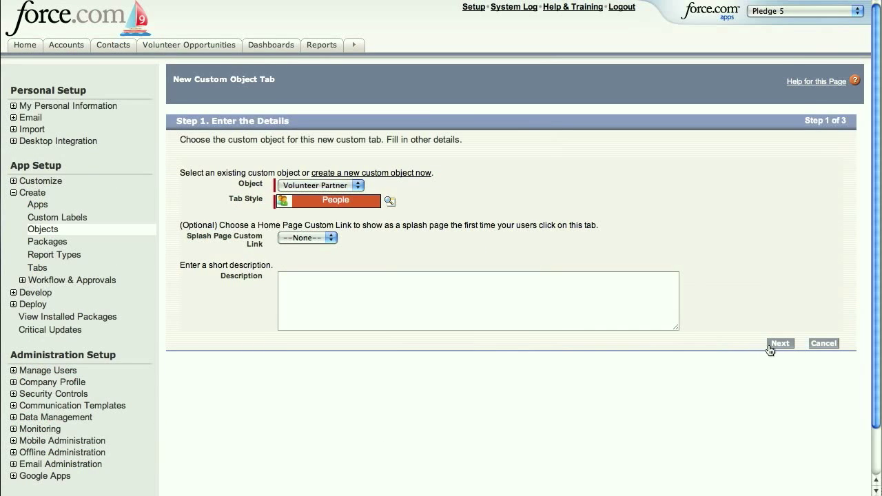
pyautogui.click(780, 344)
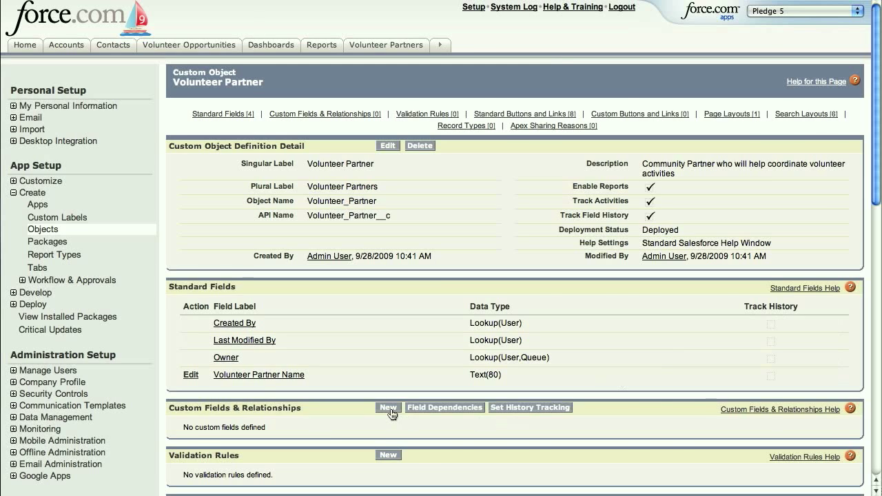
# Step: Add required Phone field Primary Phone, described 'Phone number for this partner', with default visibility
pyautogui.click(387, 407)
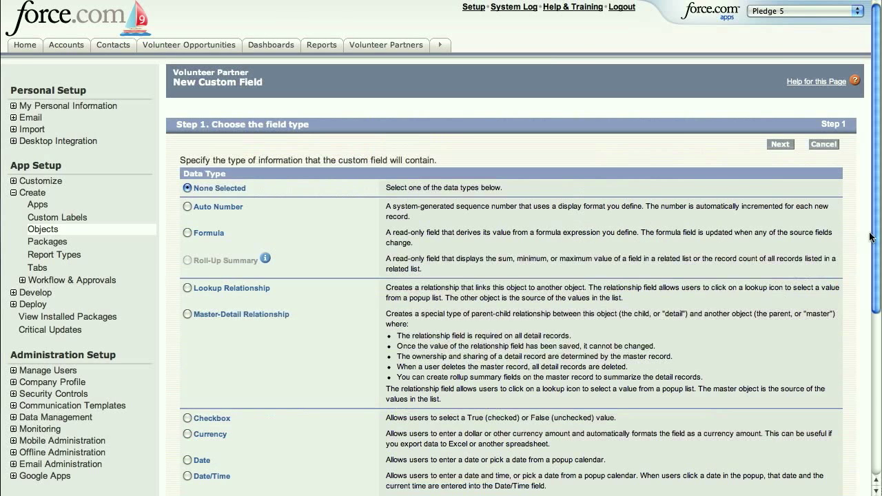
pyautogui.scroll(-3)
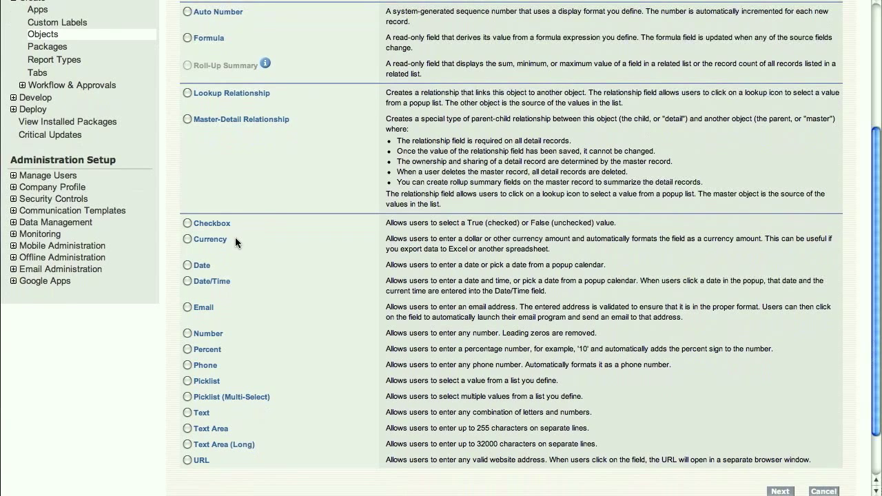
pyautogui.moveTo(225, 337)
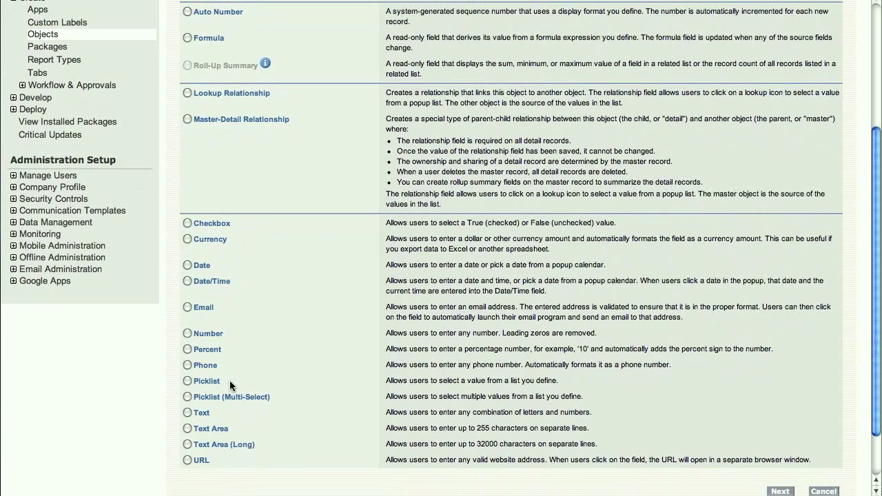
pyautogui.moveTo(248, 433)
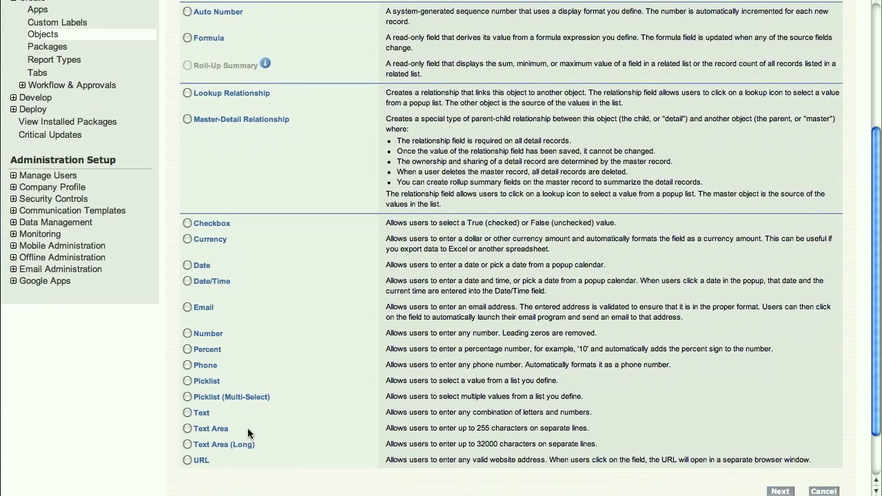
pyautogui.moveTo(357, 18)
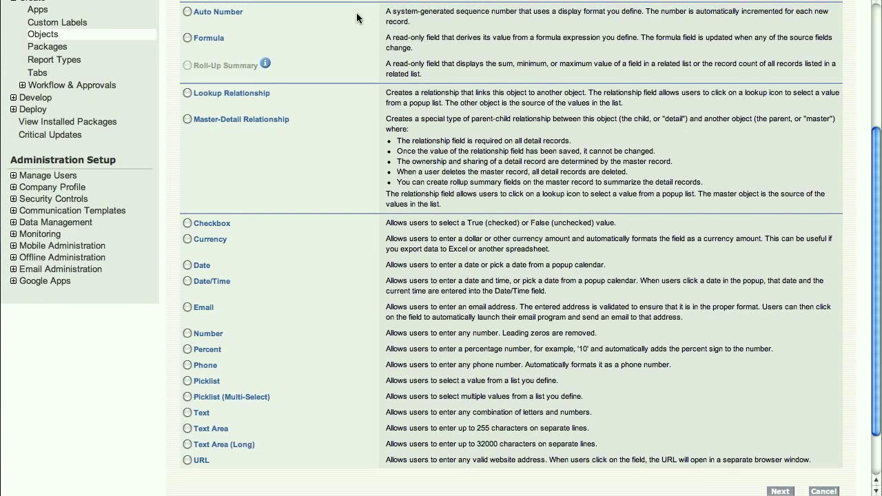
pyautogui.moveTo(347, 71)
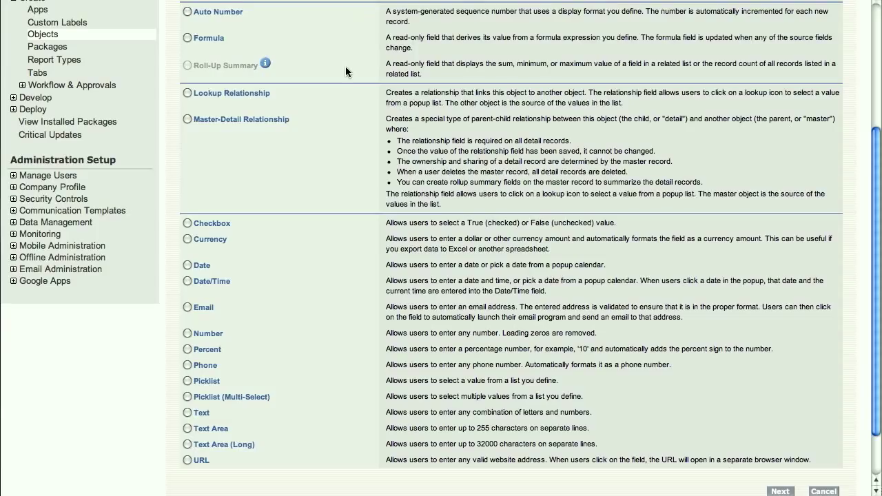
pyautogui.click(188, 365)
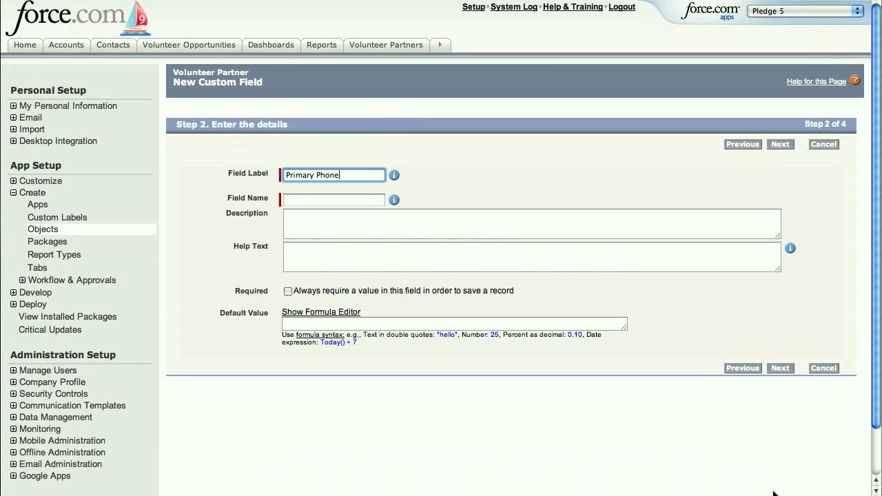
pyautogui.write('Phone number for this partner')
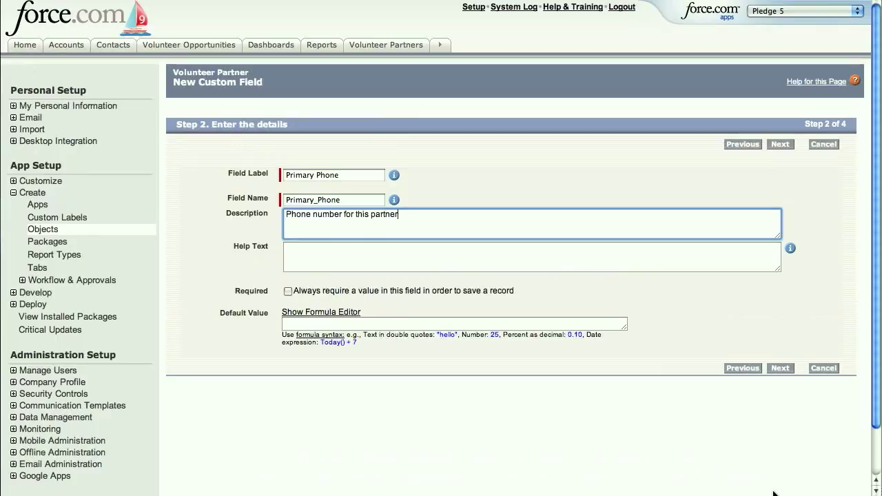
pyautogui.click(287, 291)
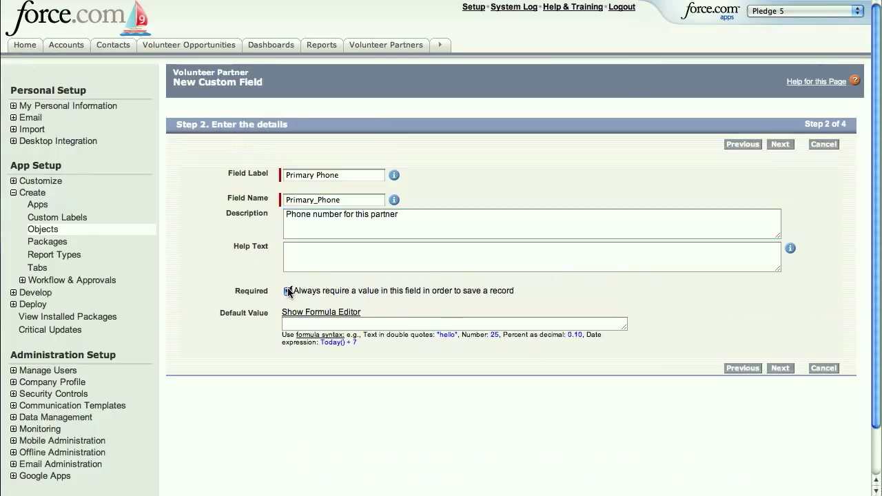
pyautogui.click(288, 290)
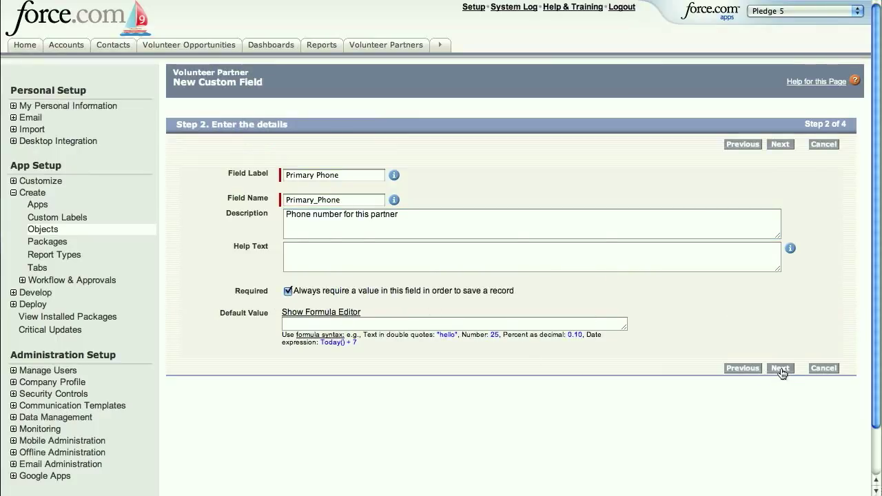
pyautogui.click(781, 368)
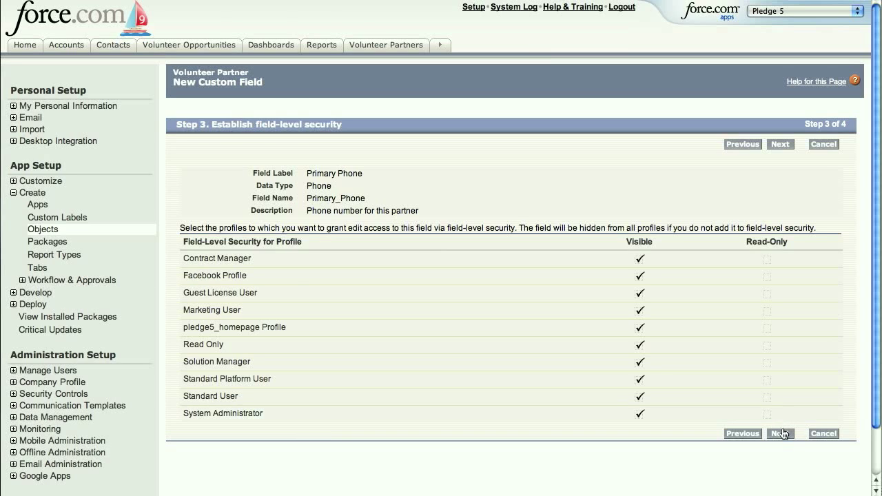
pyautogui.click(780, 433)
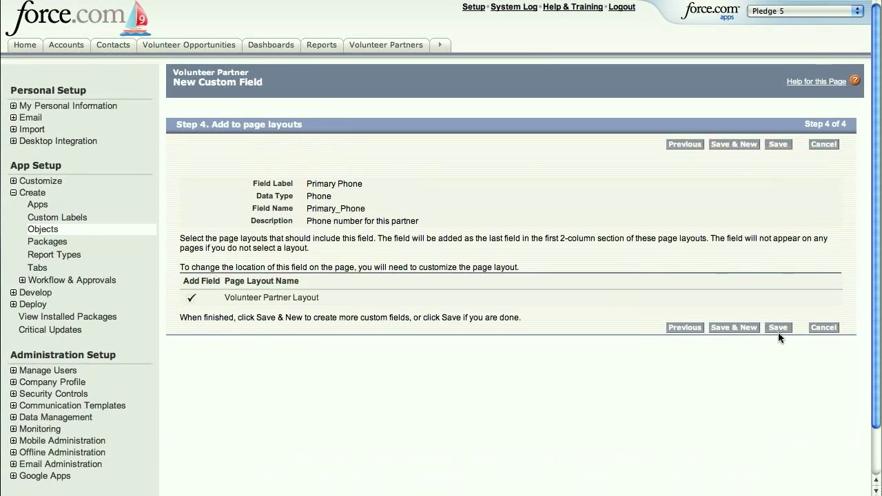
pyautogui.click(778, 328)
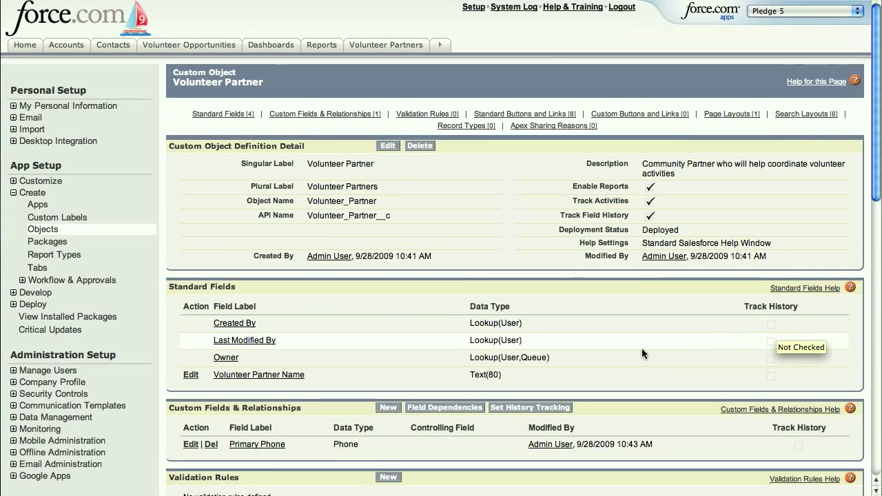
# Step: Create the Type picklist with values Local, National and Global on Volunteer Partner
pyautogui.click(388, 407)
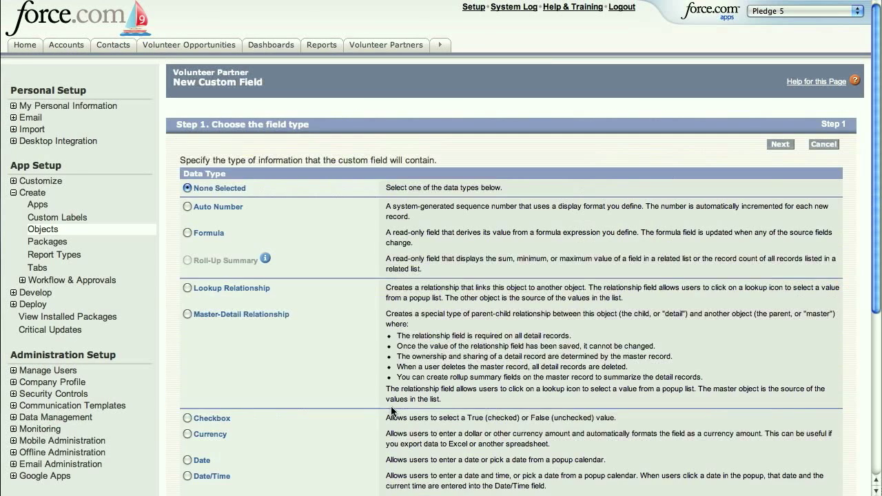
pyautogui.scroll(-3)
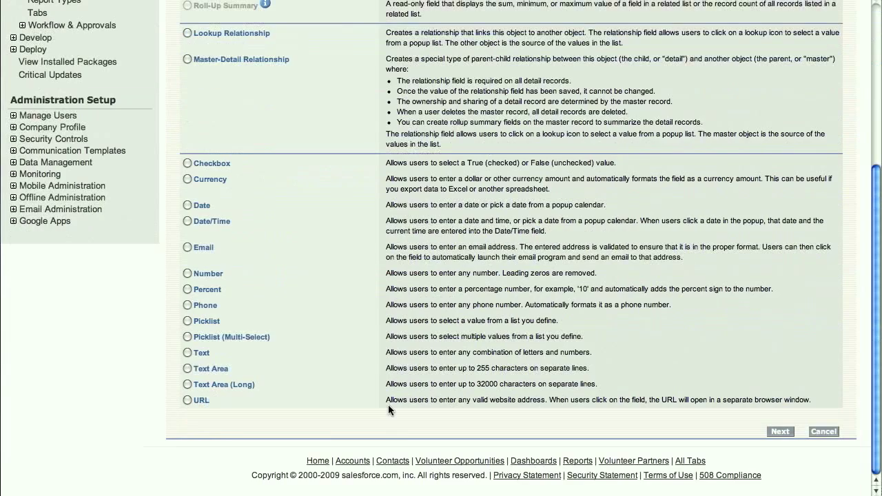
pyautogui.click(186, 320)
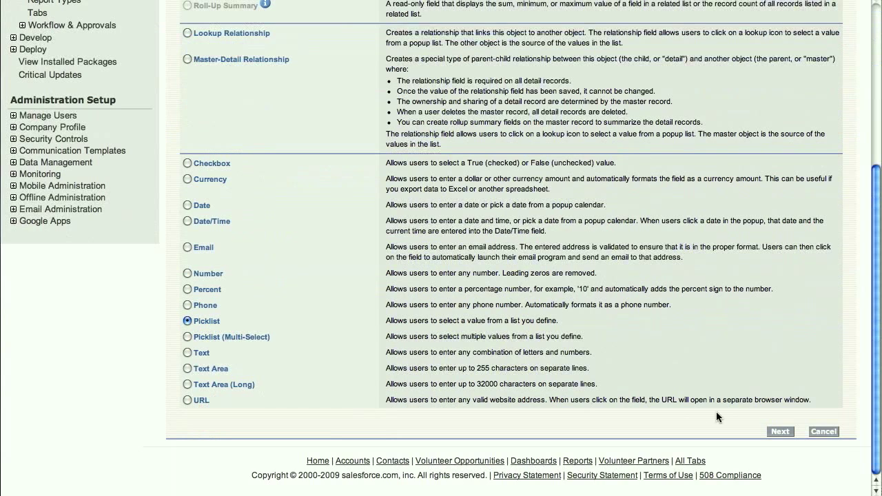
pyautogui.click(780, 432)
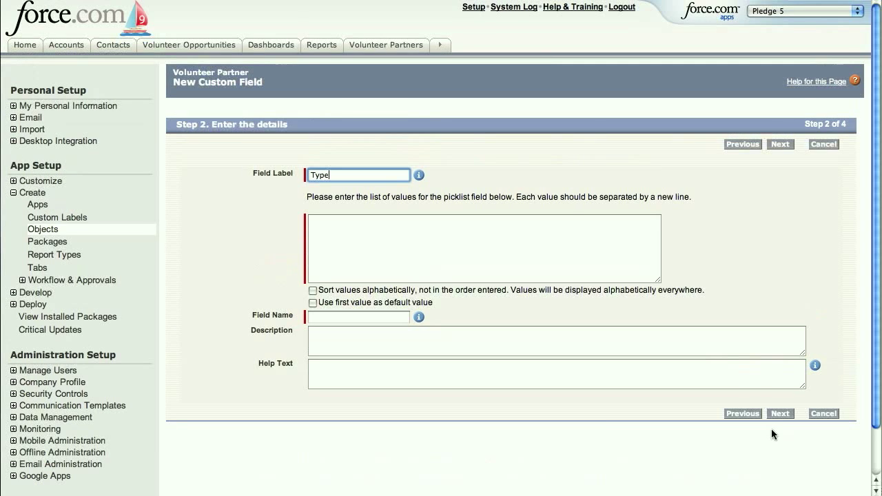
pyautogui.write('Local')
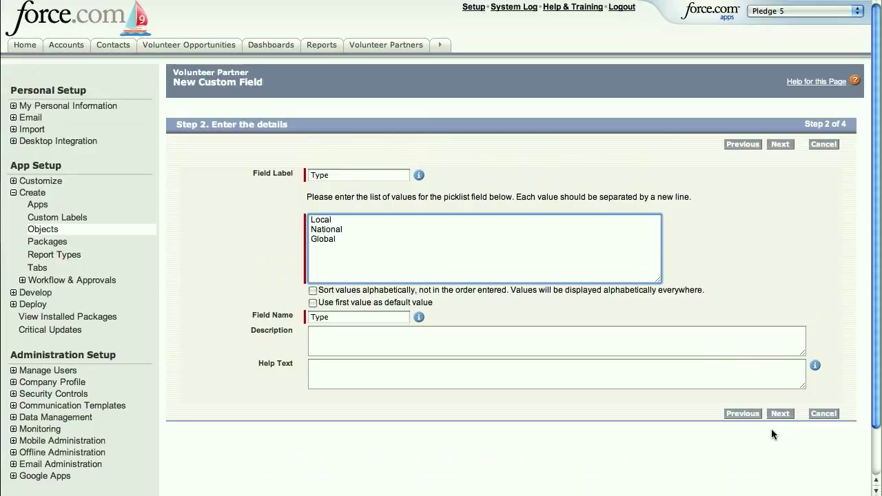
pyautogui.click(555, 340)
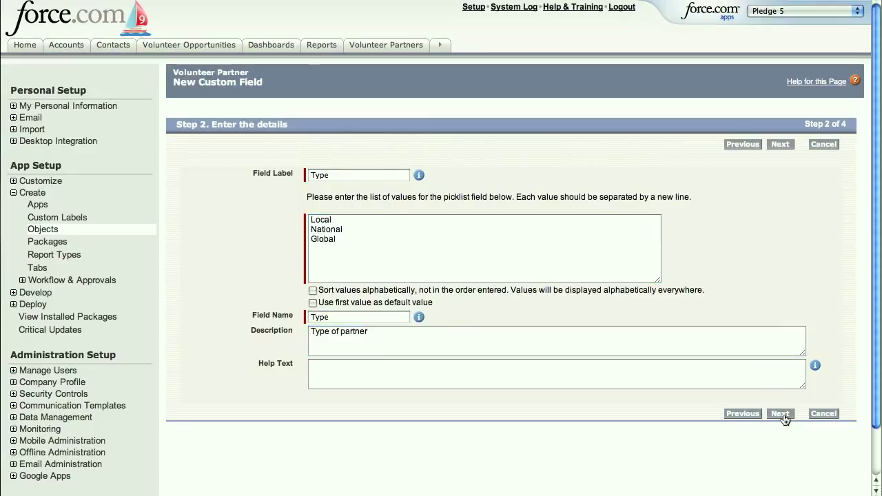
pyautogui.click(780, 413)
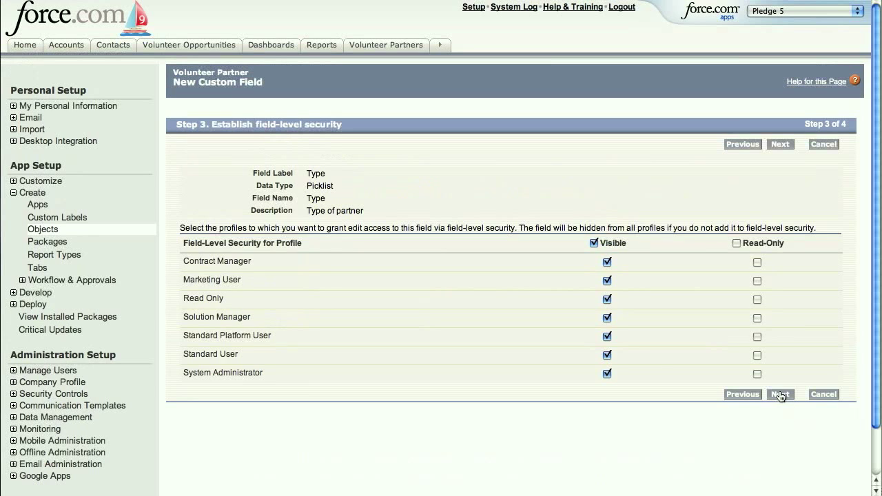
pyautogui.click(780, 394)
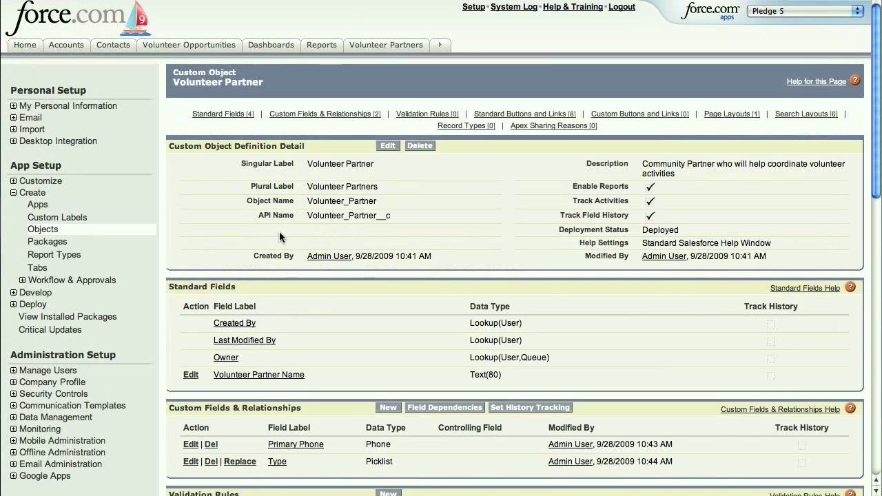
pyautogui.click(42, 228)
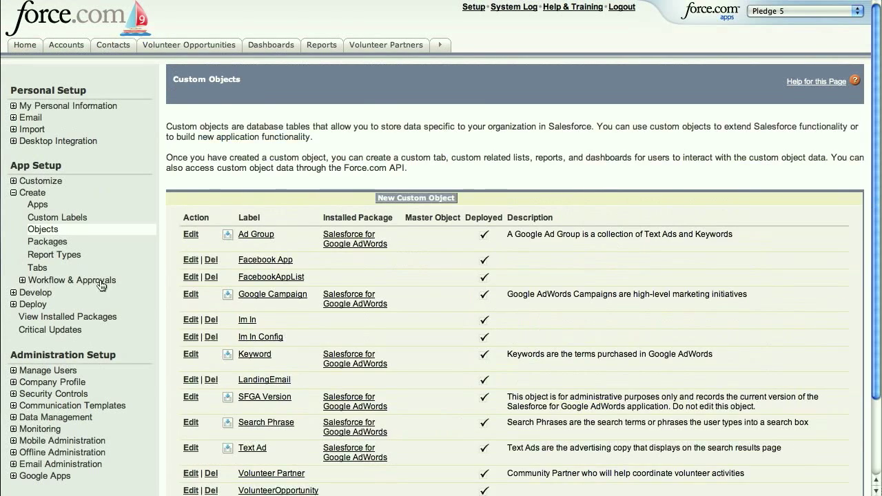
# Step: Add a lookup field to Volunteer Partner on Volunteer Opportunity, described as the coordinating partner
pyautogui.click(278, 490)
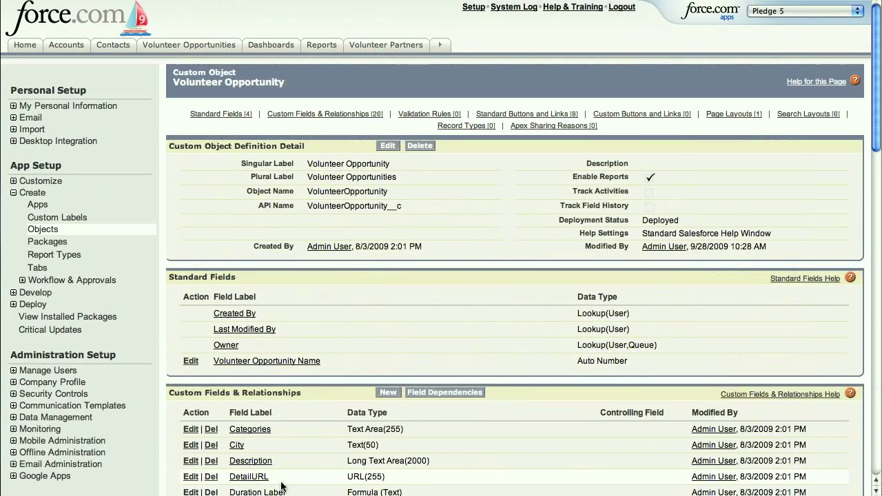
pyautogui.click(388, 393)
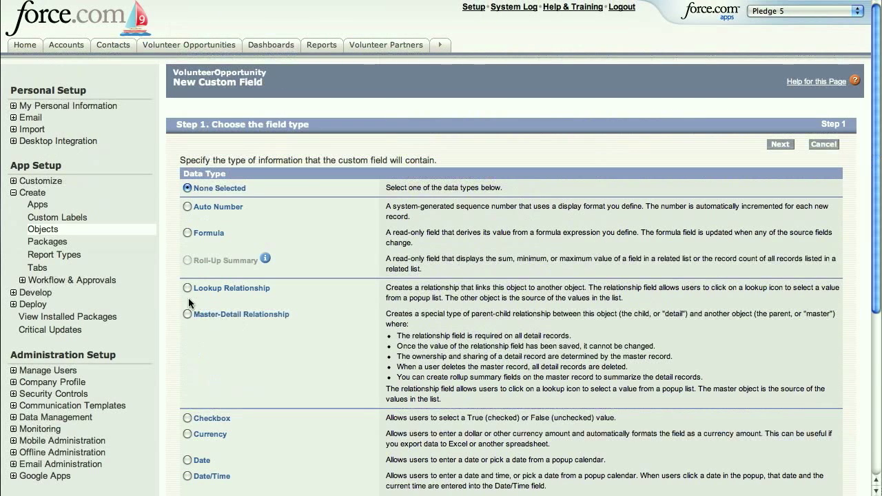
pyautogui.click(187, 287)
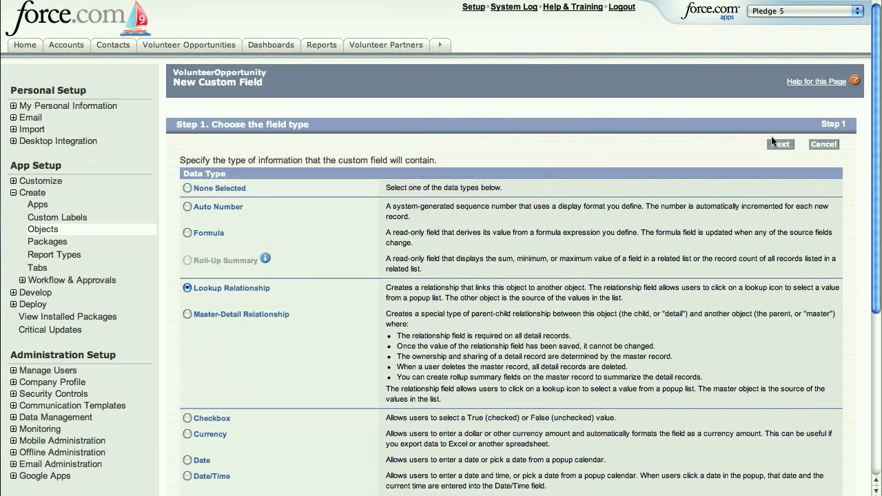
pyautogui.click(779, 144)
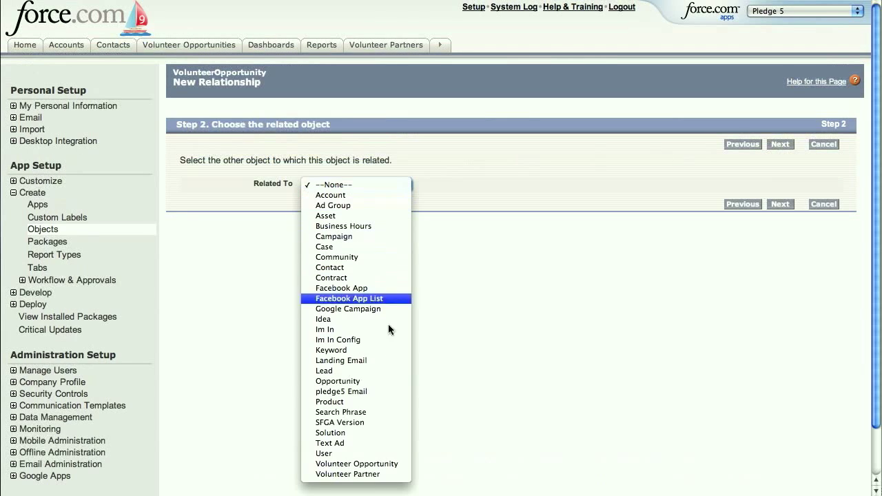
pyautogui.click(348, 474)
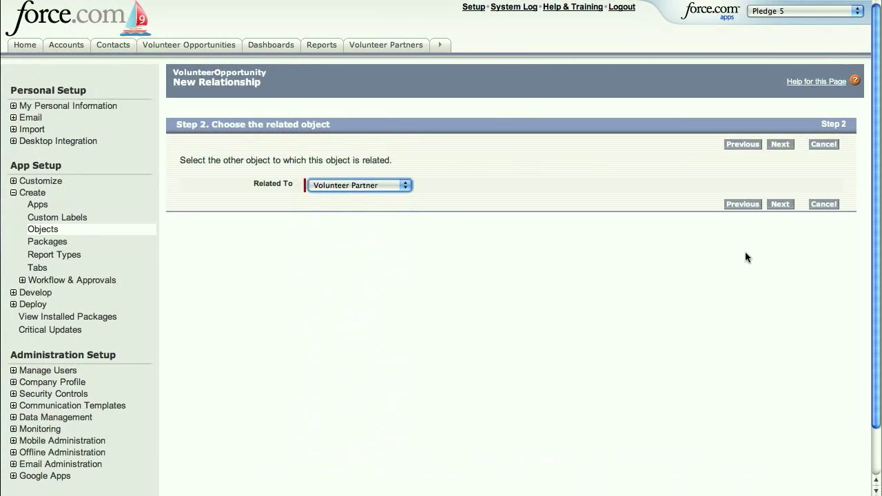
pyautogui.click(779, 144)
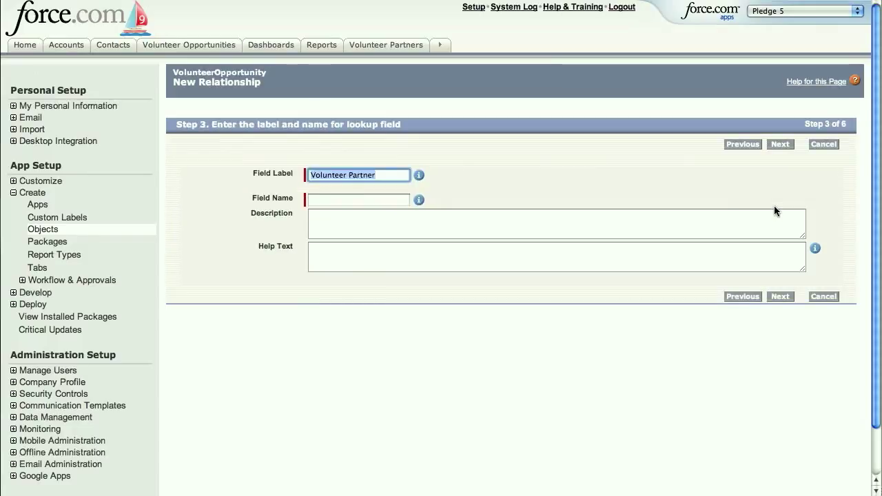
pyautogui.write('Community partner who will help coordinate this volunteer activity')
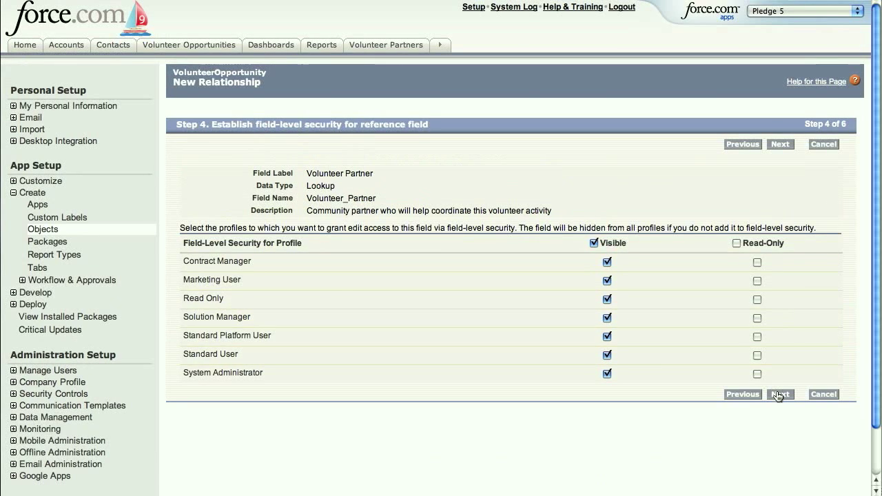
pyautogui.click(780, 394)
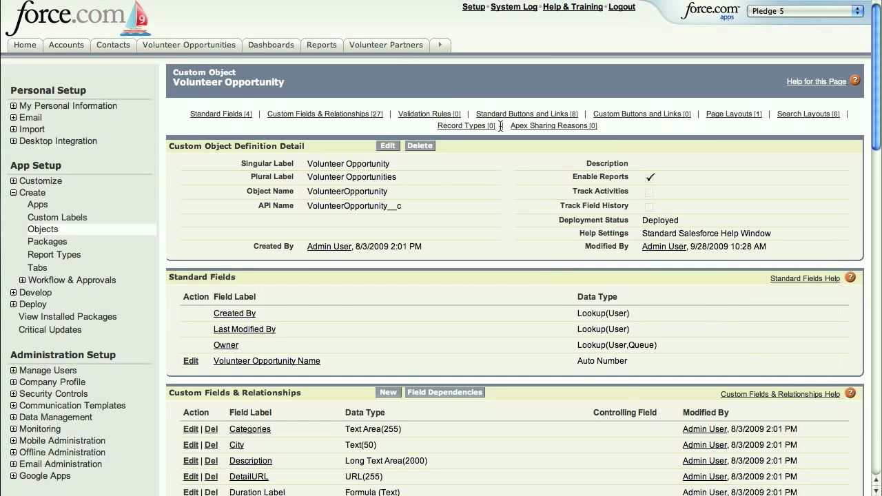
pyautogui.click(386, 44)
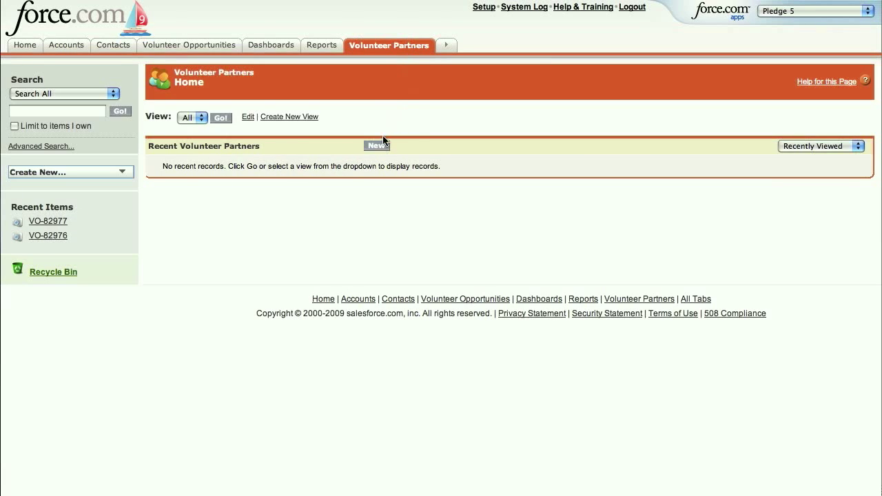
pyautogui.click(377, 145)
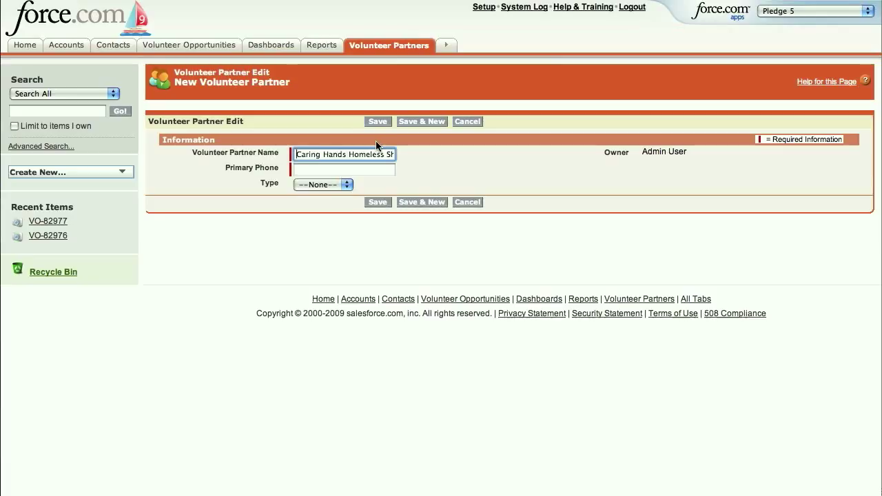
pyautogui.write('213-555-1212')
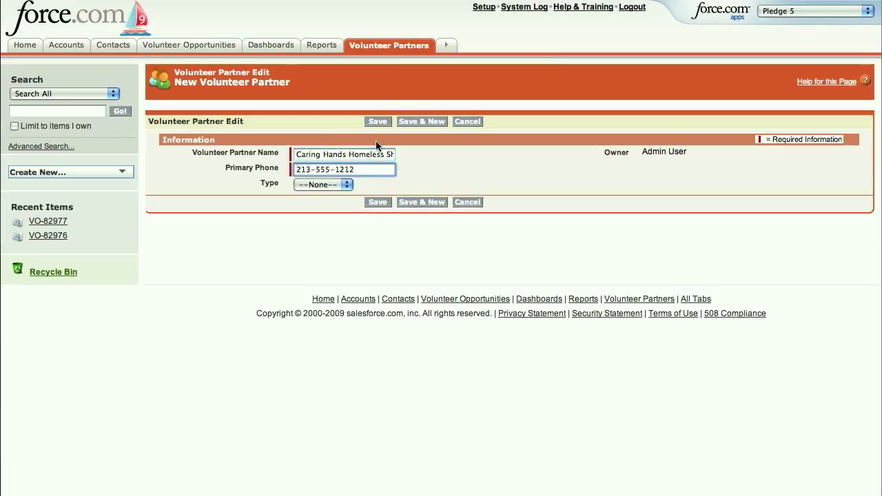
pyautogui.click(323, 184)
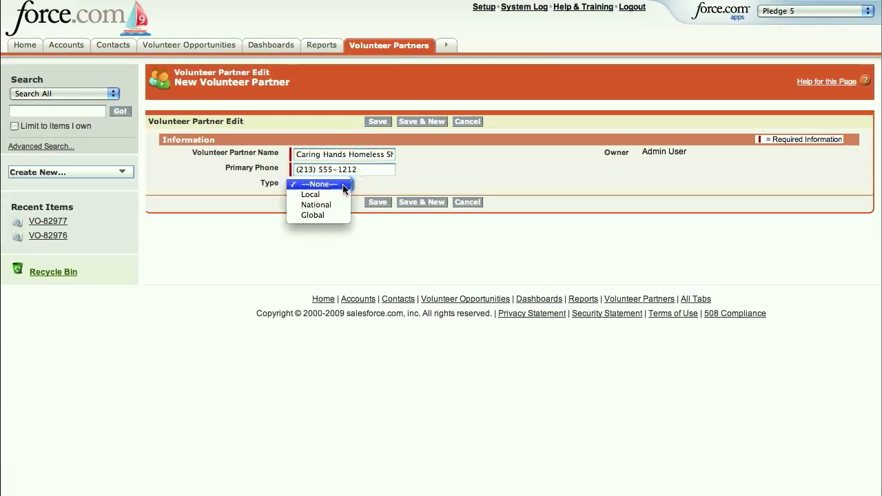
pyautogui.click(310, 194)
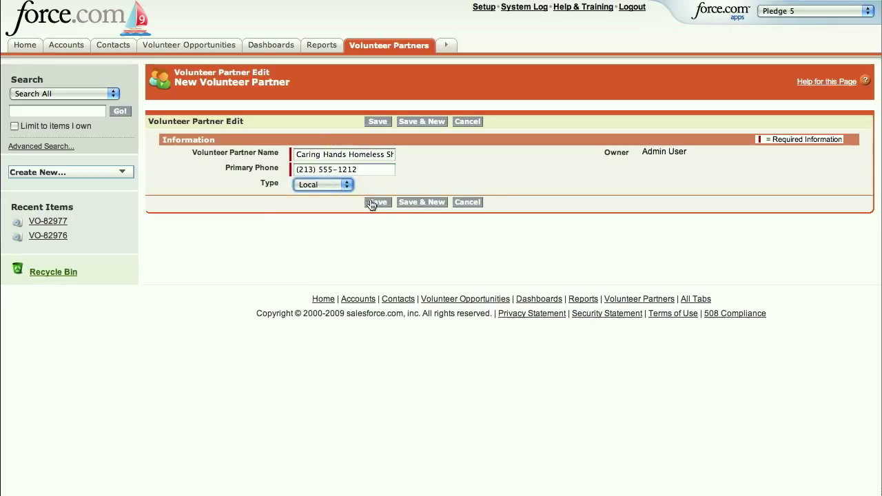
pyautogui.click(377, 202)
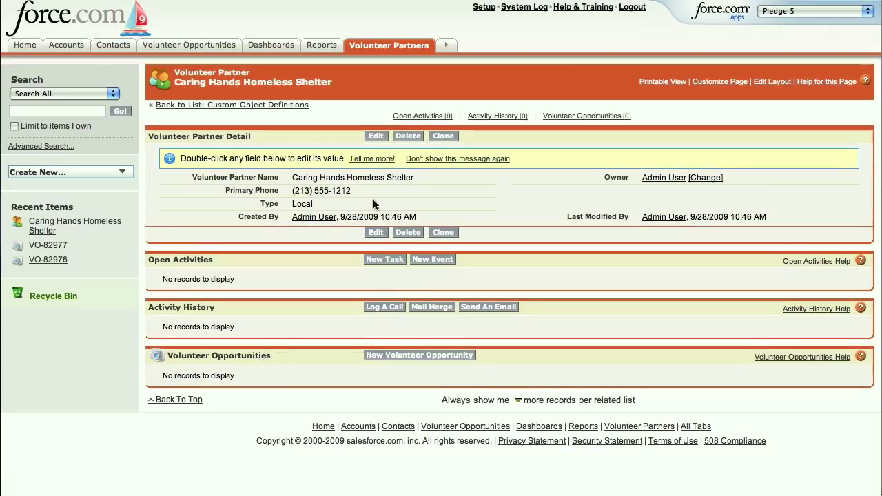
pyautogui.moveTo(375, 318)
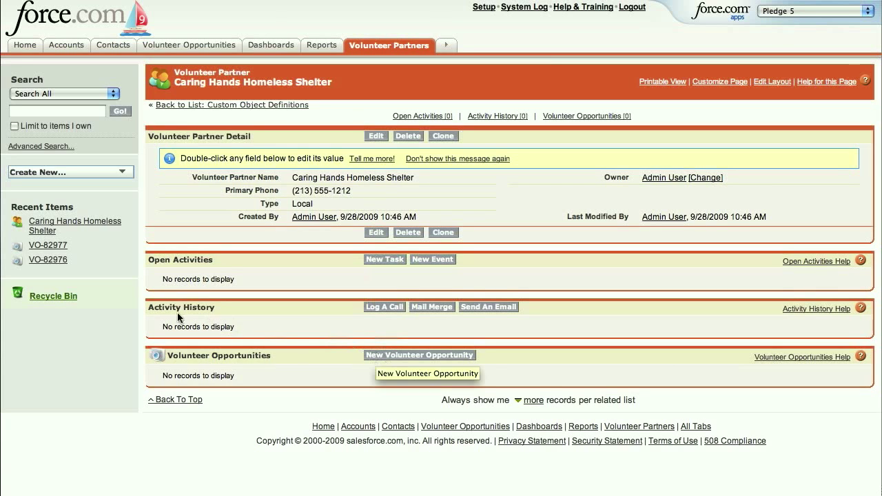
# Step: Set Caring Hands Homeless Shelter as partner on VO-82976 and VO-82977, then view the partner
pyautogui.click(49, 245)
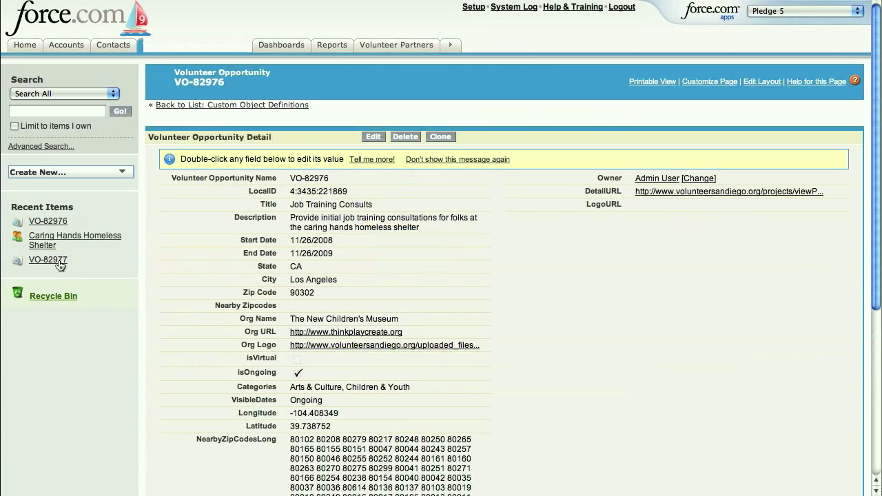
pyautogui.scroll(-3)
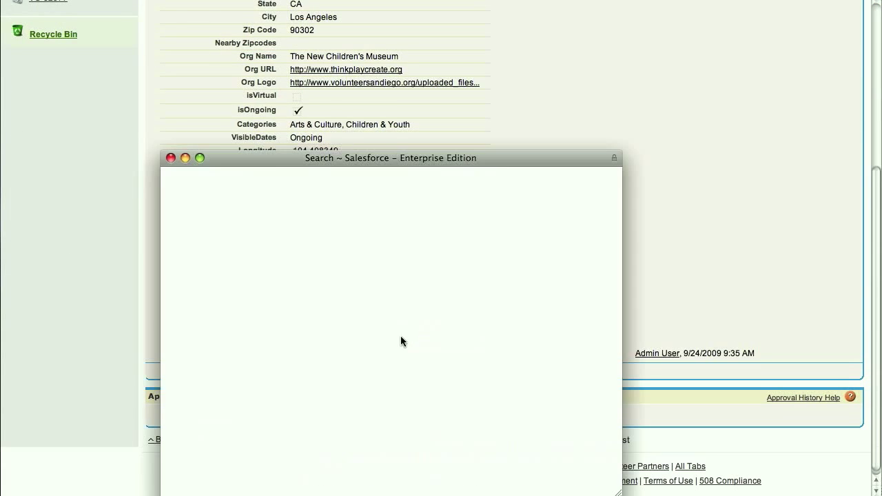
pyautogui.click(171, 158)
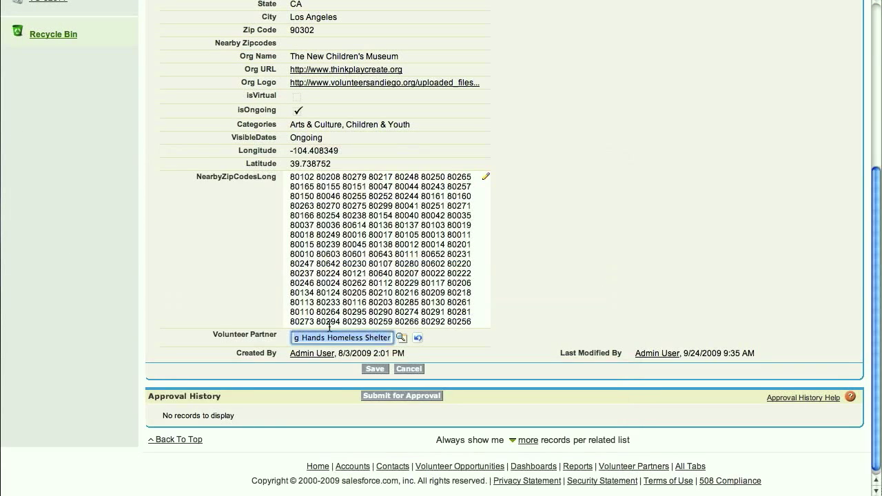
pyautogui.click(375, 369)
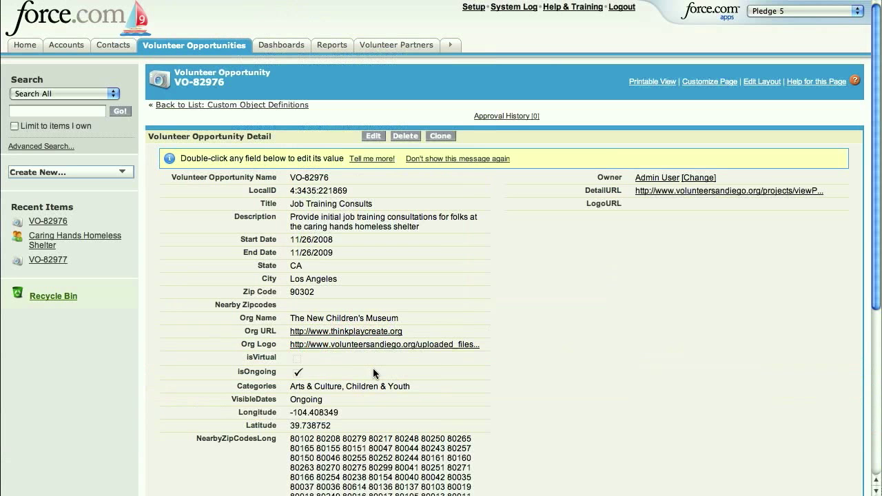
pyautogui.moveTo(57, 265)
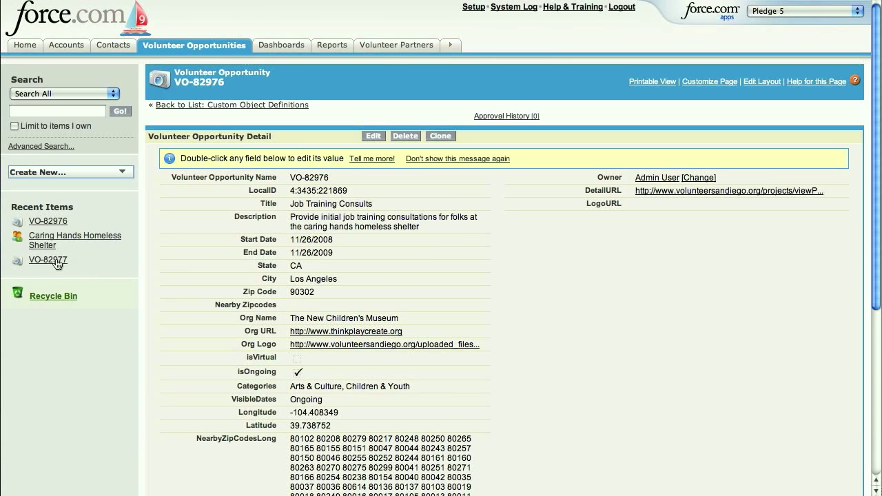
pyautogui.scroll(-3)
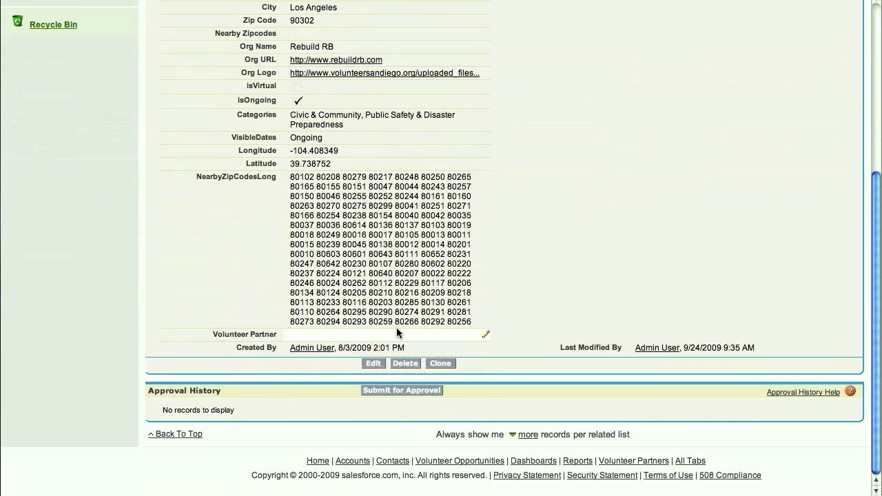
pyautogui.click(486, 334)
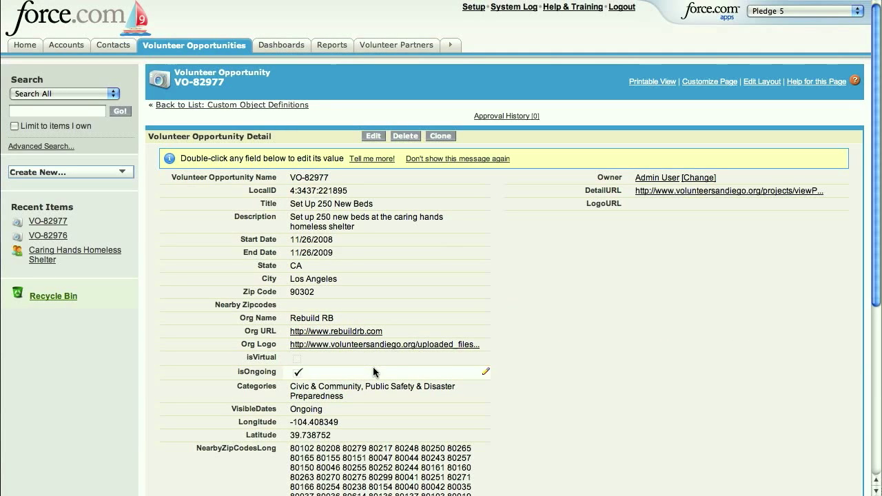
pyautogui.moveTo(87, 255)
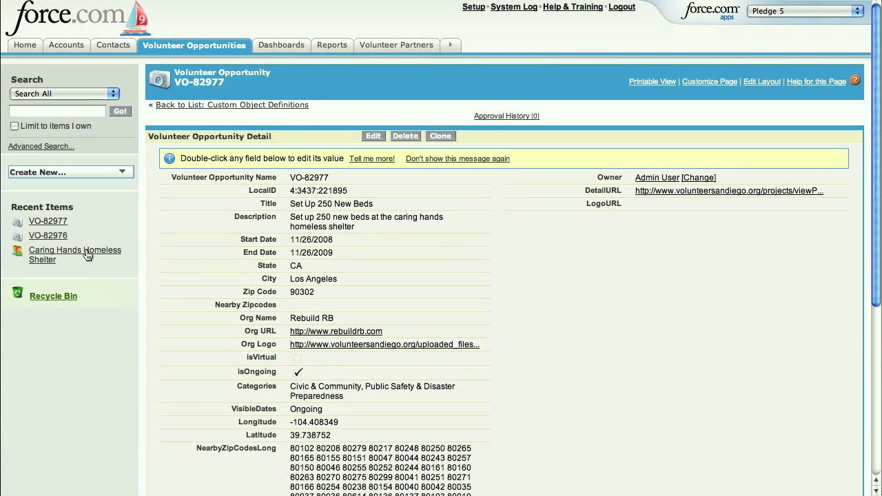
pyautogui.click(74, 255)
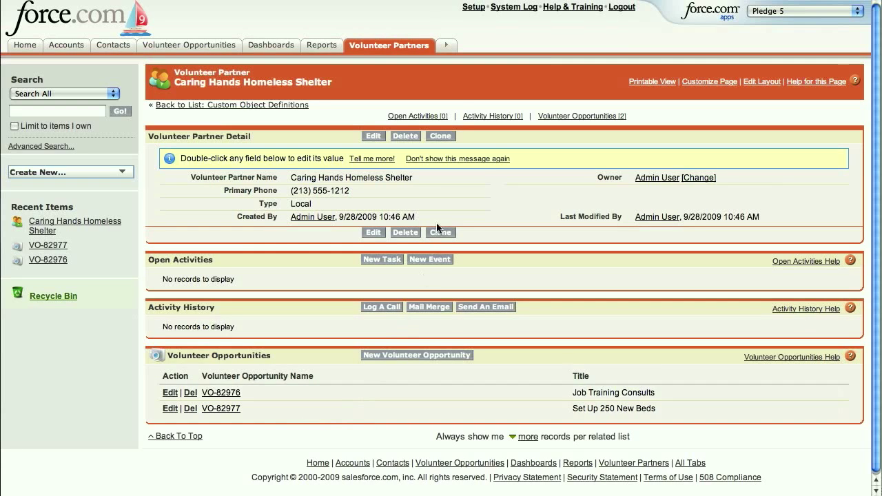
# Step: Edit the Volunteer Partner Layout's related lists to include Volunteer Partner History and save
pyautogui.click(473, 6)
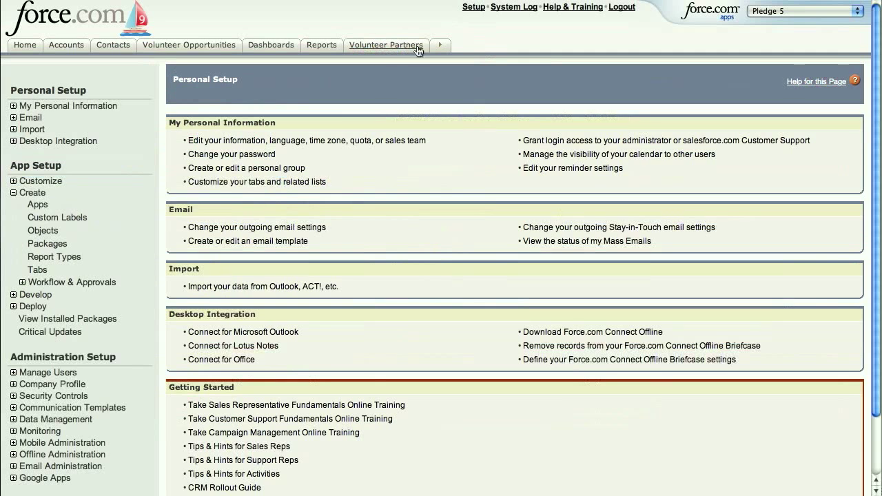
pyautogui.click(43, 229)
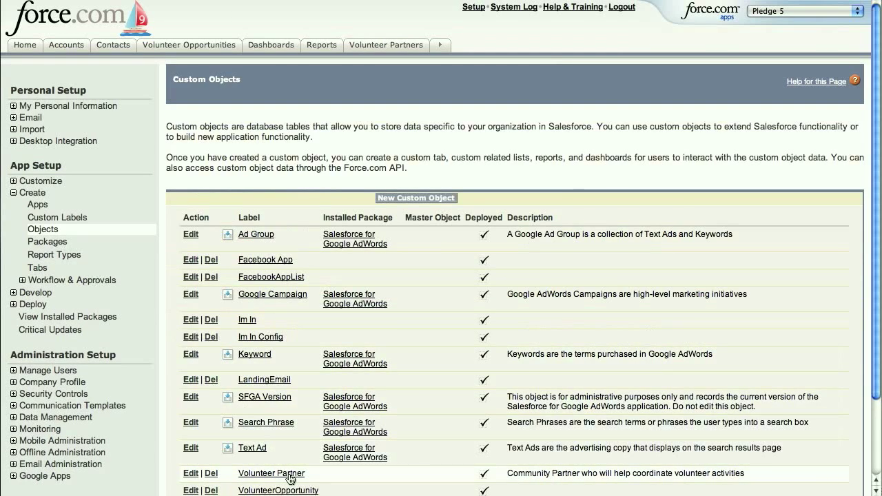
pyautogui.click(271, 474)
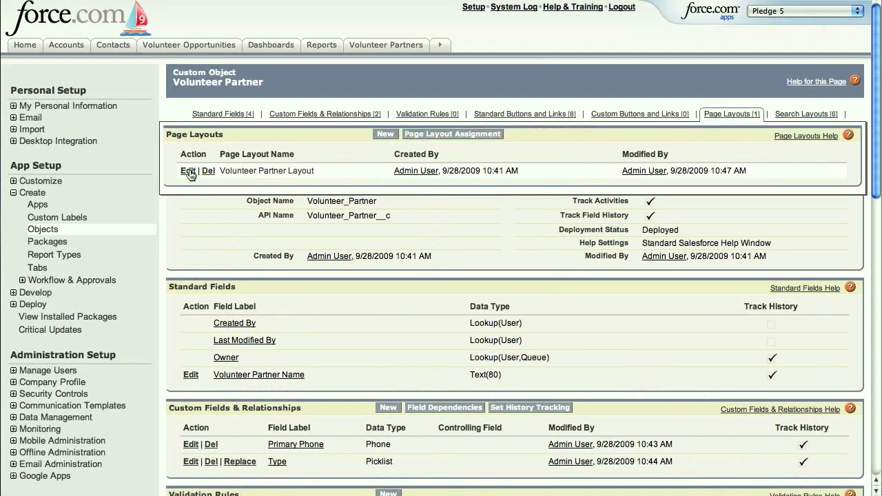
pyautogui.click(189, 170)
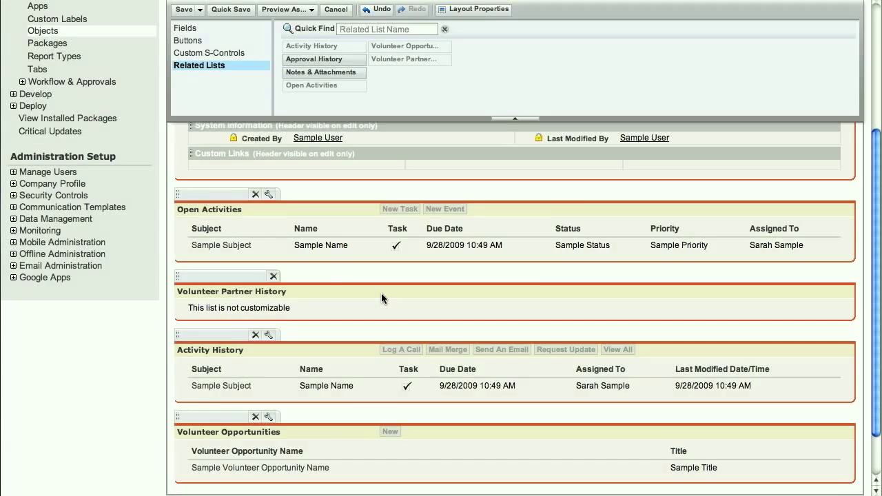
pyautogui.click(336, 9)
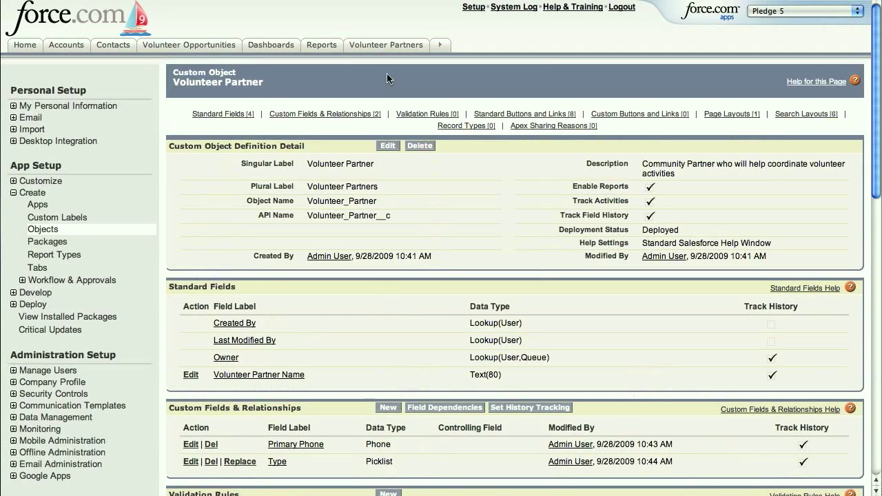
pyautogui.click(387, 45)
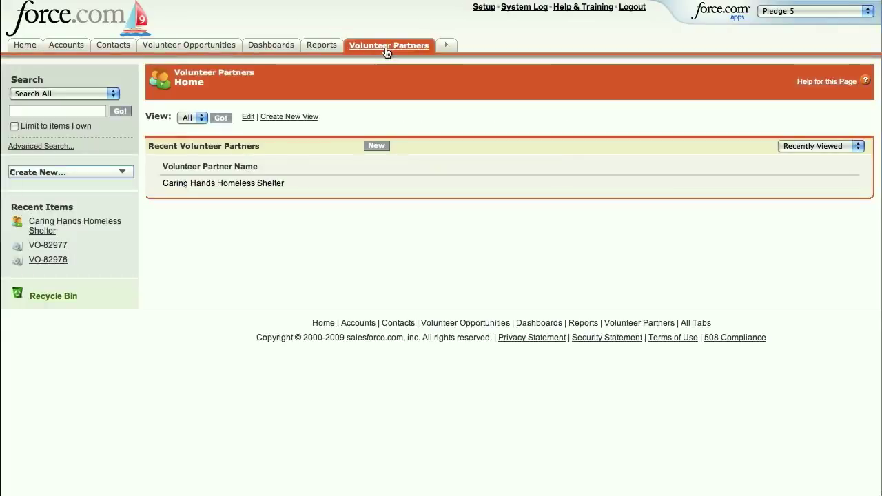
pyautogui.moveTo(377, 147)
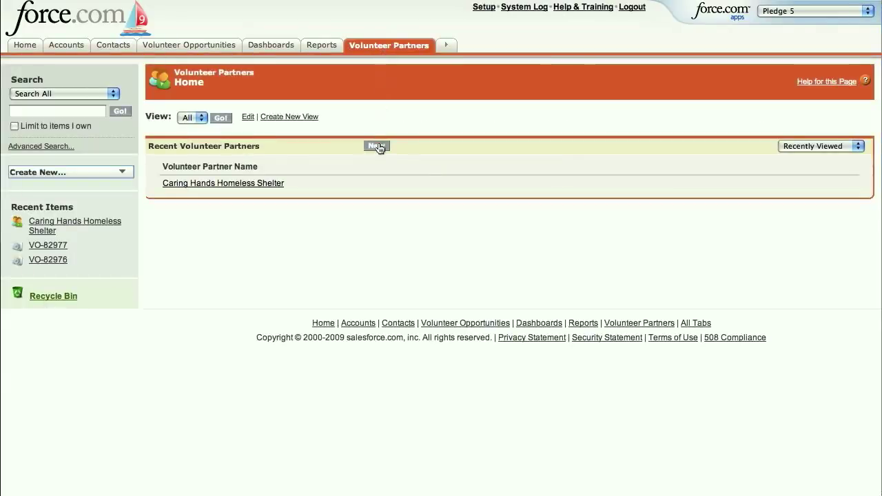
pyautogui.click(376, 146)
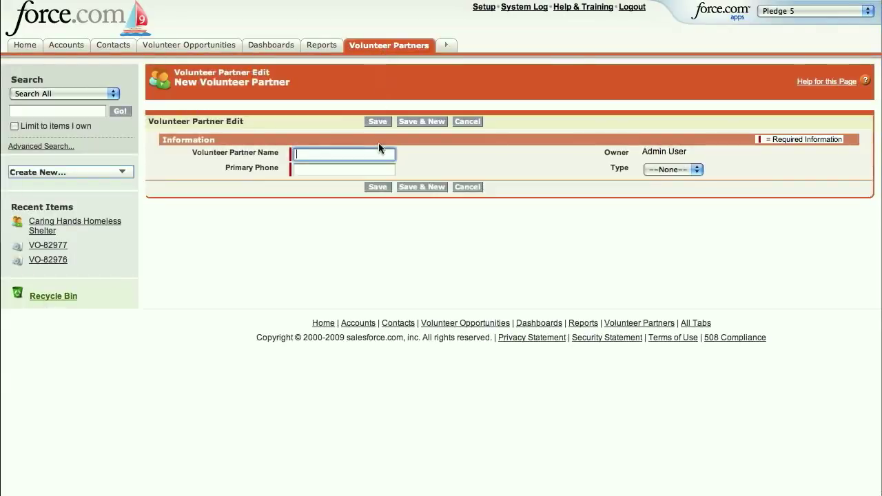
pyautogui.write("Cappy's Car Donations")
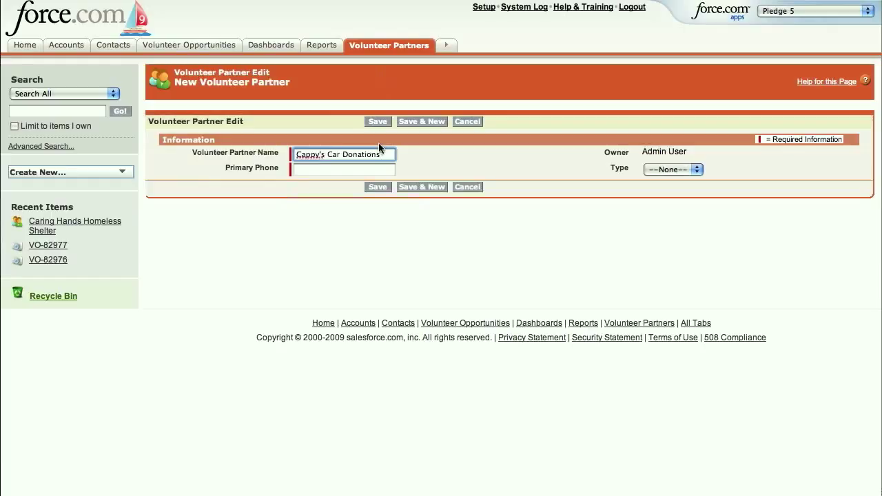
pyautogui.write('310-555-1212')
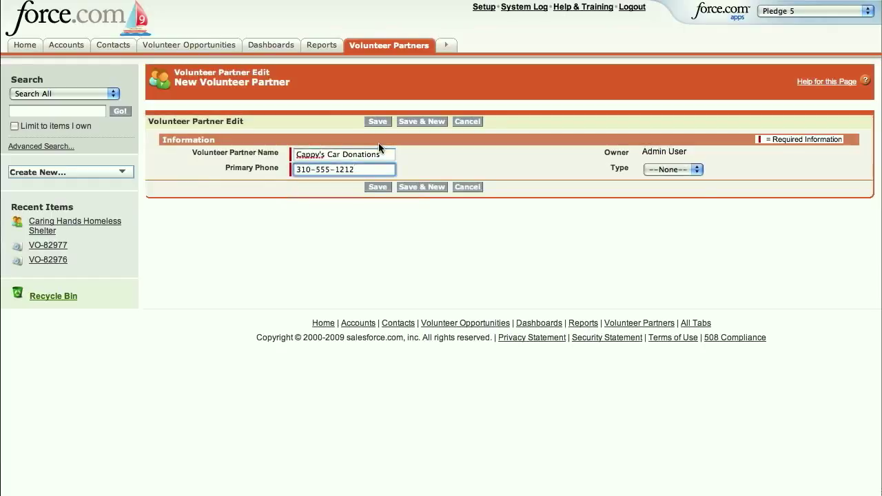
pyautogui.click(672, 169)
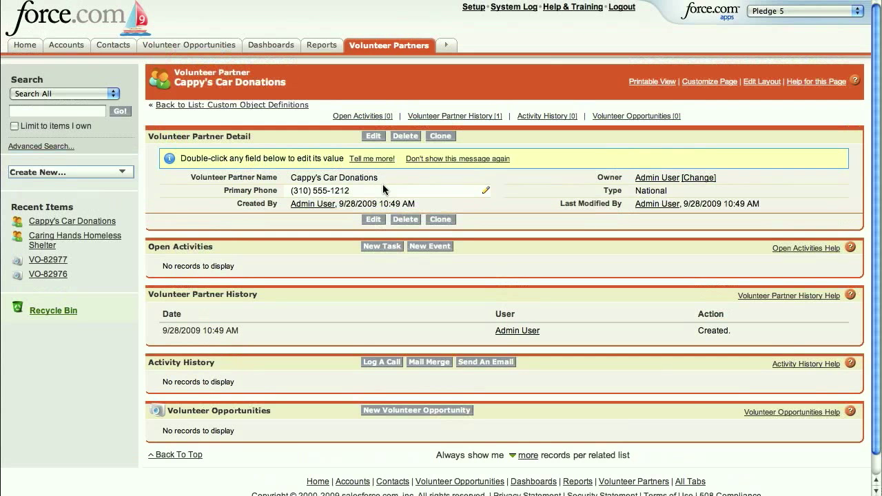
pyautogui.doubleClick(338, 191)
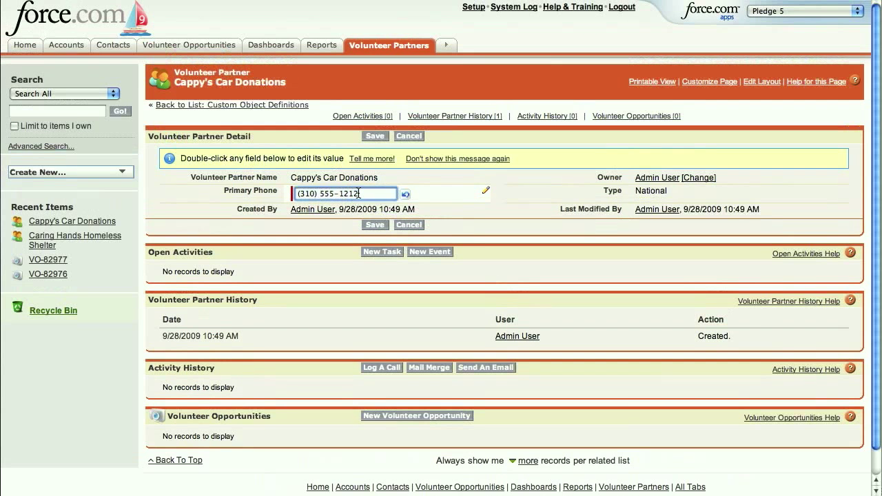
pyautogui.write('3')
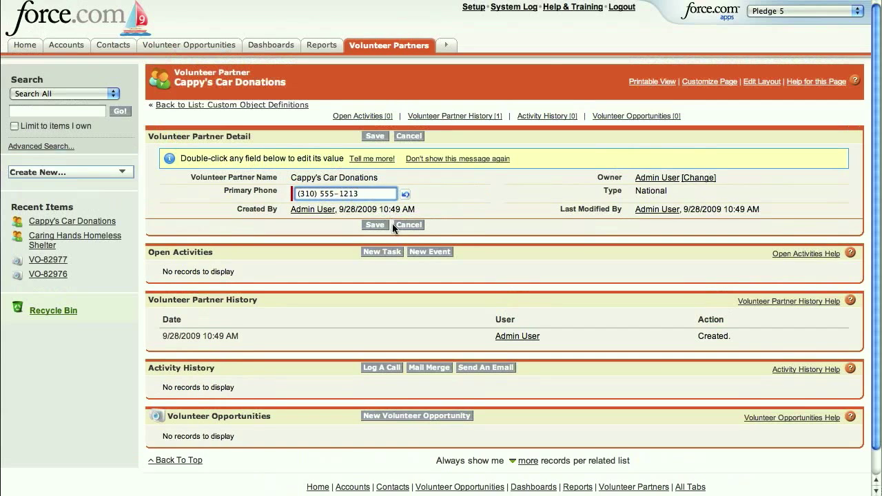
pyautogui.click(375, 224)
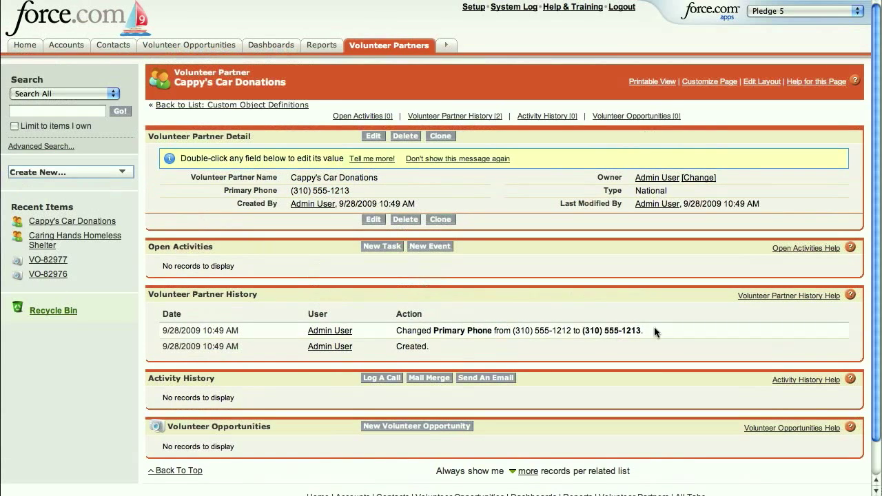
pyautogui.moveTo(652, 331)
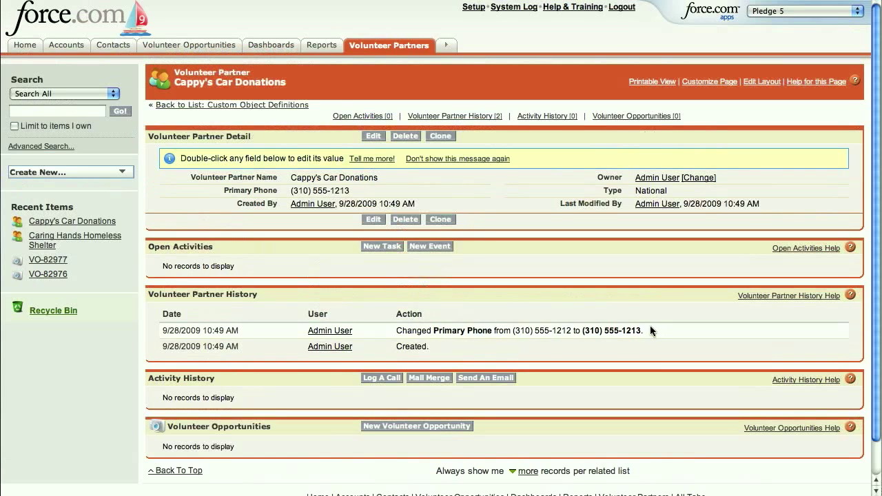
pyautogui.click(24, 46)
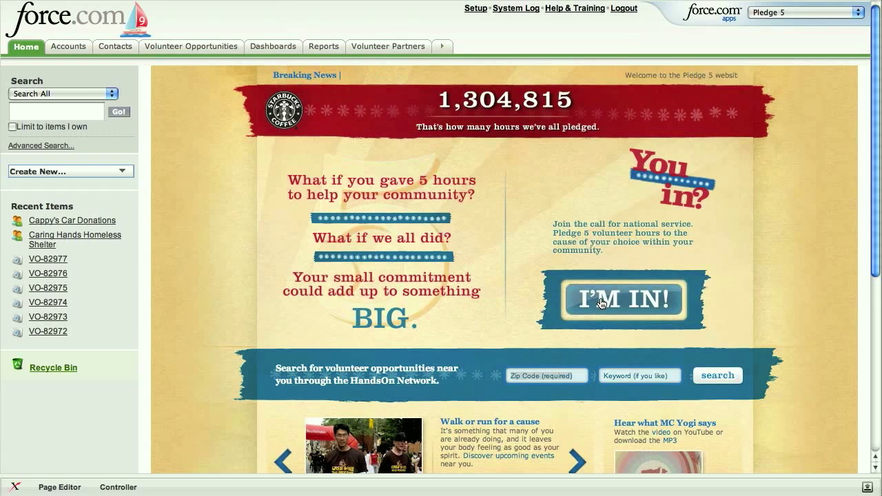
# Step: Pledge with I'M IN! on Pledge 5, then save the markup with showHeader="false"
pyautogui.click(621, 299)
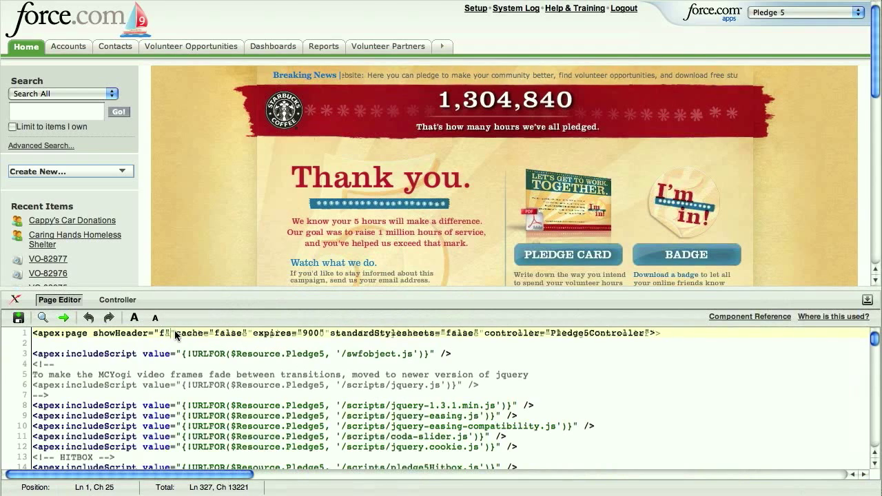
pyautogui.click(18, 317)
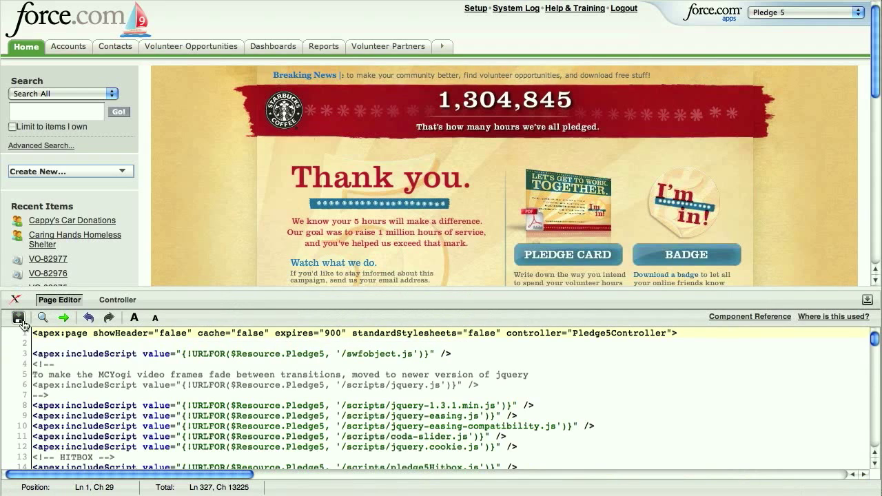
pyautogui.click(20, 318)
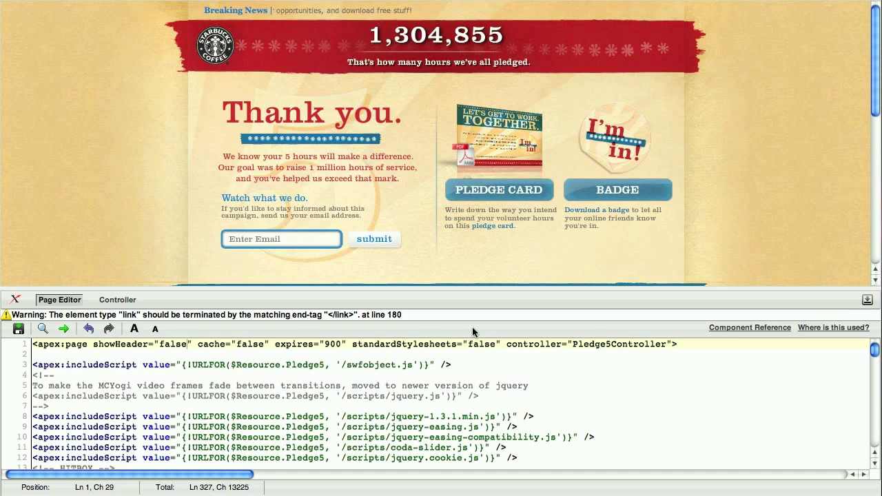
# Step: Search opportunities near zip 94105 and expand the Kids Enjoy Exercise Now and Post Event details
pyautogui.click(15, 299)
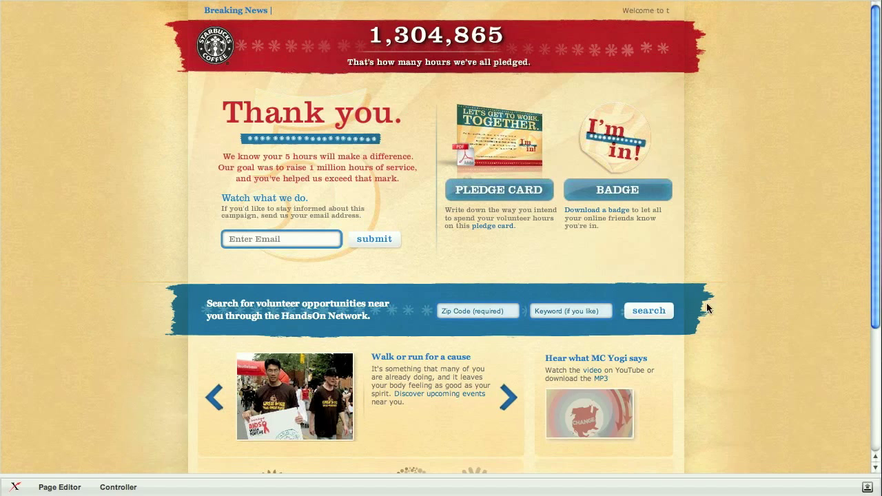
pyautogui.write('94105')
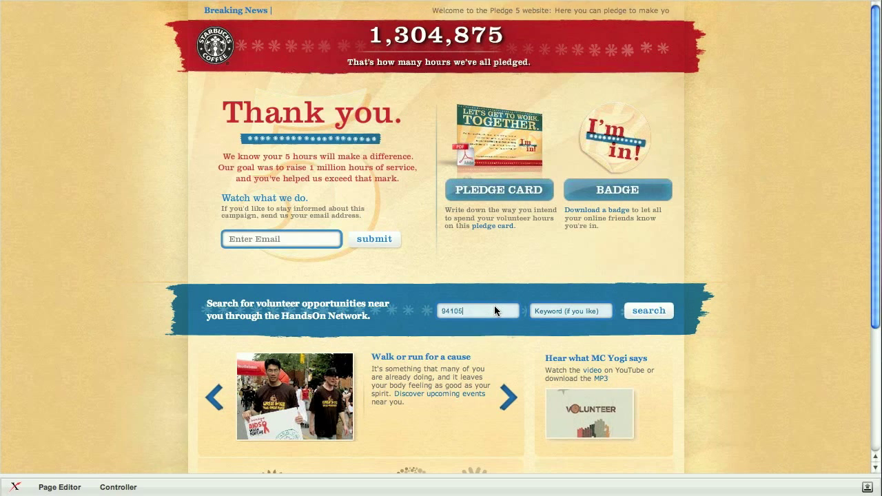
pyautogui.click(648, 311)
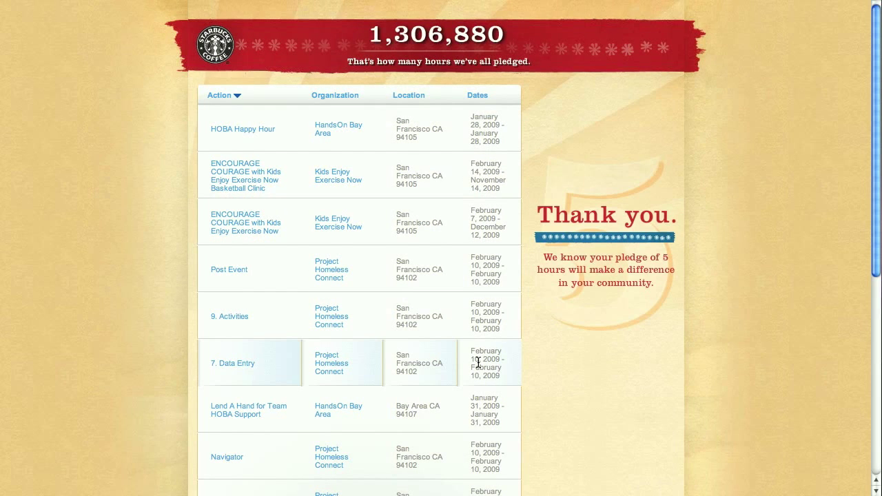
pyautogui.click(245, 222)
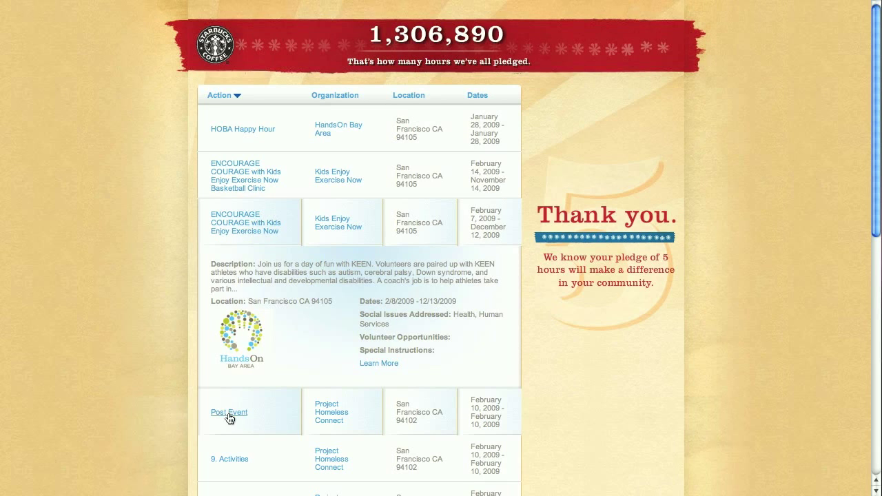
pyautogui.click(229, 412)
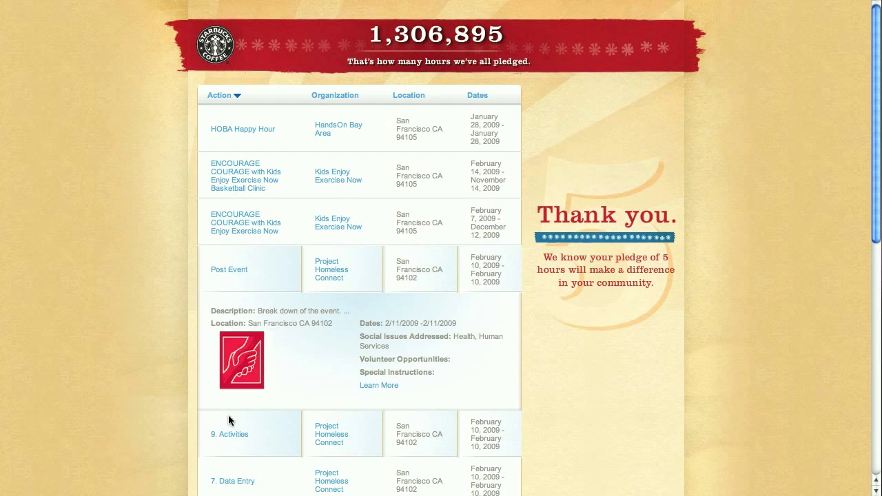
pyautogui.click(229, 435)
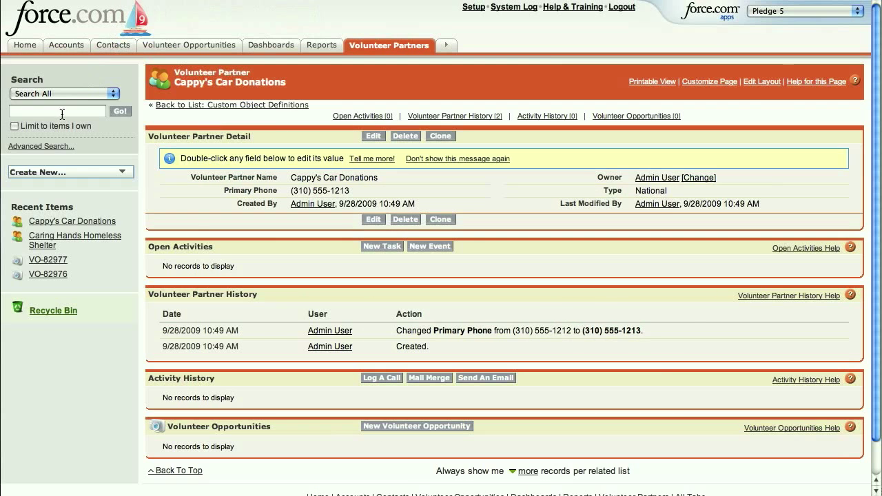
# Step: Search the sidebar for 'Car' to list Volunteer Partners, then return to Home
pyautogui.write('Car')
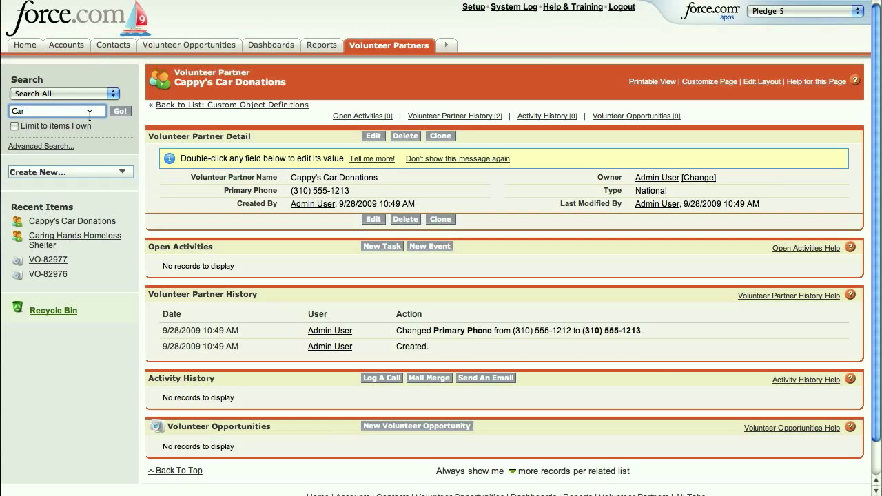
pyautogui.click(119, 111)
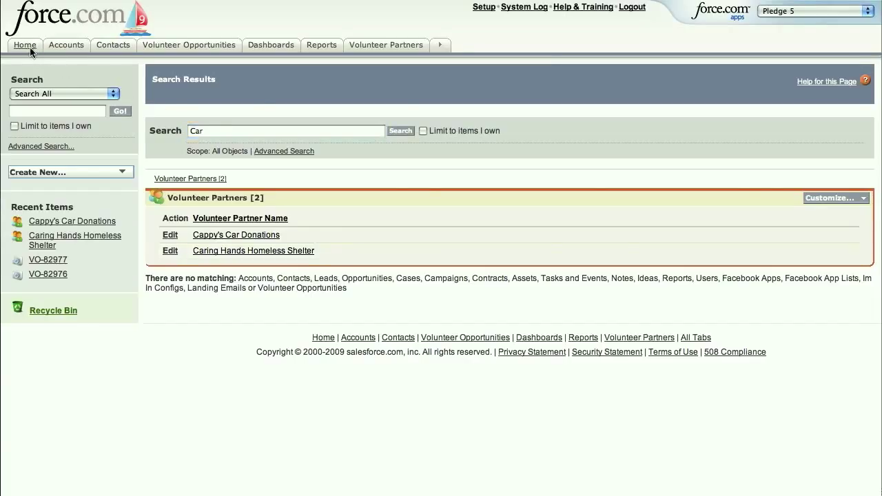
pyautogui.click(25, 45)
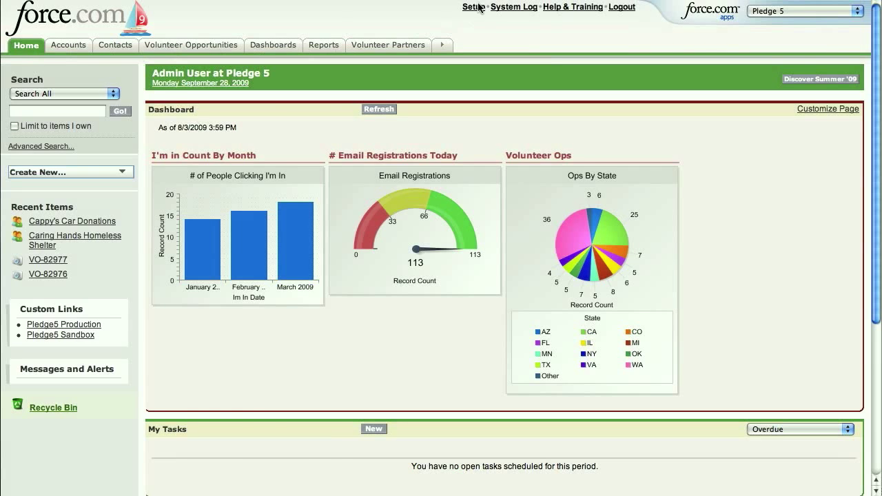
# Step: Go through Setup's Workflow & Approvals to the Approval Processes list
pyautogui.click(472, 6)
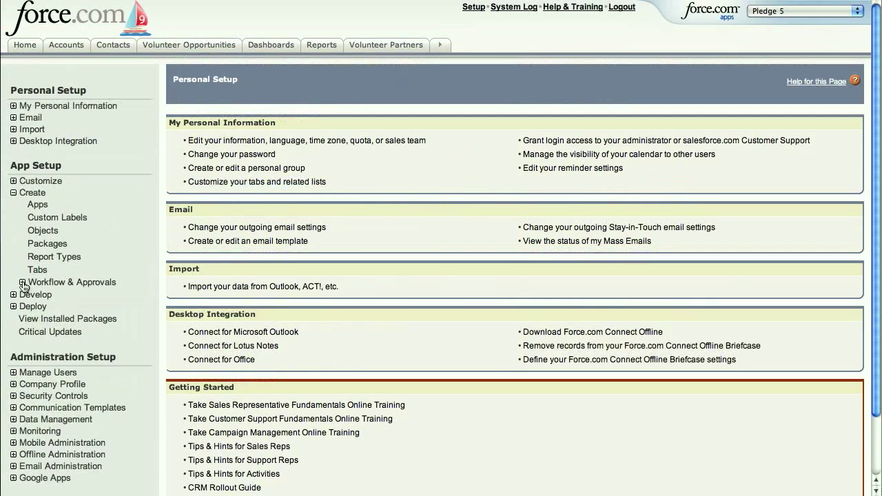
pyautogui.click(23, 282)
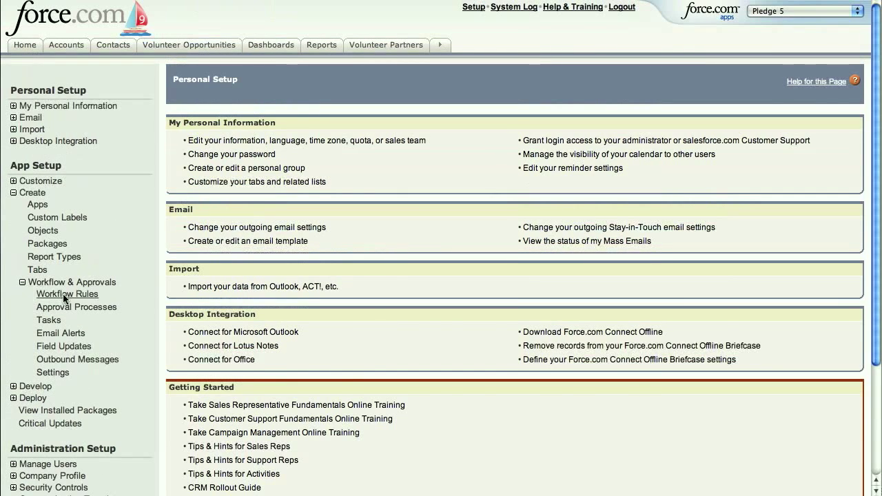
pyautogui.click(67, 294)
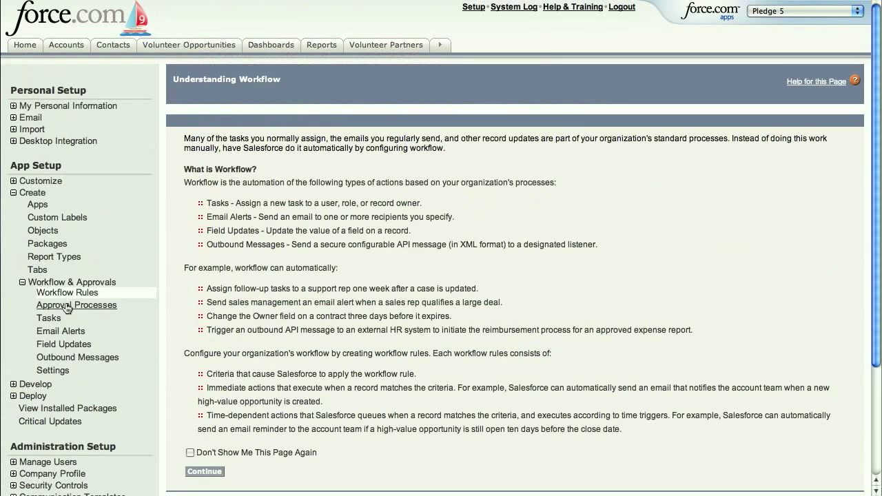
pyautogui.click(76, 305)
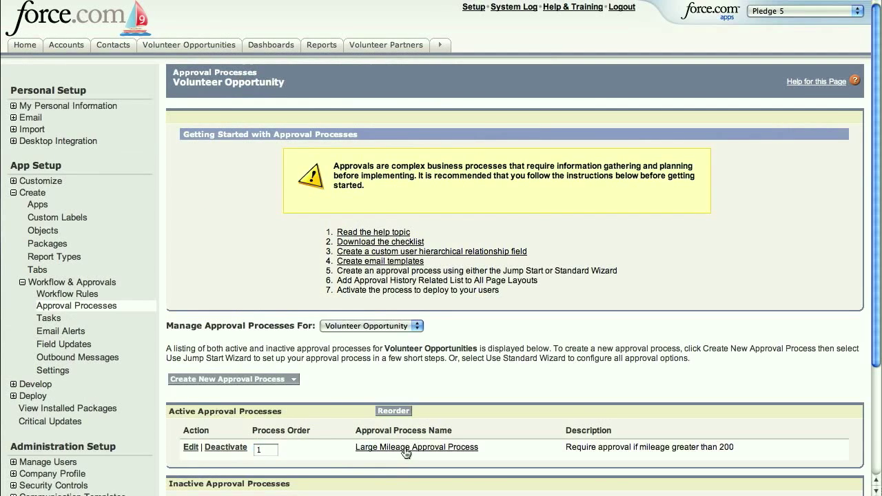
# Step: Open Large Mileage Approval Process, view its diagram, then close the diagram
pyautogui.click(417, 446)
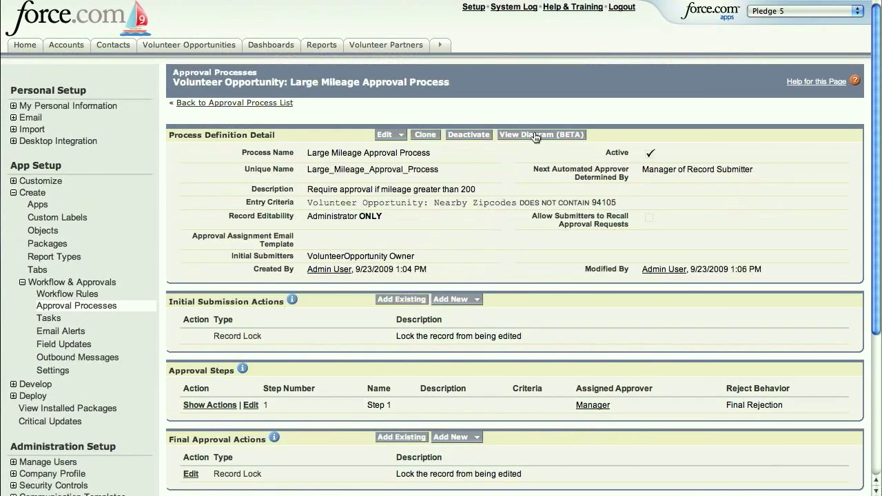
pyautogui.click(542, 134)
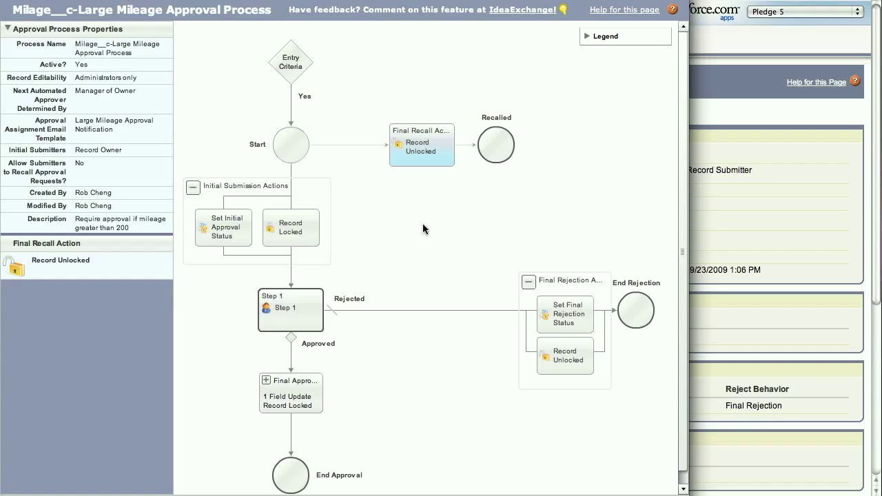
pyautogui.click(290, 309)
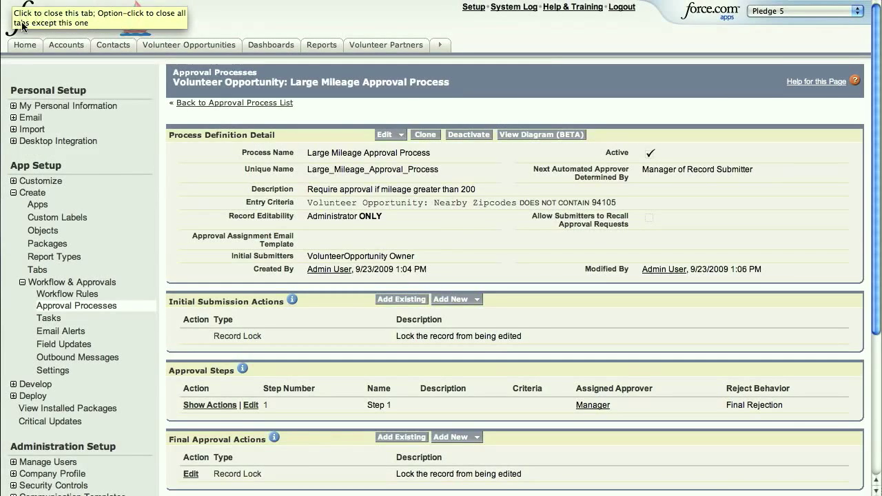
pyautogui.click(35, 384)
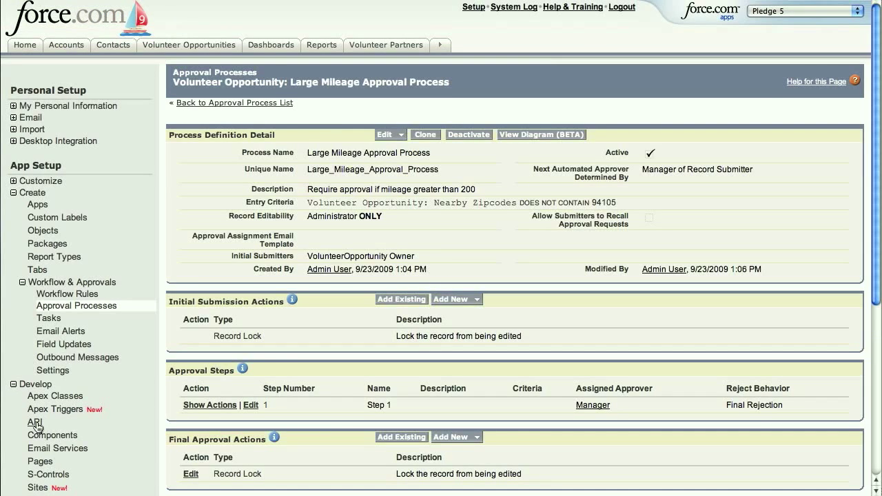
# Step: Generate the Enterprise WSDL from the API page and scroll through its XML
pyautogui.click(35, 422)
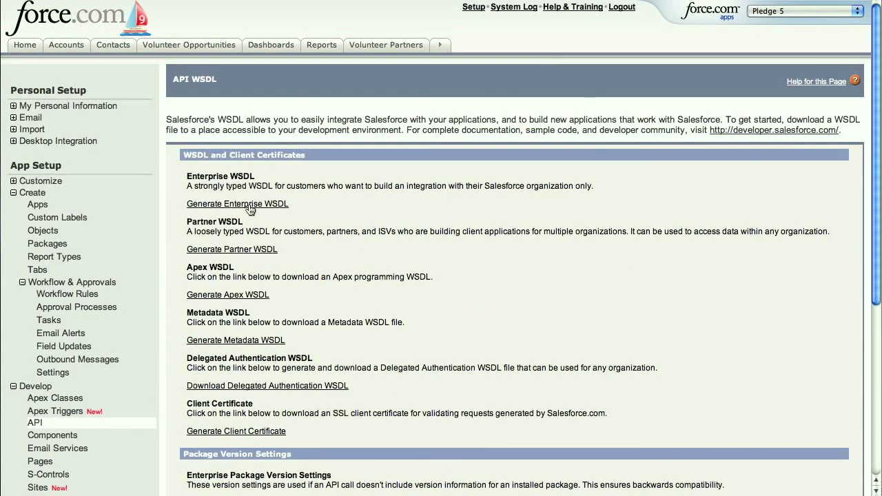
pyautogui.click(237, 204)
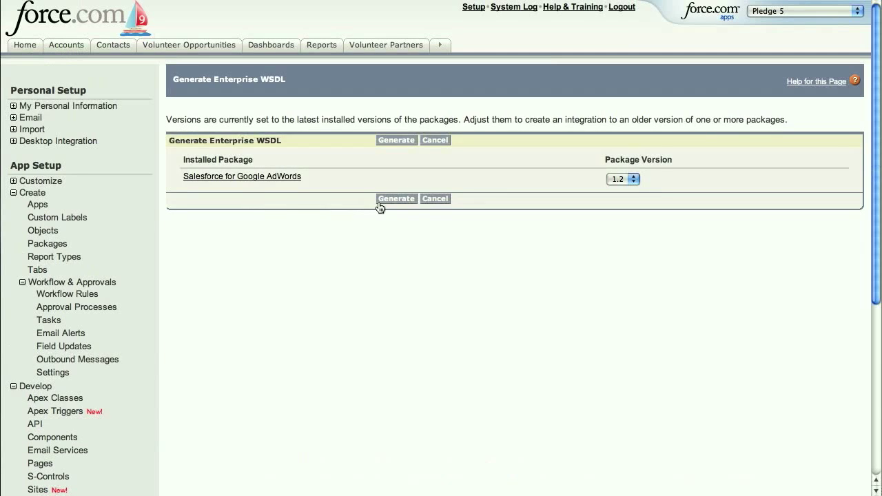
pyautogui.click(396, 199)
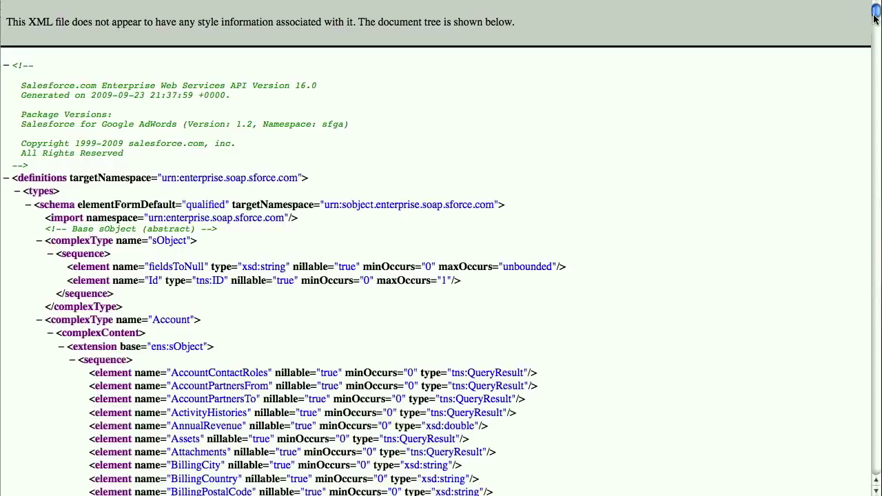
pyautogui.scroll(-3)
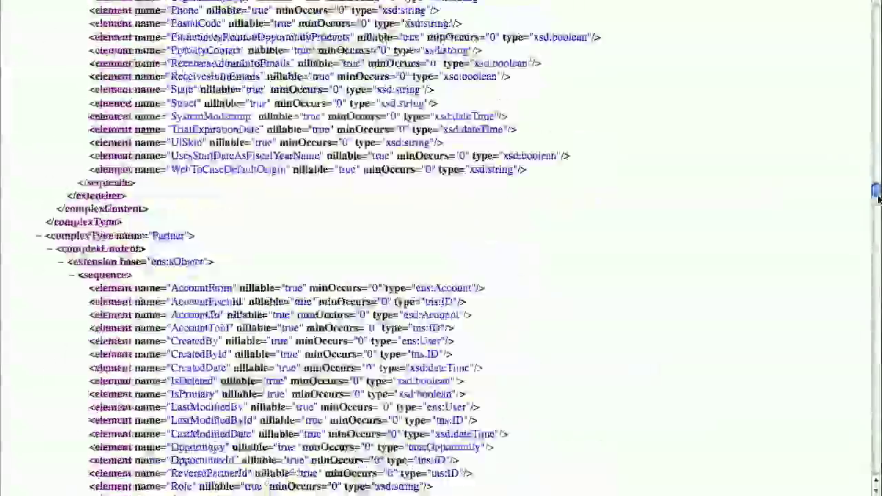
pyautogui.scroll(-3)
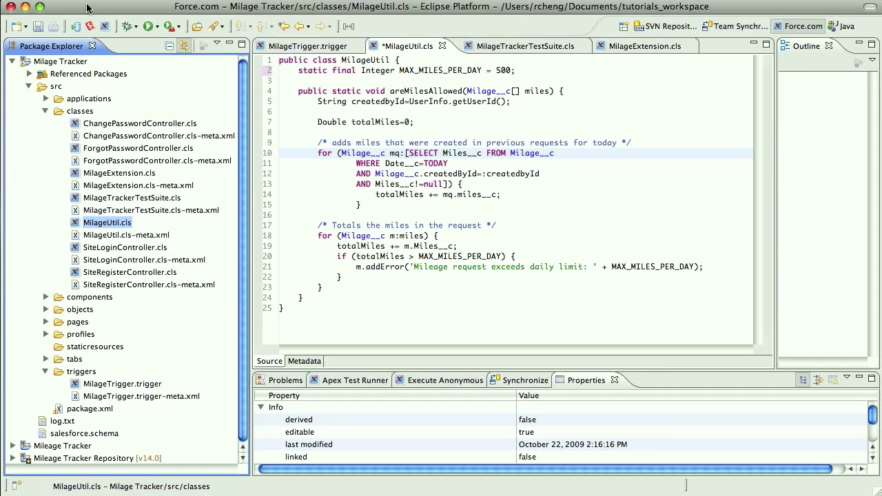
pyautogui.moveTo(60, 46)
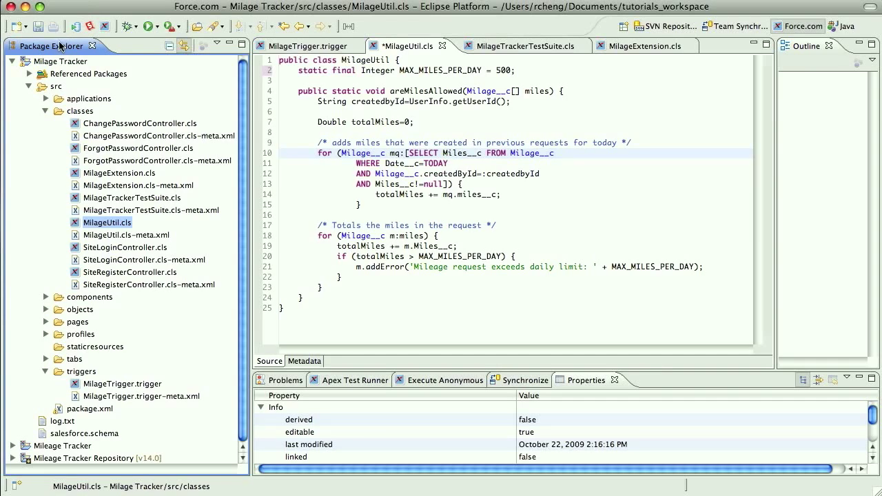
pyautogui.moveTo(54, 184)
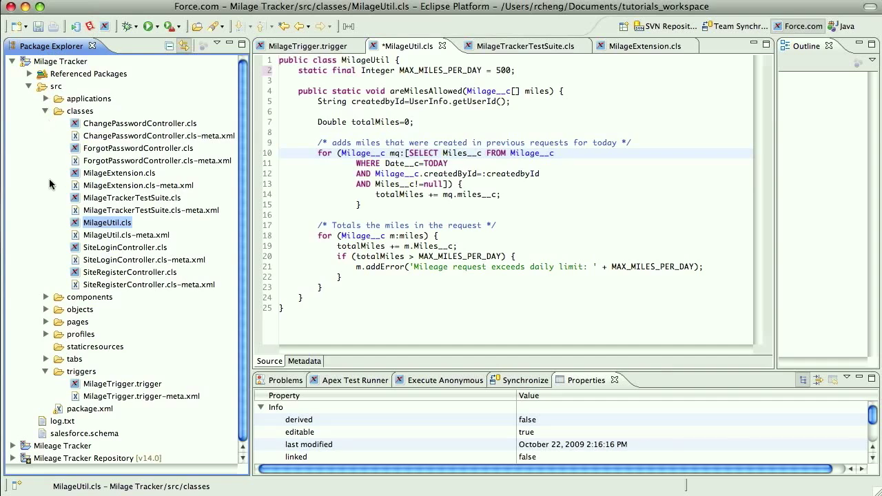
pyautogui.moveTo(88, 241)
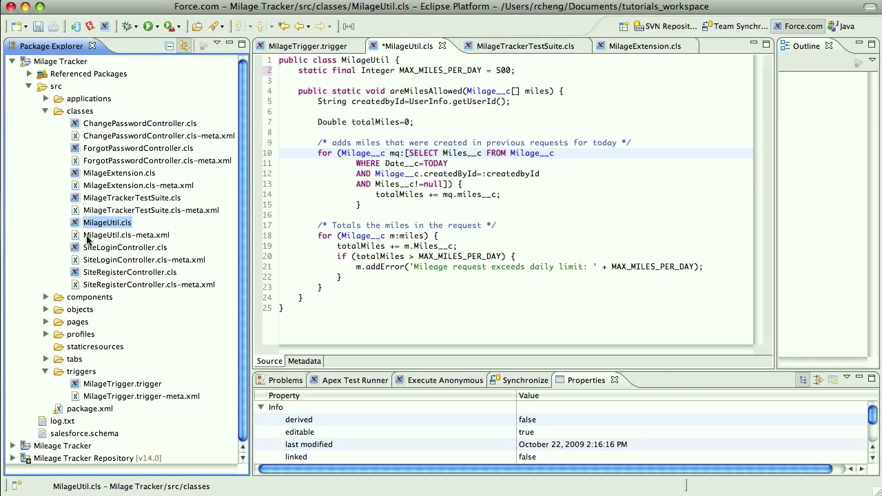
# Step: View Milage__c, set MilageUtil's MAX_MILES_PER_DAY to 250, and open salesforce.schema
pyautogui.click(80, 309)
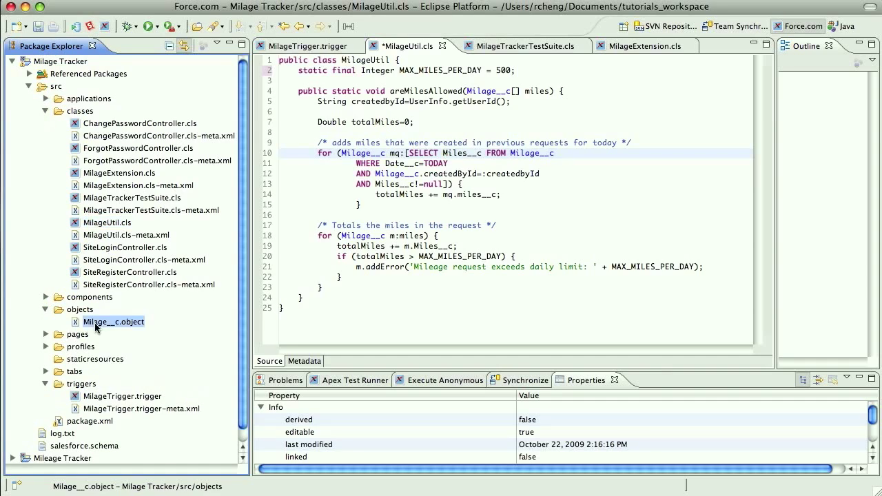
pyautogui.doubleClick(113, 322)
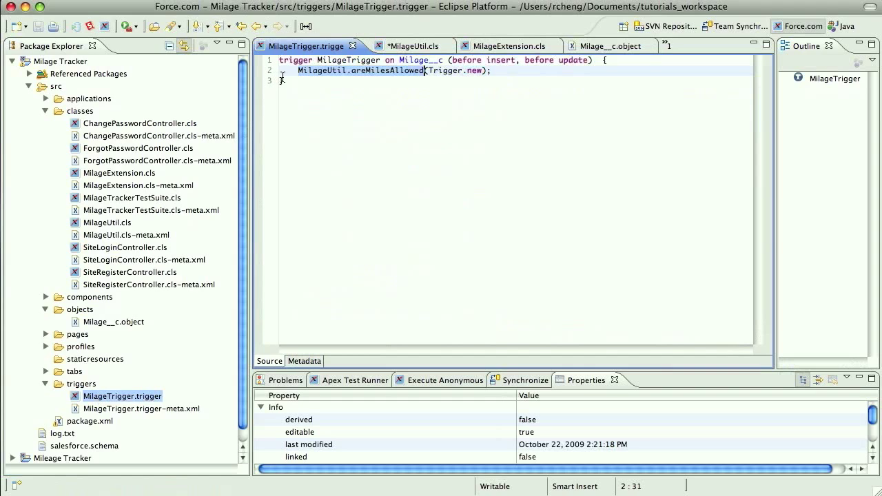
pyautogui.moveTo(406, 55)
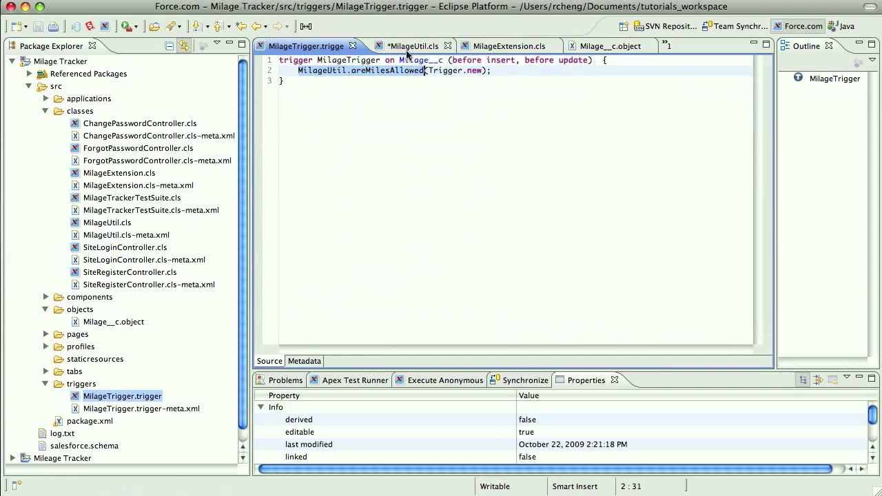
pyautogui.click(410, 45)
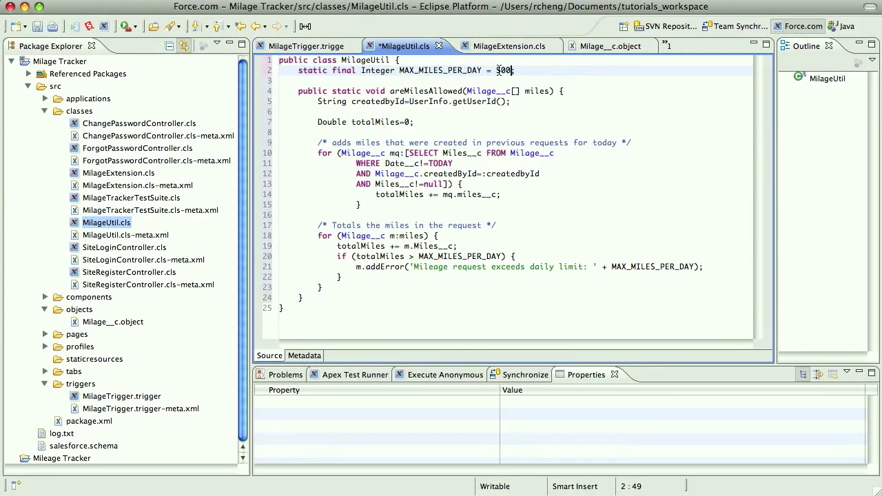
pyautogui.write('250')
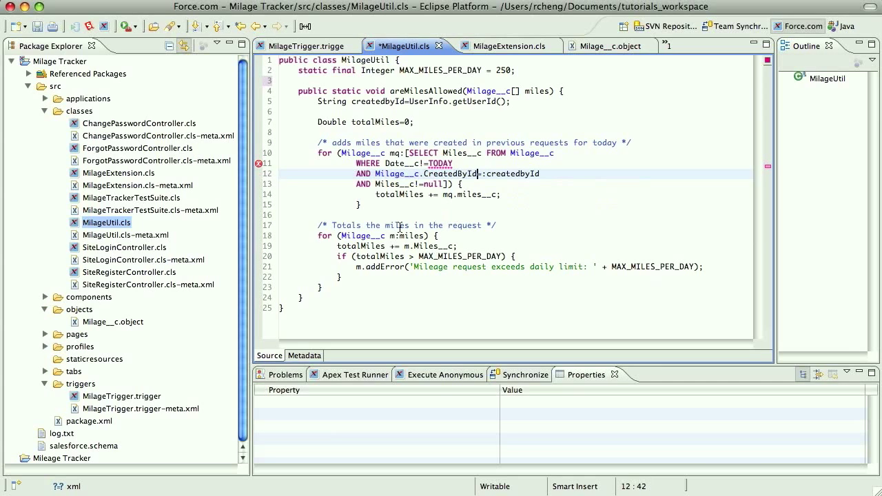
pyautogui.click(84, 445)
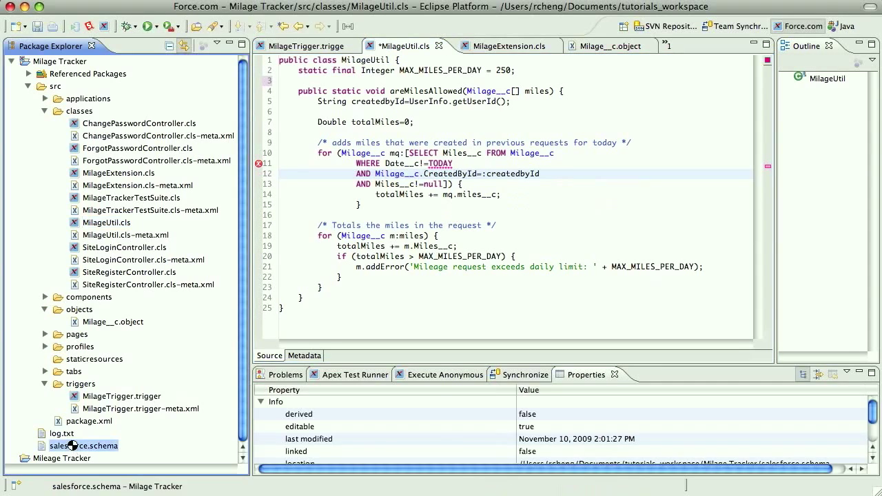
pyautogui.doubleClick(84, 446)
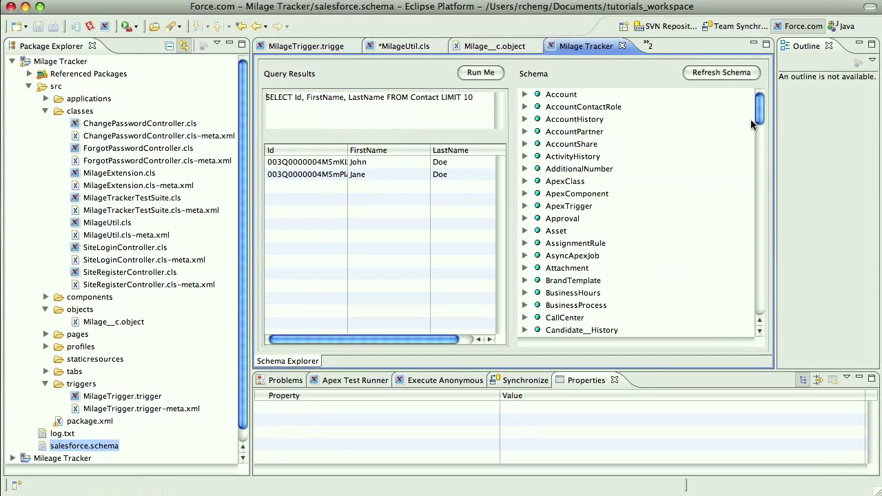
# Step: Query Milage__c Name, Miles__c and Date__c, then rerun filtered to Miles__c > 150
pyautogui.scroll(-3)
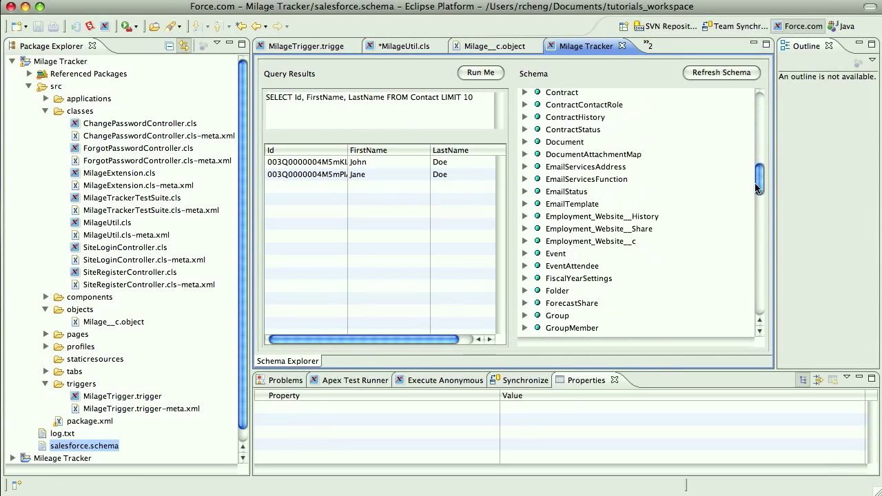
pyautogui.scroll(-3)
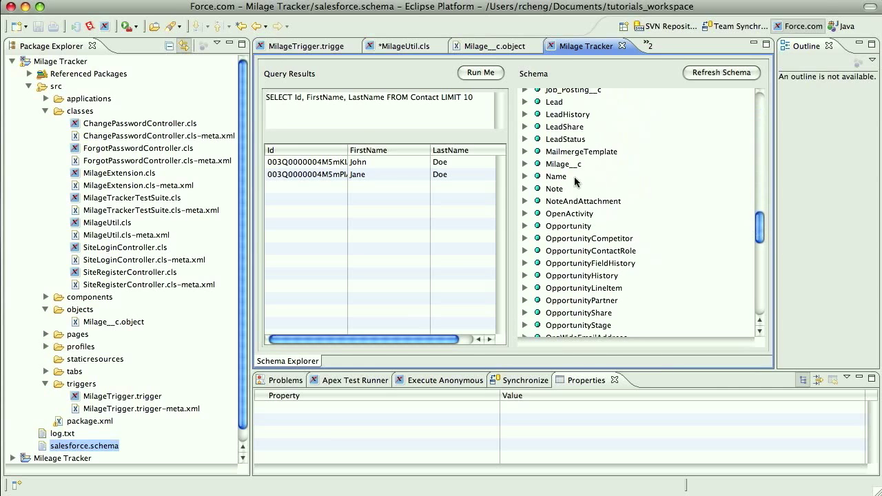
pyautogui.click(525, 164)
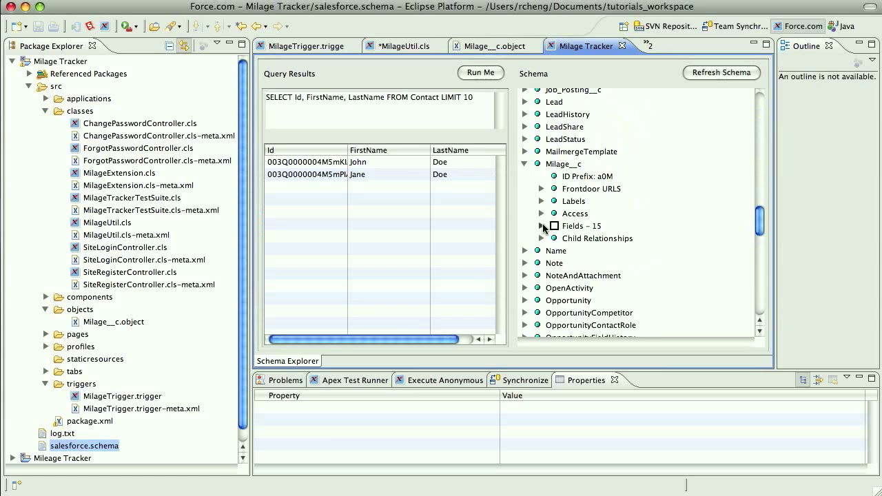
pyautogui.click(542, 226)
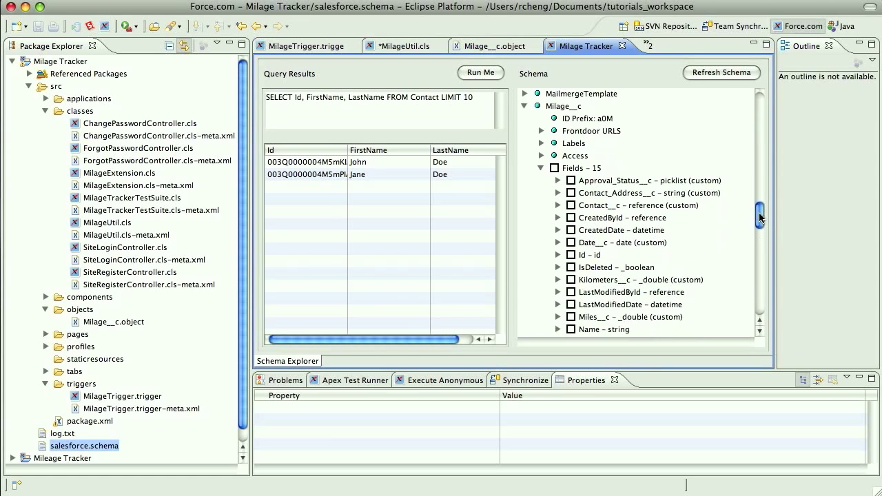
pyautogui.scroll(-3)
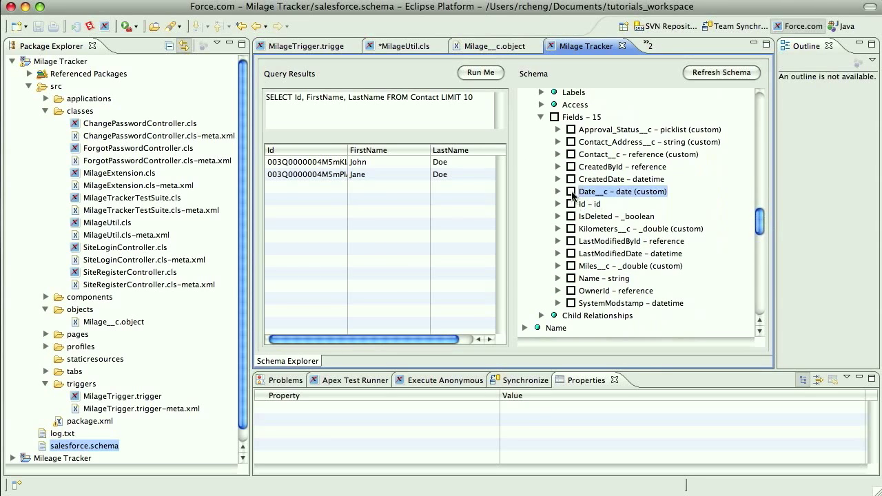
pyautogui.click(571, 265)
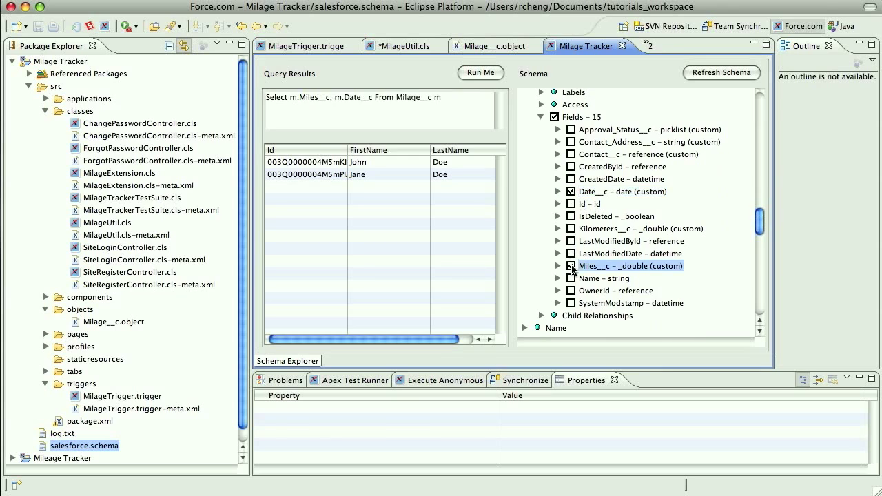
pyautogui.click(571, 279)
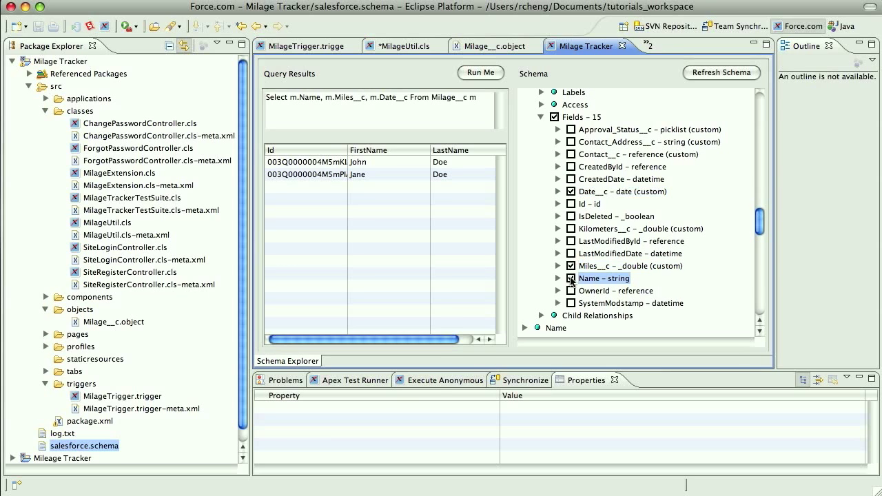
pyautogui.click(481, 73)
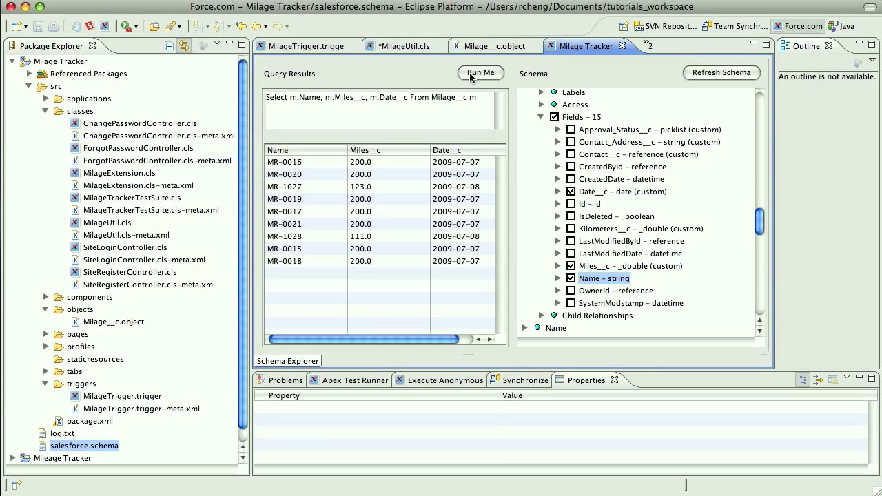
pyautogui.moveTo(479, 100)
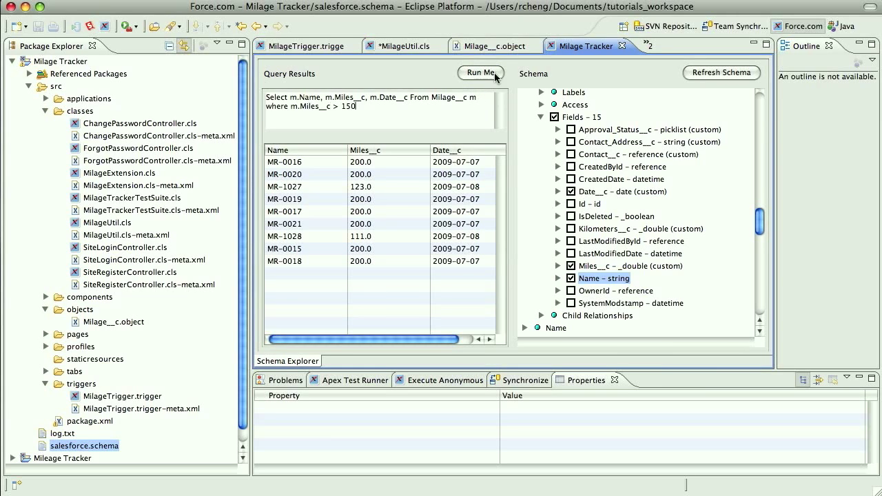
pyautogui.click(480, 73)
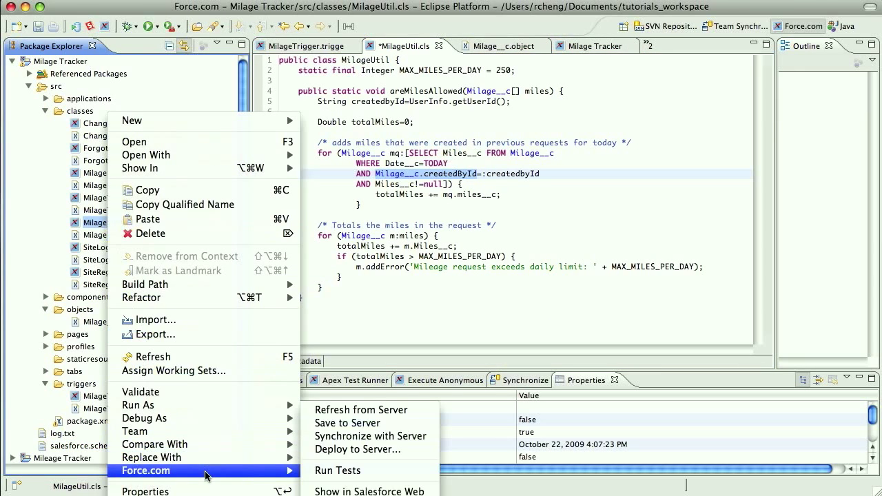
pyautogui.moveTo(354, 423)
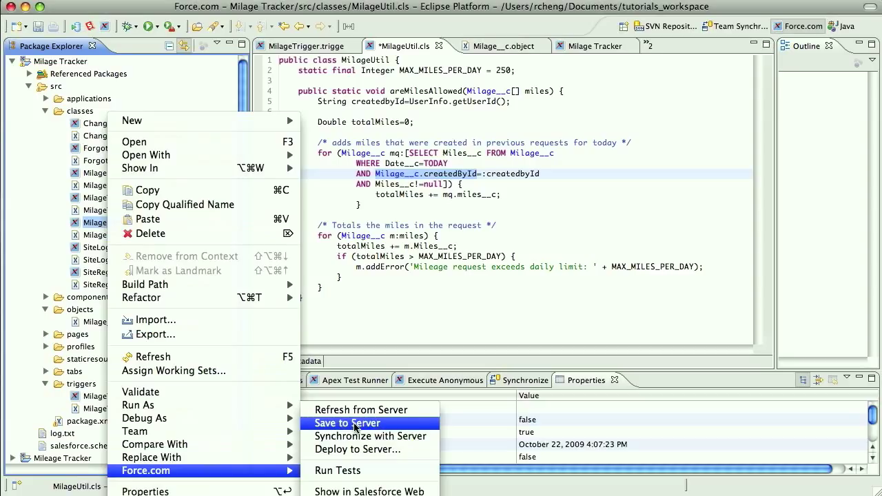
pyautogui.moveTo(361, 410)
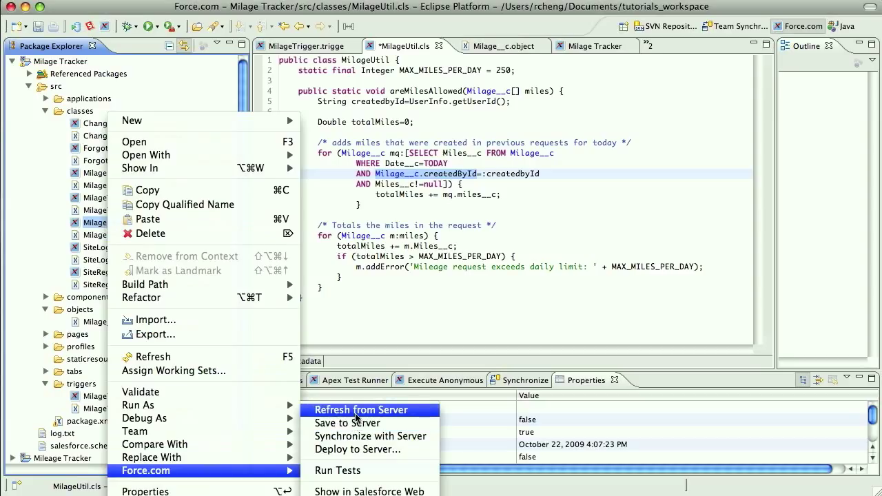
pyautogui.moveTo(370, 436)
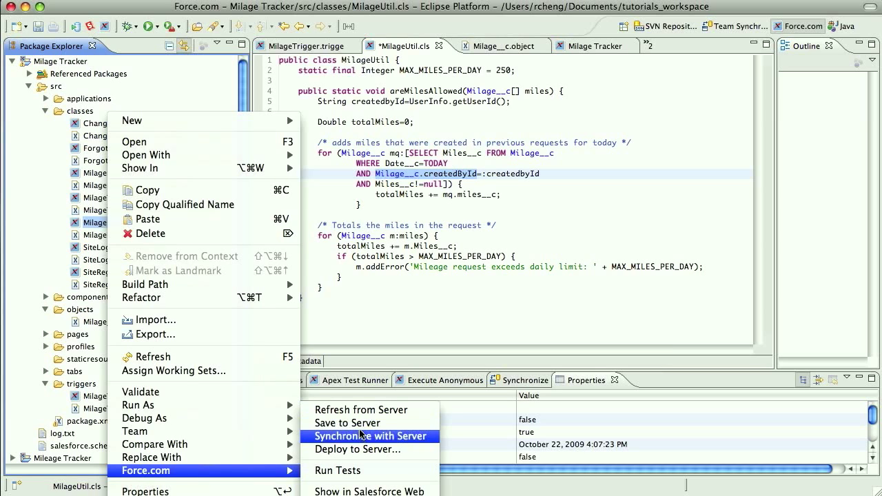
# Step: Fix MilageUtil's WHERE clause to Date__c=TODAY and browse its Force.com sync options
pyautogui.click(347, 422)
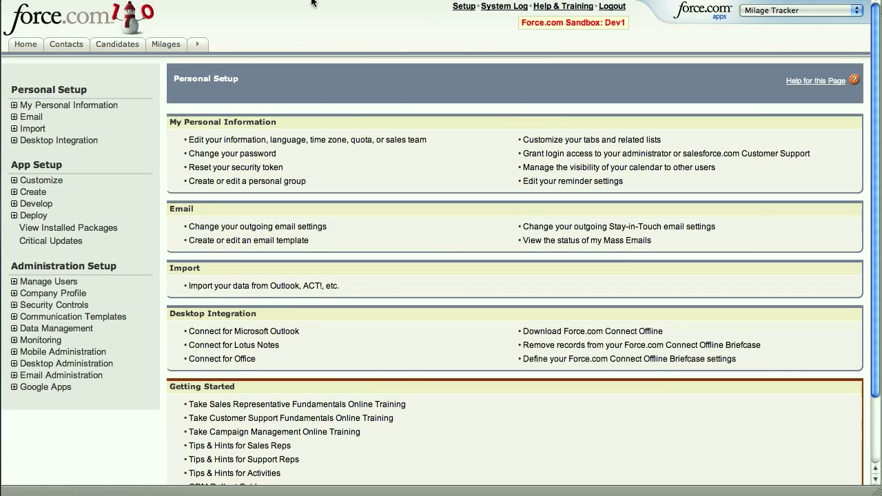
pyautogui.moveTo(578, 34)
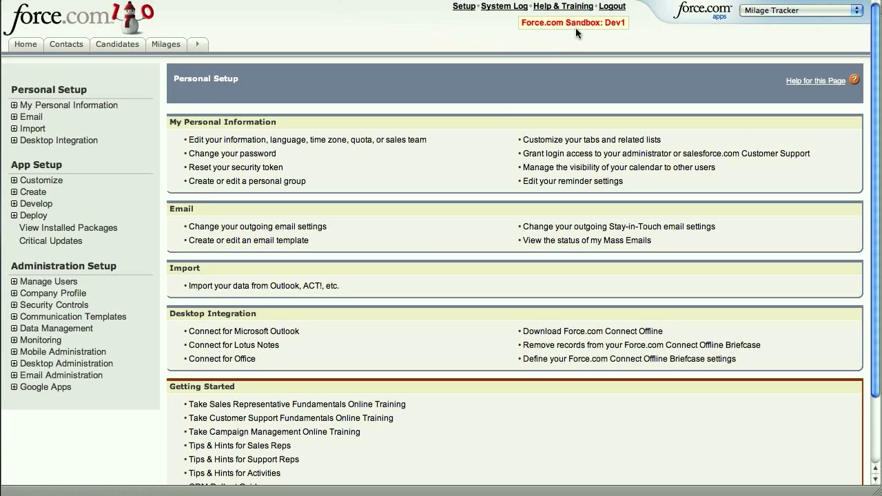
pyautogui.moveTo(236, 102)
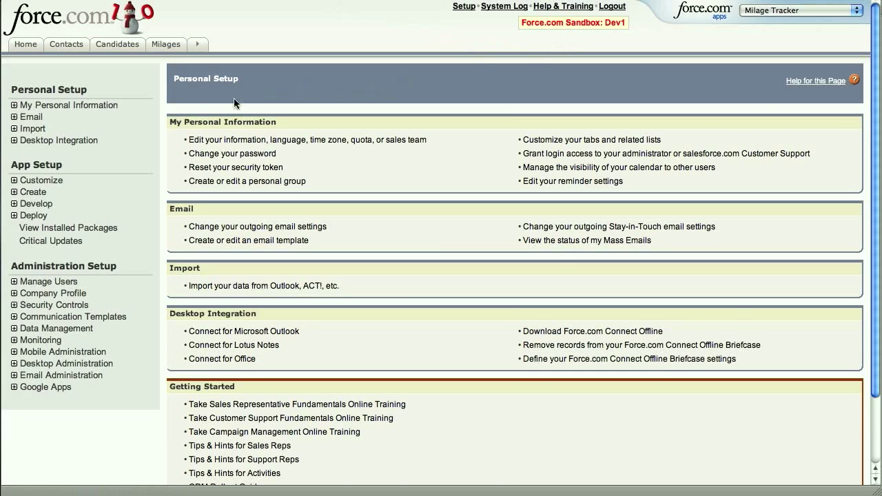
# Step: Open Deploy > Deployment Connections to see which organizations Dev1 can upload to
pyautogui.click(14, 215)
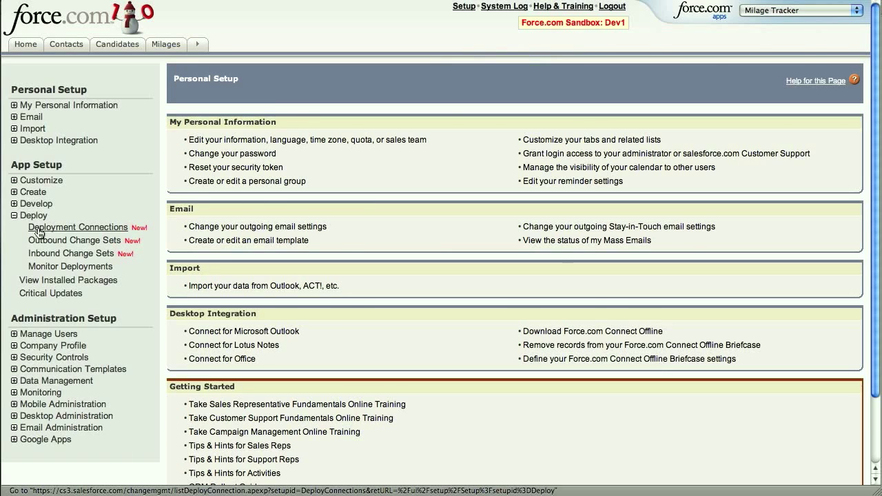
pyautogui.click(77, 227)
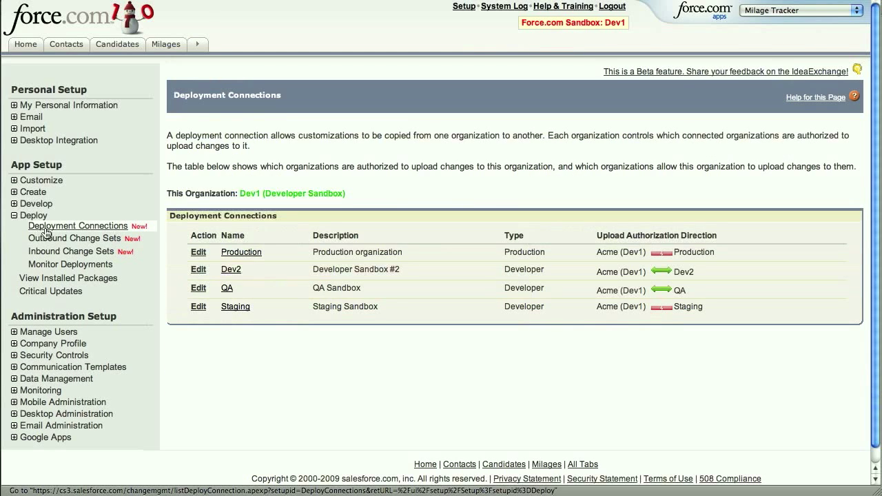
pyautogui.moveTo(638, 270)
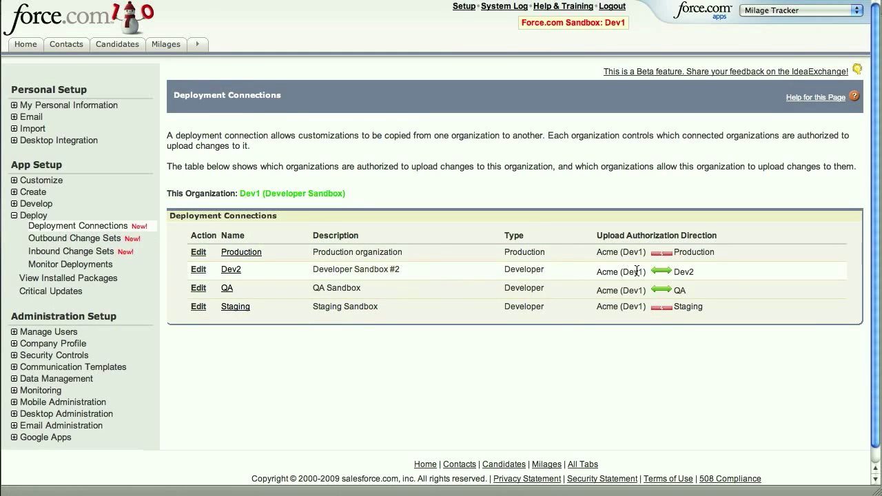
pyautogui.moveTo(663, 271)
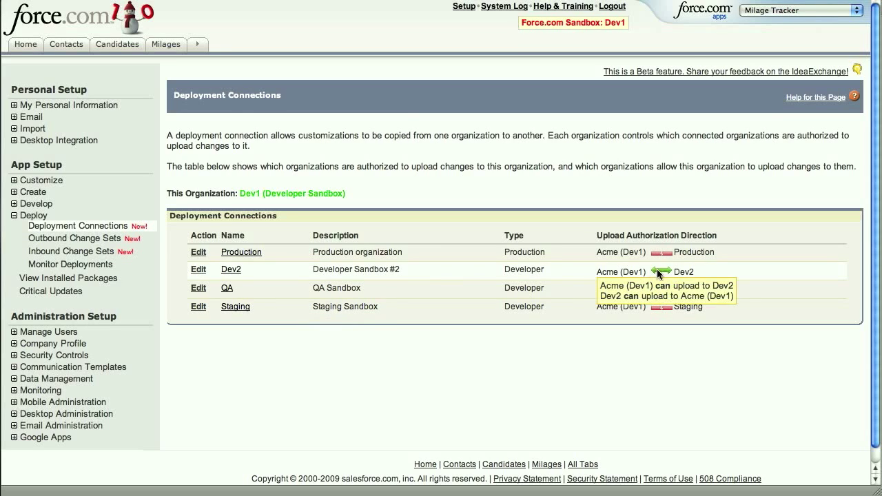
pyautogui.moveTo(663, 290)
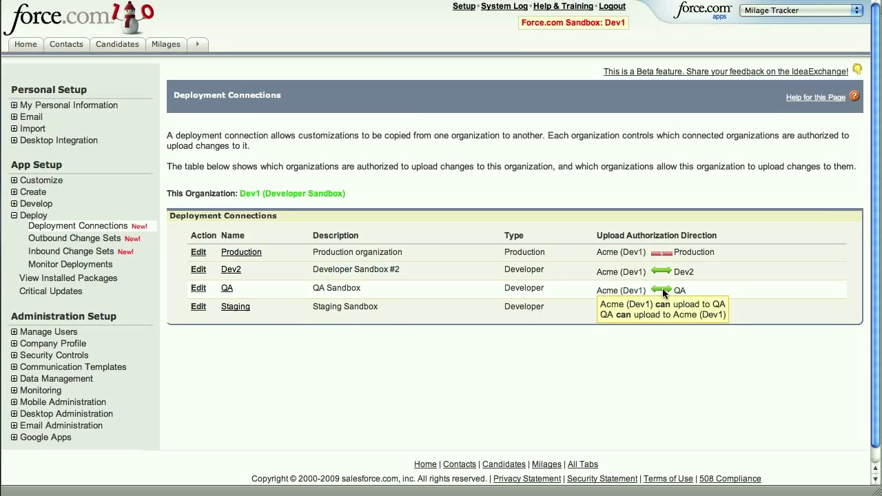
pyautogui.moveTo(666, 311)
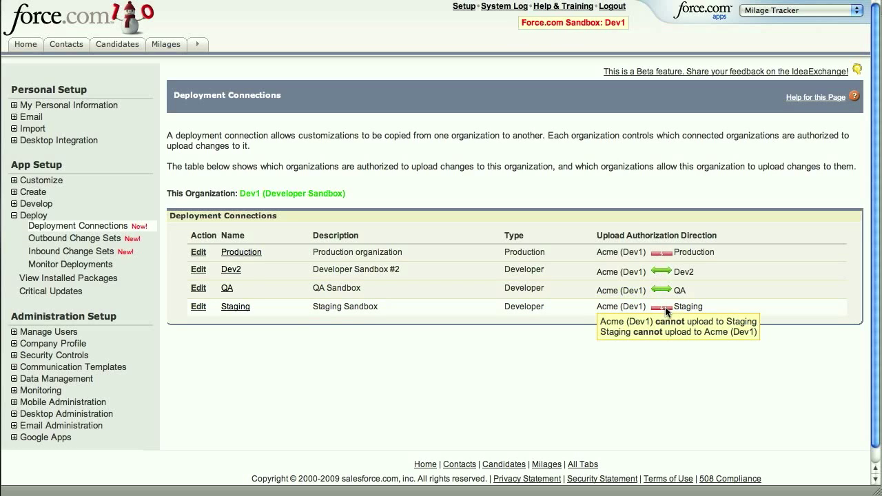
pyautogui.moveTo(516, 288)
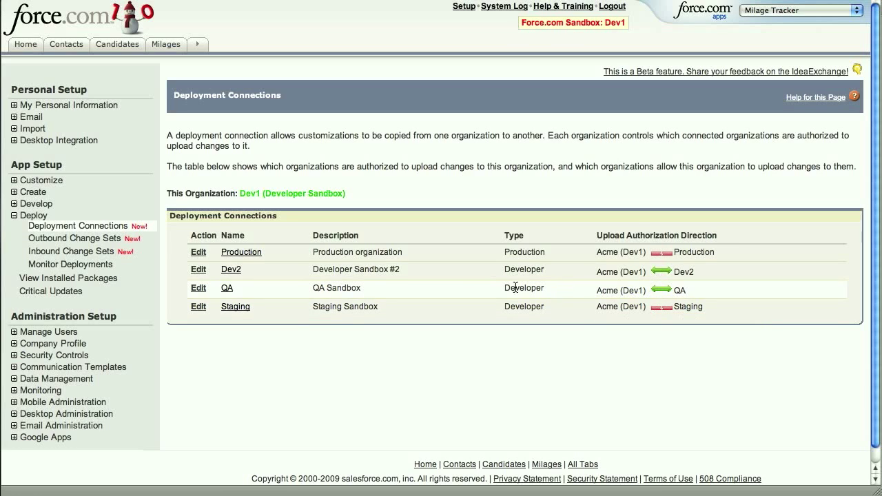
pyautogui.click(33, 215)
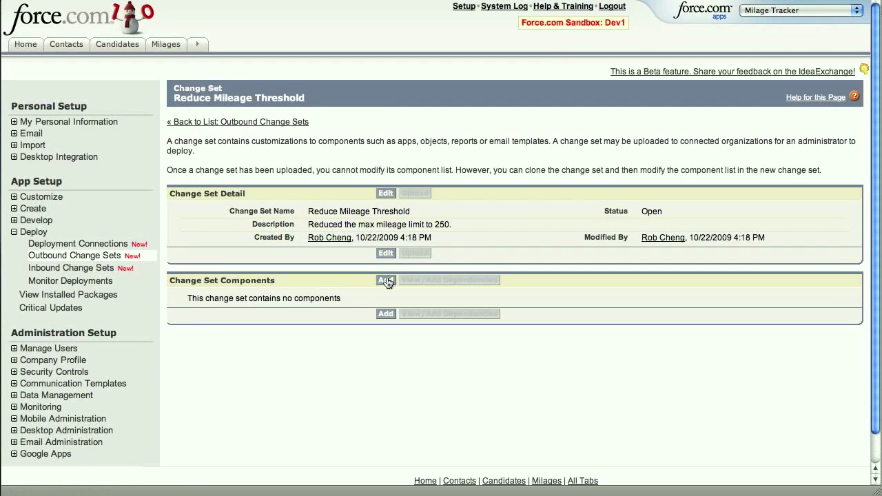
# Step: Add MilageExtension, MilageUtil and MilageTrigger to Reduce Mileage Threshold, then view its dependencies
pyautogui.click(385, 280)
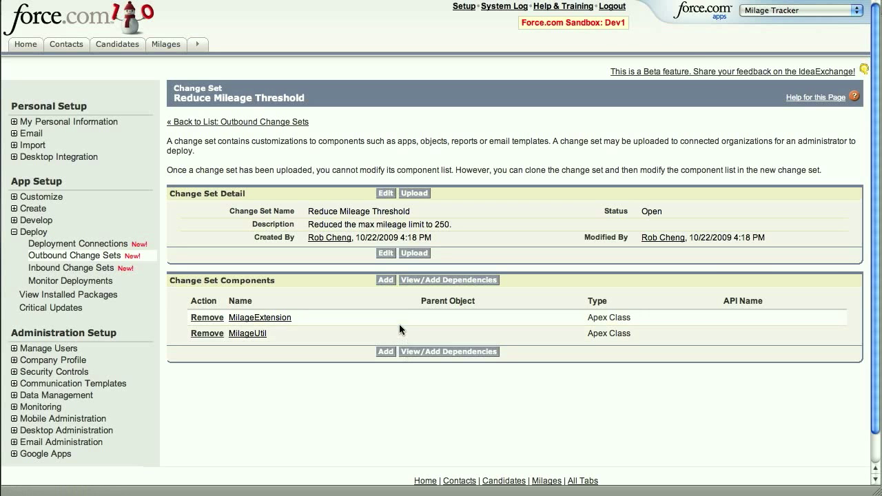
pyautogui.click(385, 280)
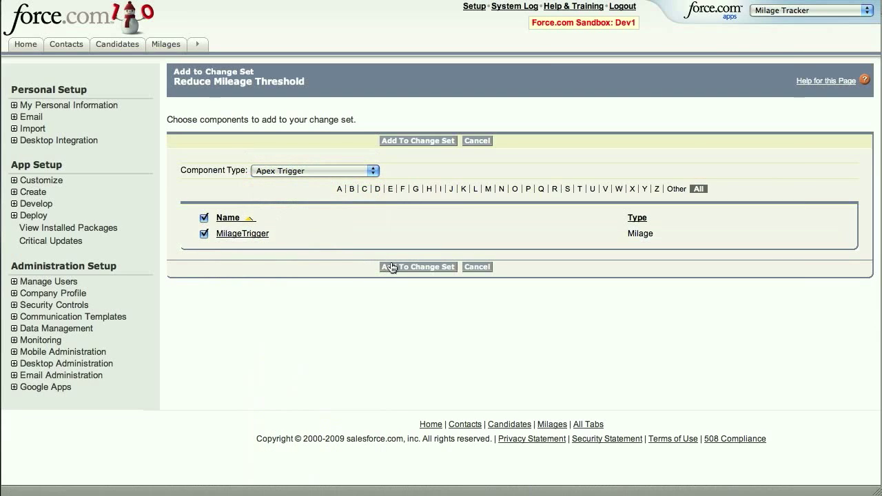
pyautogui.click(418, 267)
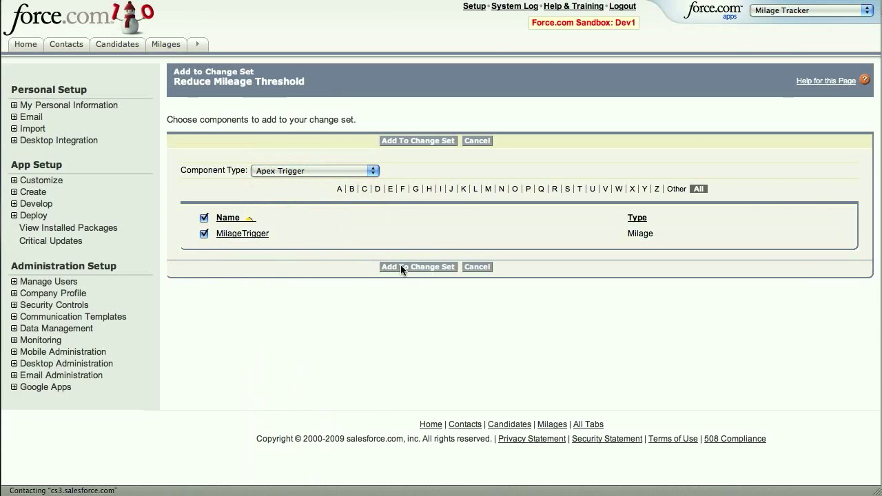
pyautogui.click(418, 267)
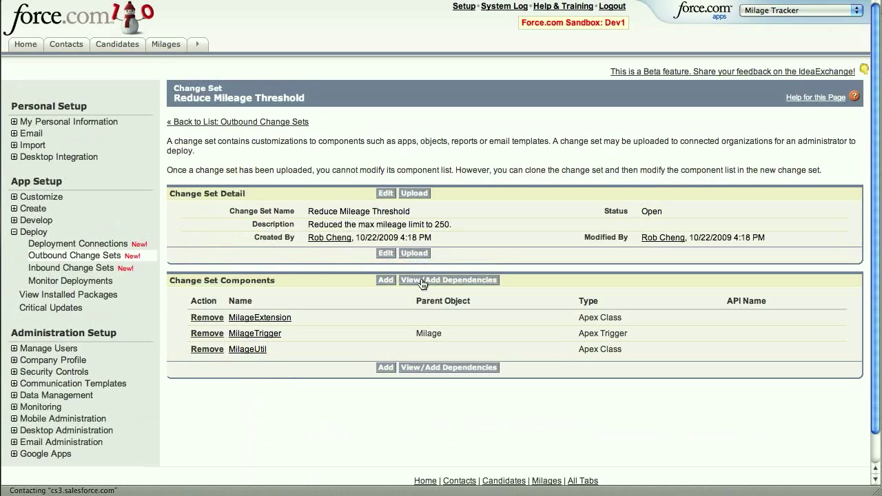
pyautogui.click(449, 280)
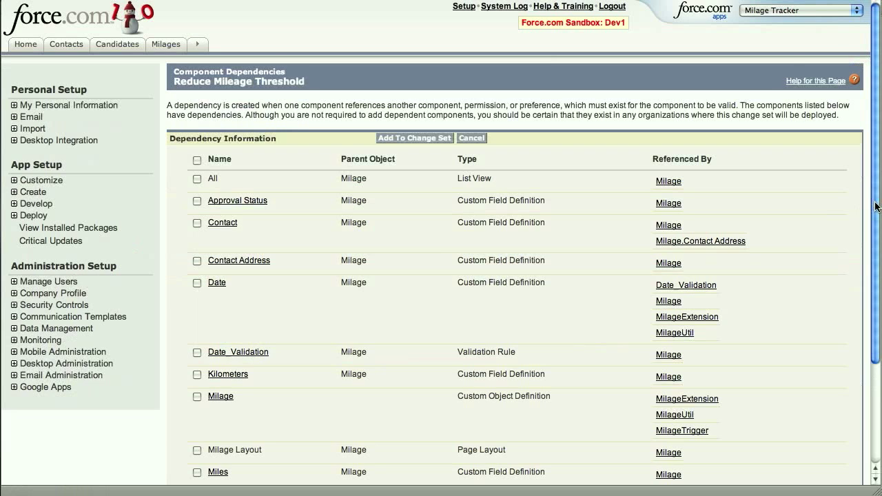
# Step: Add every dependency, including the Milage object, fields, validation rule and layout, to Reduce Mileage Threshold
pyautogui.scroll(-3)
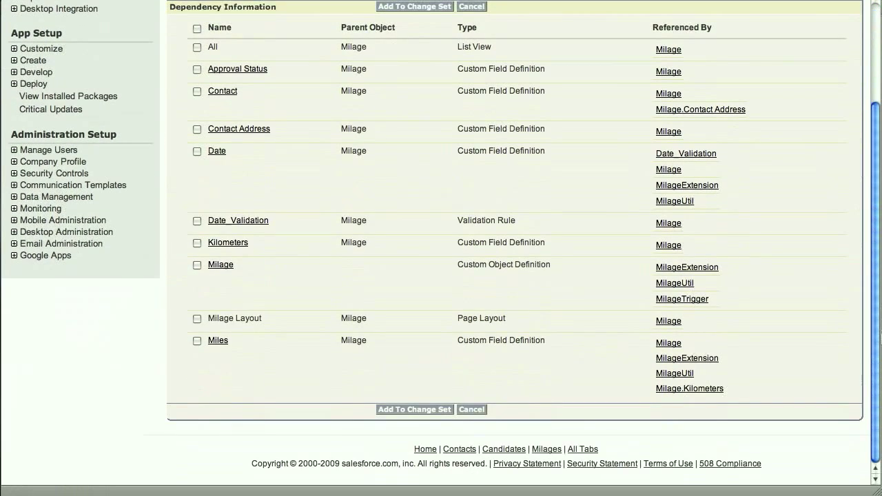
pyautogui.scroll(3)
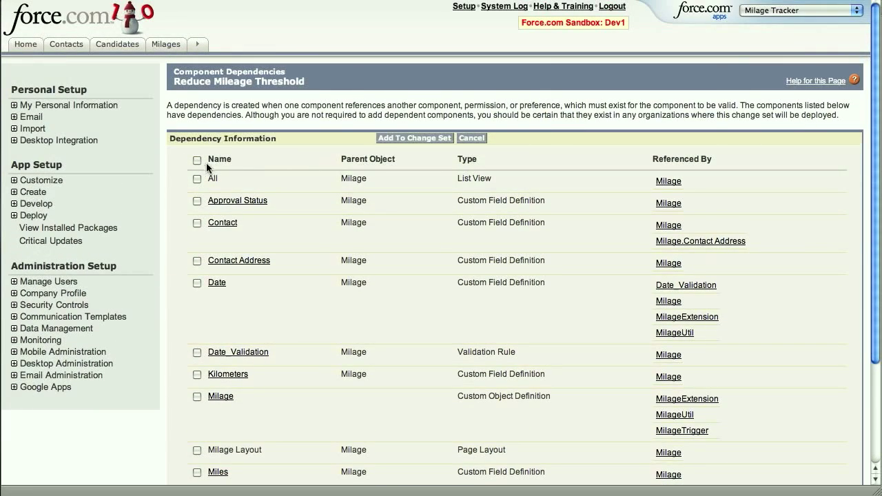
pyautogui.click(195, 159)
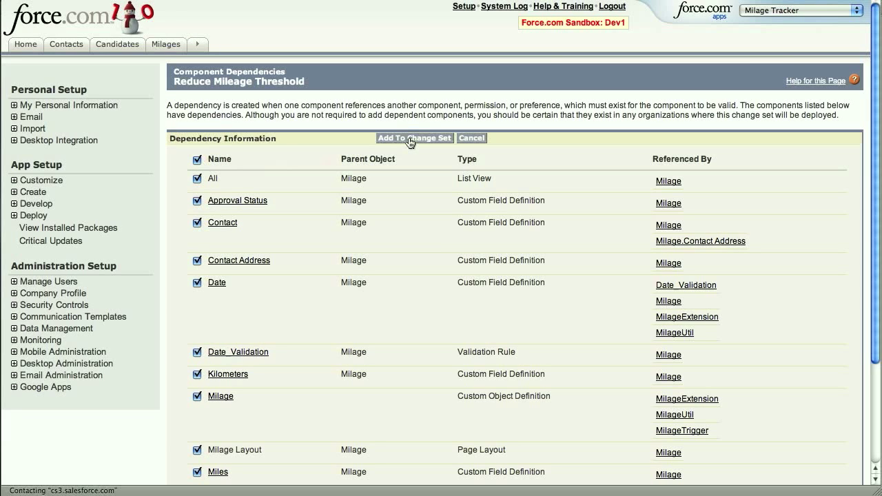
pyautogui.click(414, 138)
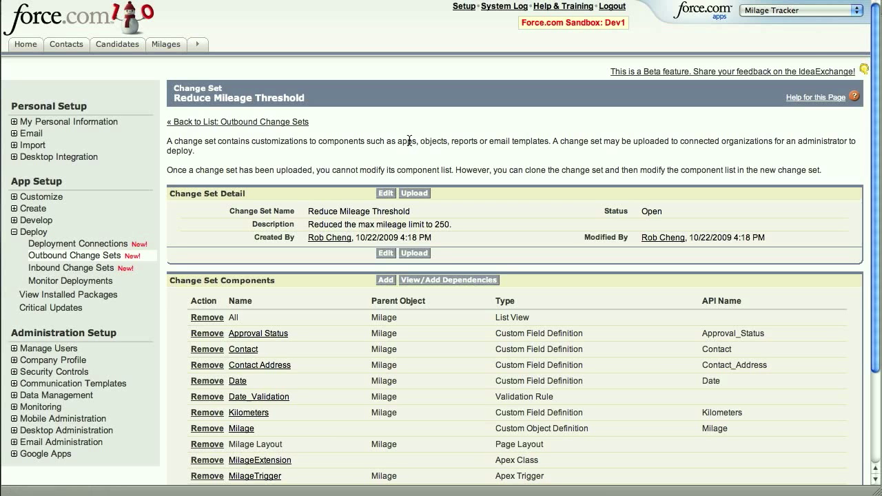
pyautogui.click(415, 193)
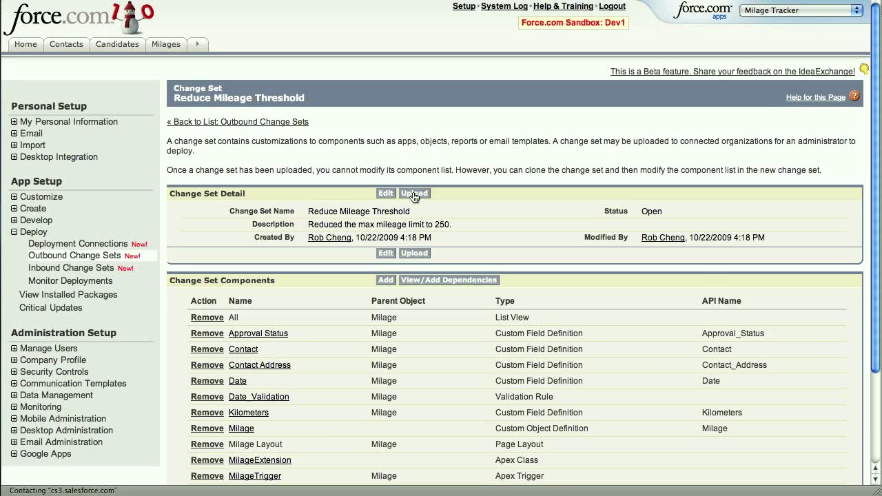
# Step: Upload the Reduce Mileage Threshold change set with QA selected as the target organization
pyautogui.click(414, 193)
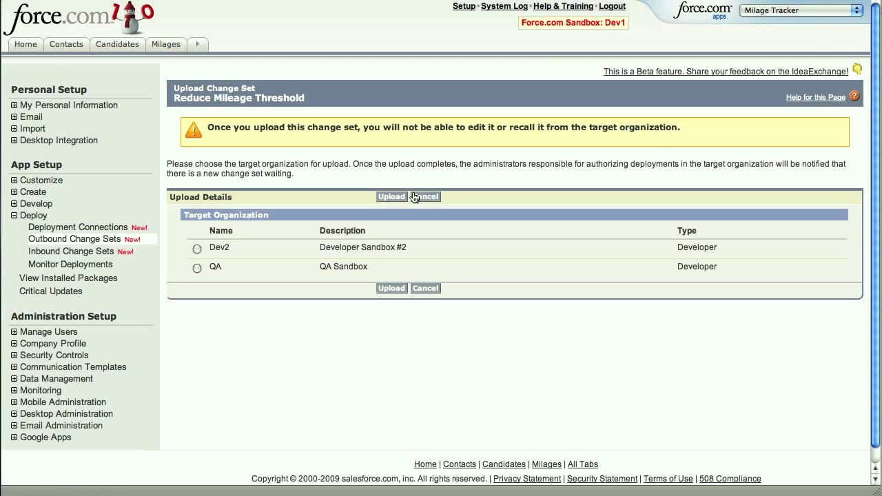
pyautogui.click(198, 267)
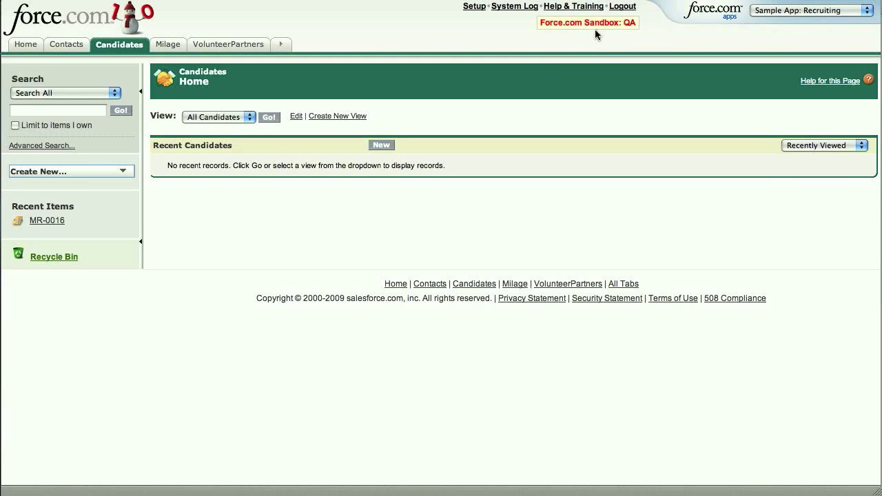
# Step: Deploy the inbound Reduce Mileage Threshold change set and its 13 components in QA
pyautogui.click(473, 6)
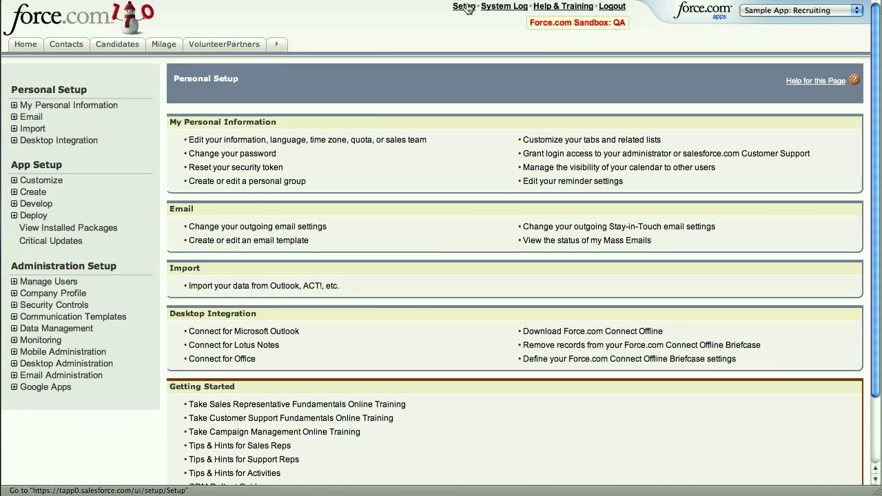
pyautogui.click(33, 215)
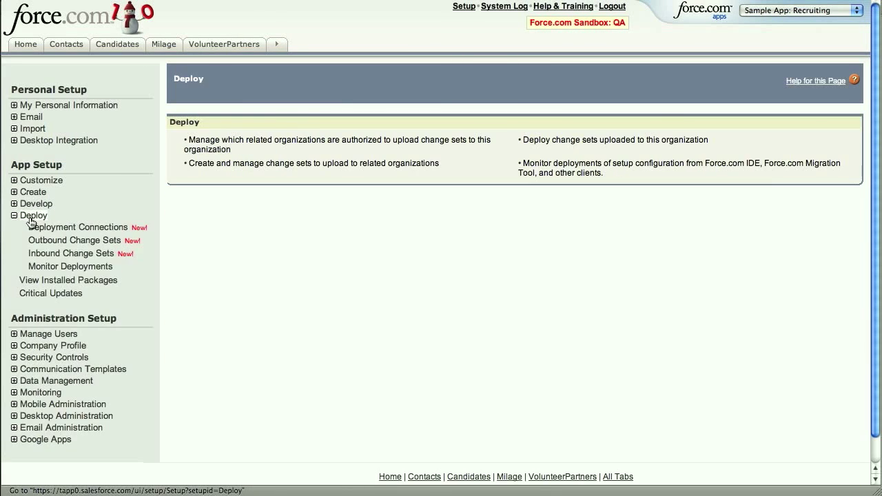
pyautogui.click(72, 251)
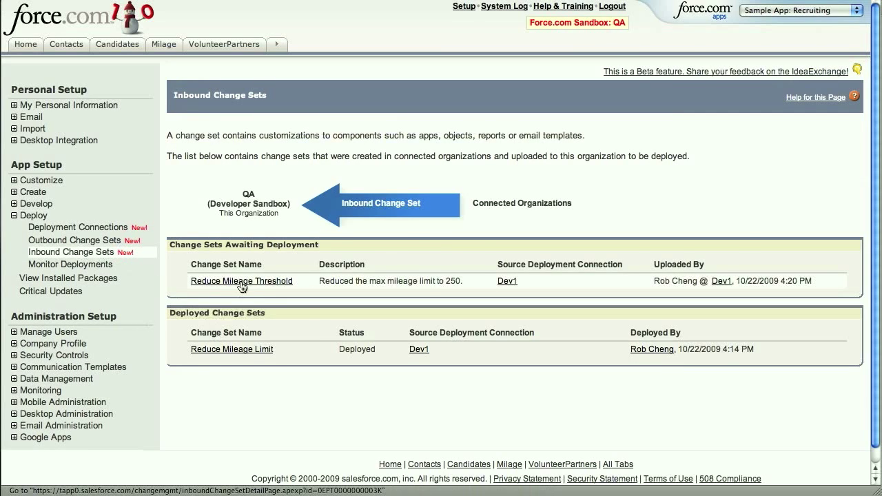
pyautogui.click(240, 280)
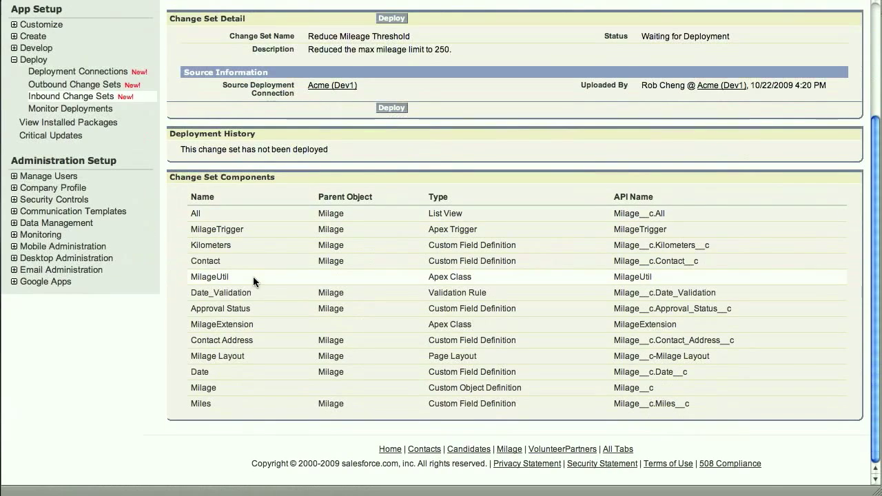
pyautogui.moveTo(323, 196)
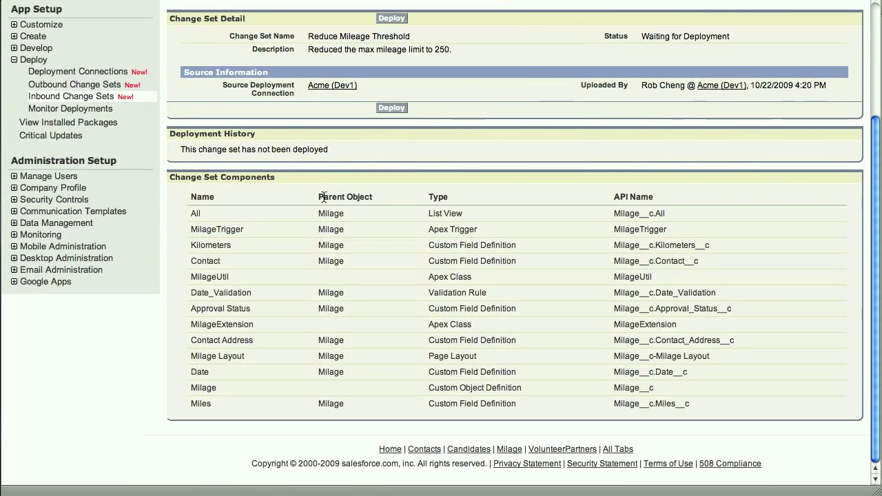
pyautogui.scroll(3)
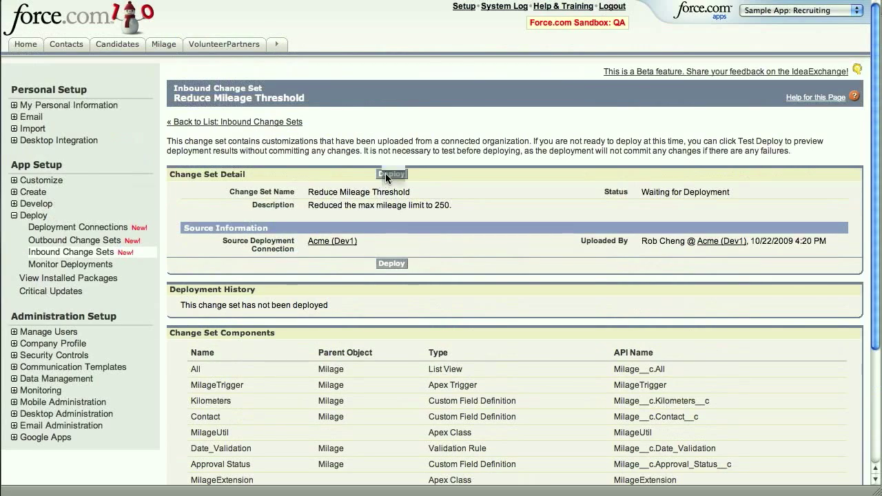
pyautogui.click(391, 174)
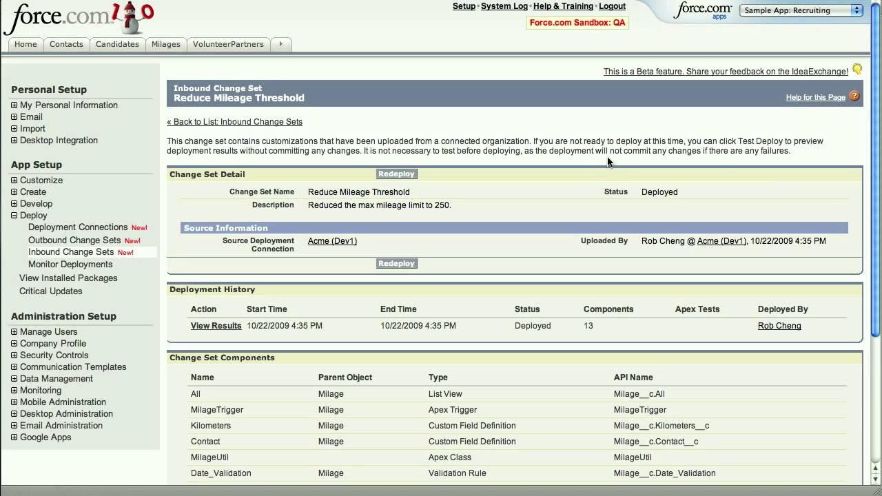
pyautogui.moveTo(639, 189)
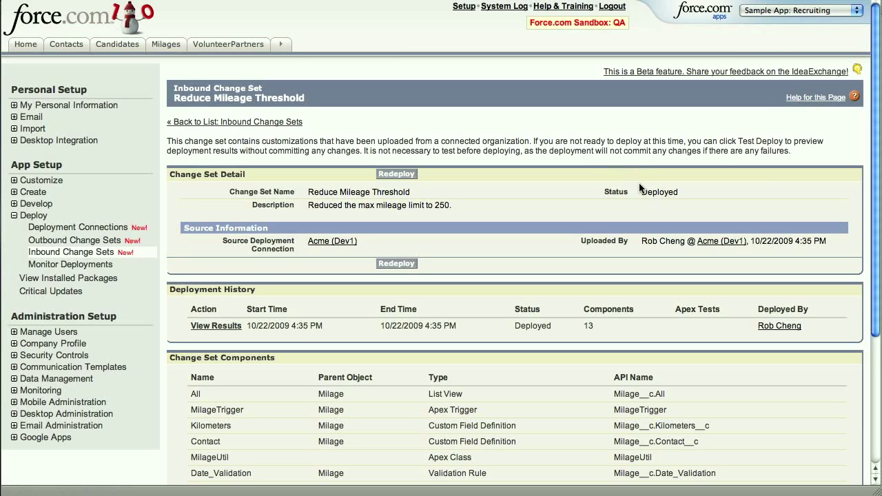
pyautogui.moveTo(166, 44)
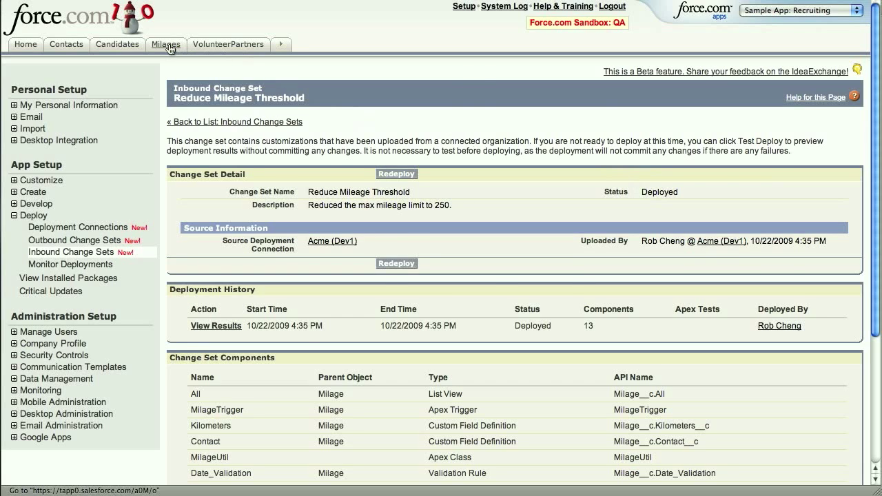
# Step: Go to the QA sandbox's Milages tab and start a new Milage record
pyautogui.click(166, 44)
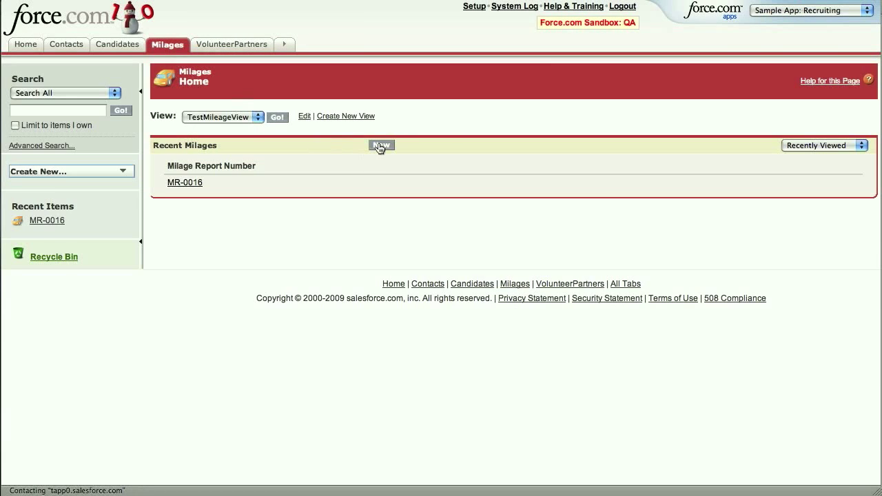
pyautogui.click(382, 146)
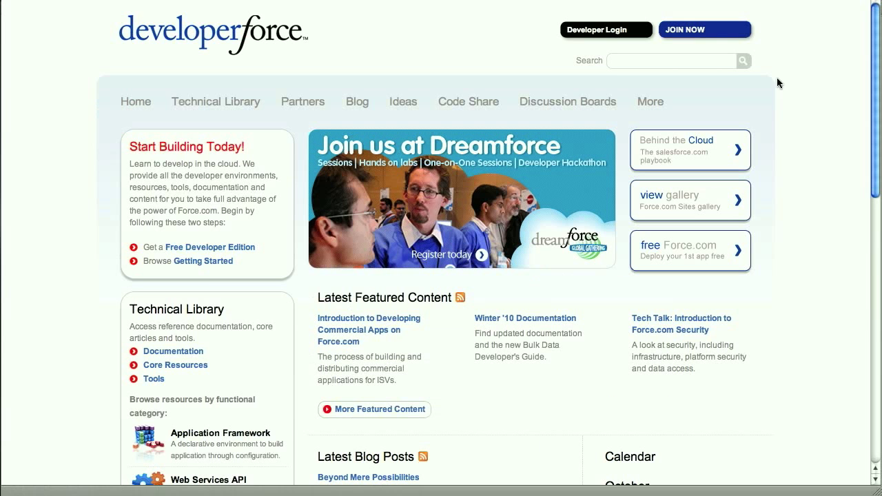
# Step: Open Developer Force's Getting Started page for developers and scroll to the books resources
pyautogui.click(214, 261)
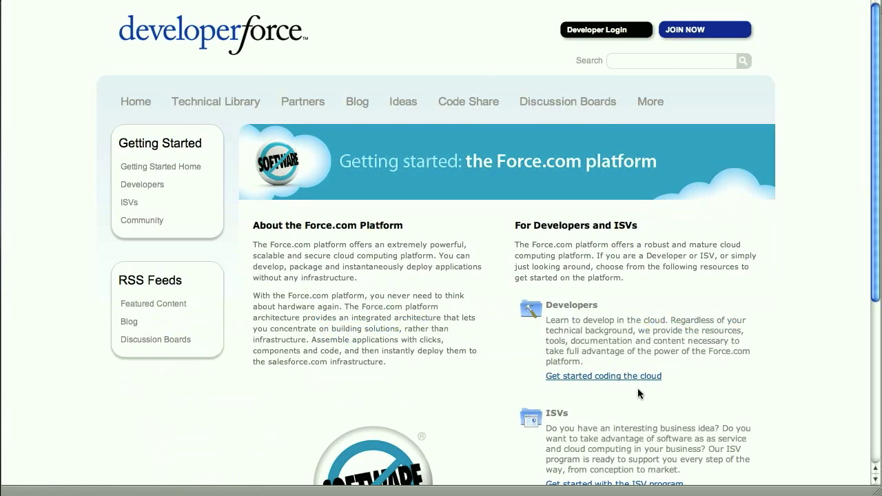
pyautogui.click(141, 184)
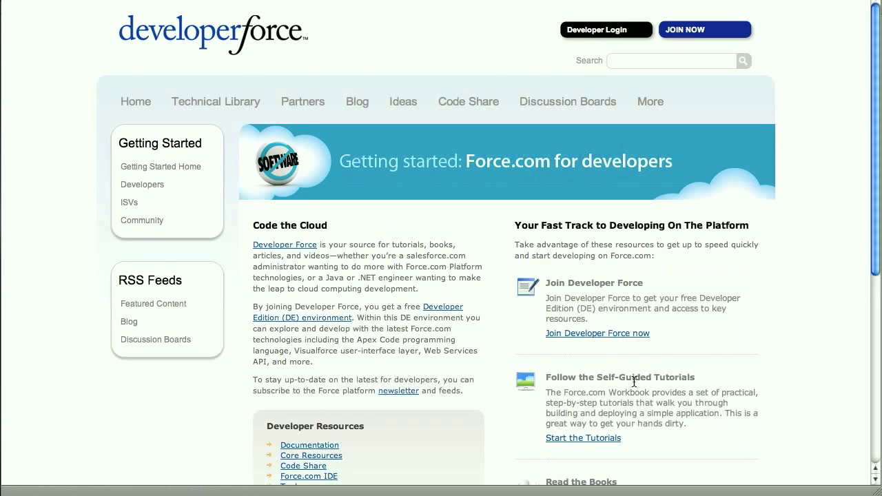
pyautogui.scroll(-3)
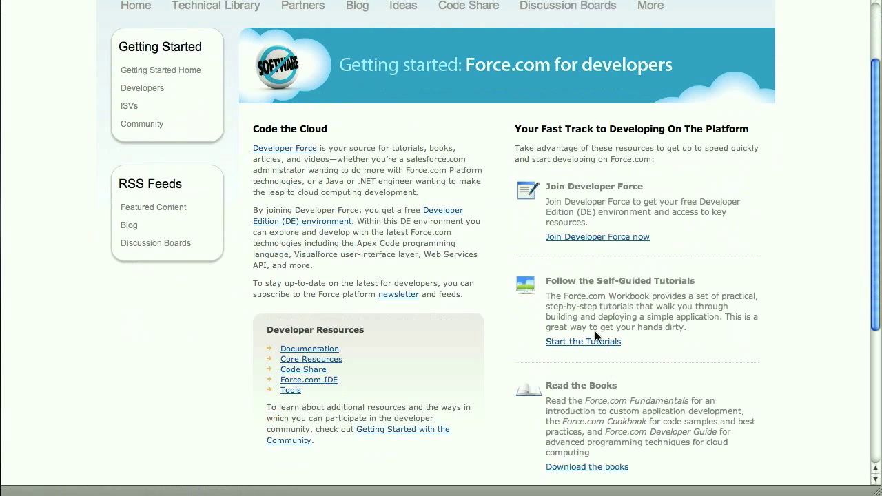
pyautogui.moveTo(587, 467)
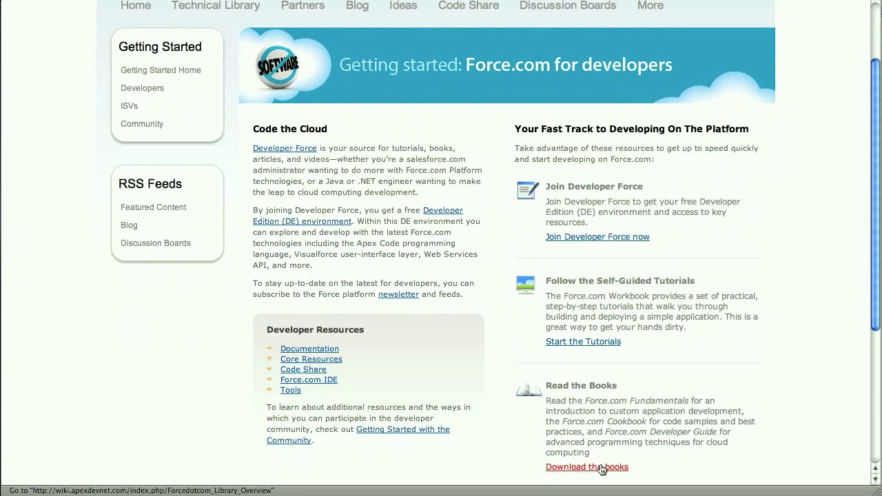